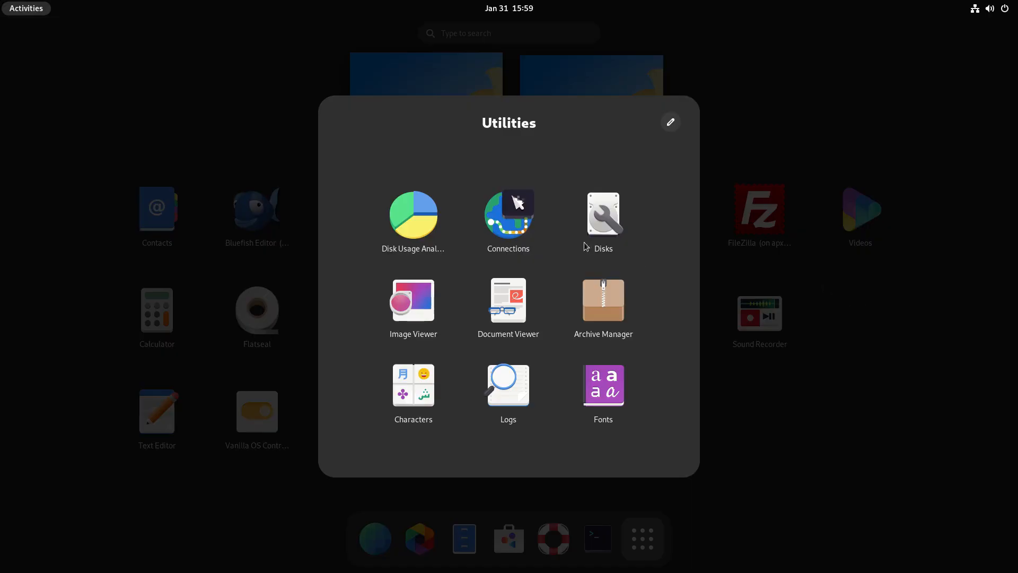
{"action": "mouse_move", "coordinate": [603, 306]}
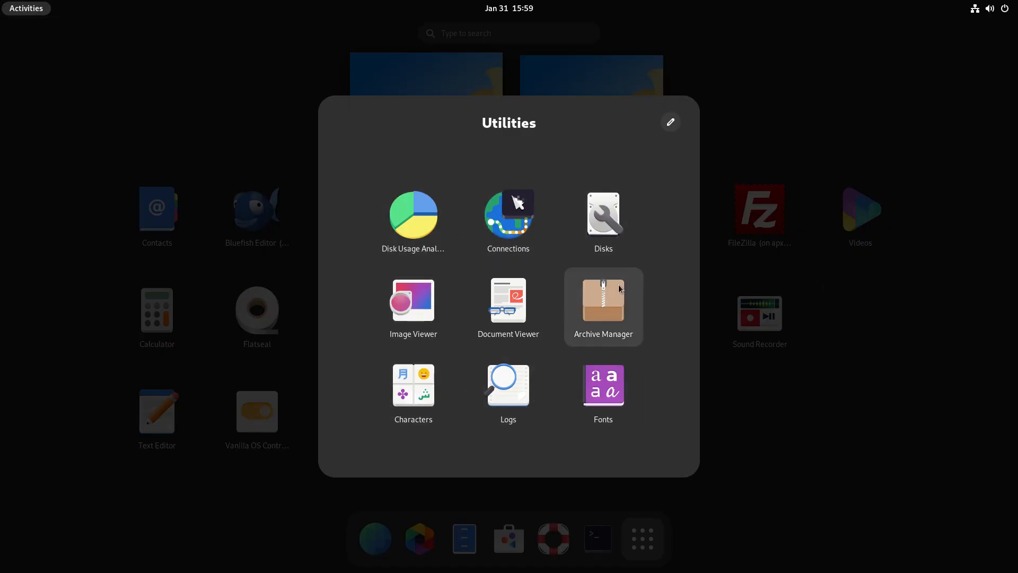
- Launch Disks from the Utilities folder of the app grid
{"action": "left_click", "coordinate": [601, 214]}
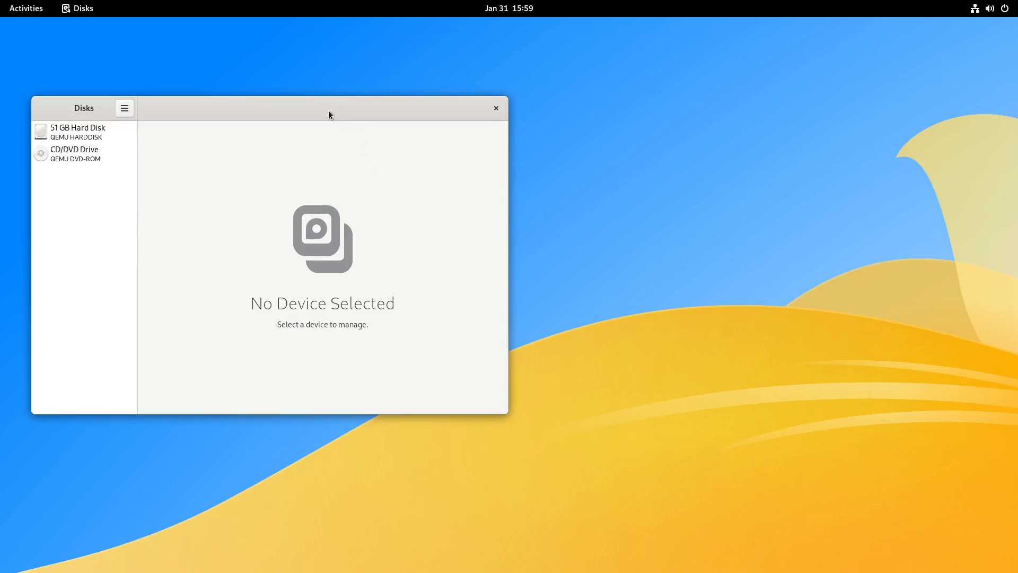
- Select the 51 GB Hard Disk to show its GUID partition table and five partitions
{"action": "left_click", "coordinate": [78, 132]}
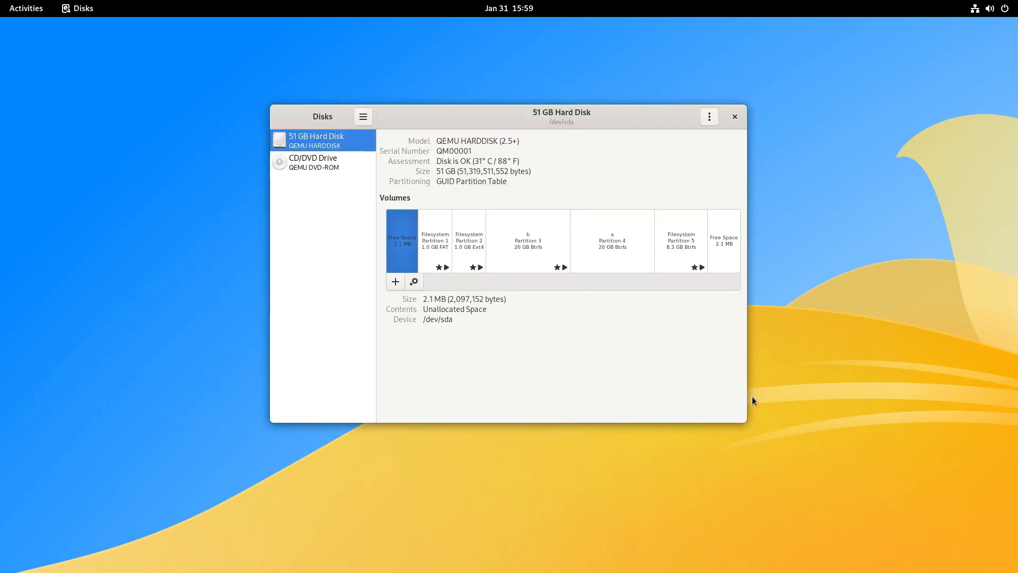
{"action": "mouse_move", "coordinate": [442, 250]}
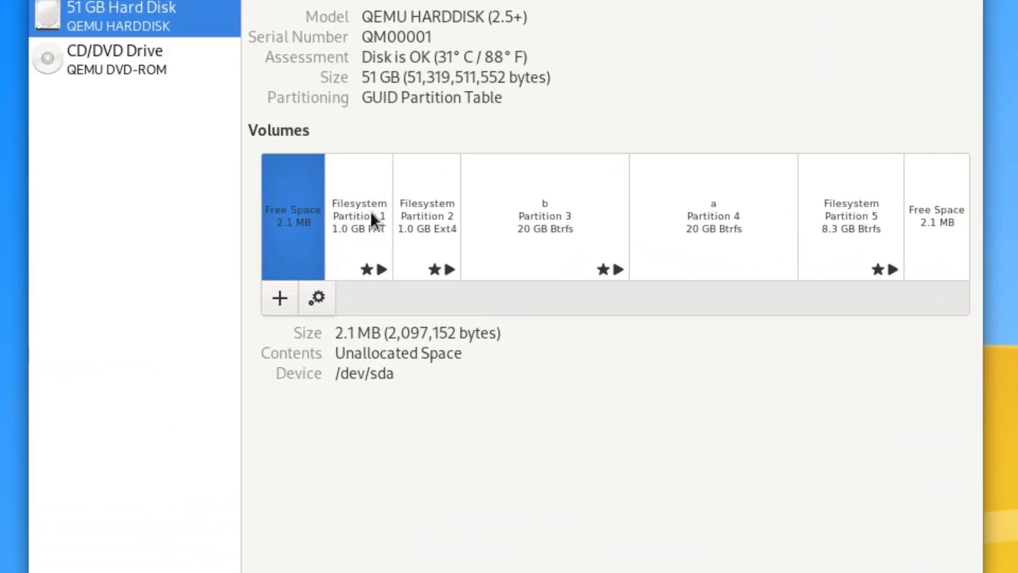
{"action": "mouse_move", "coordinate": [565, 170]}
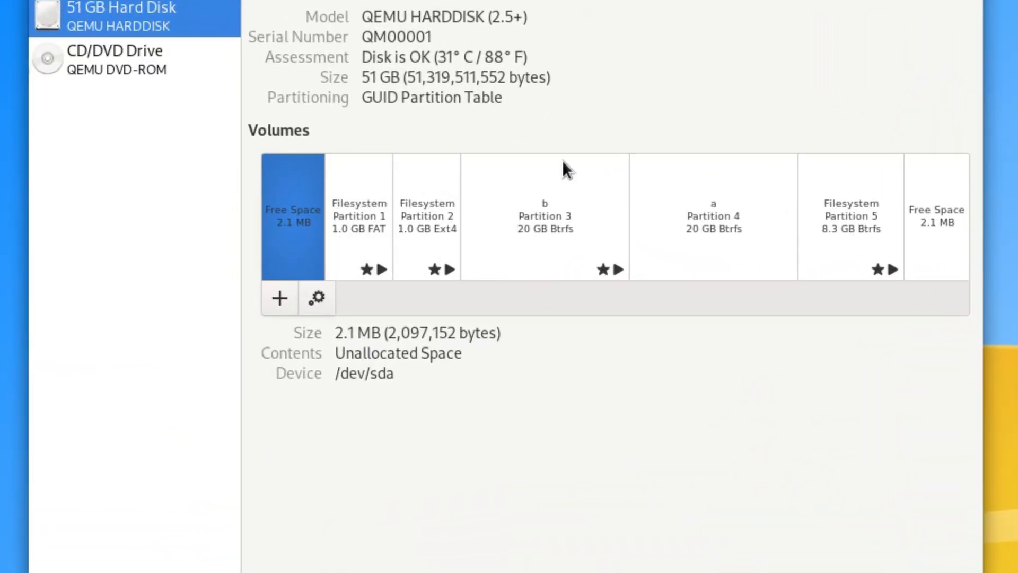
{"action": "mouse_move", "coordinate": [373, 224]}
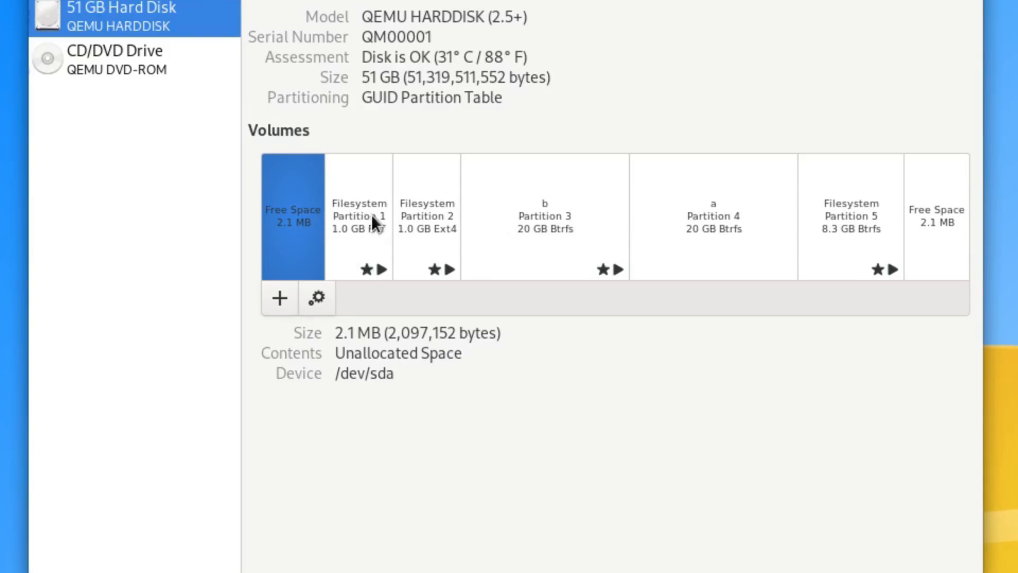
{"action": "mouse_move", "coordinate": [425, 211]}
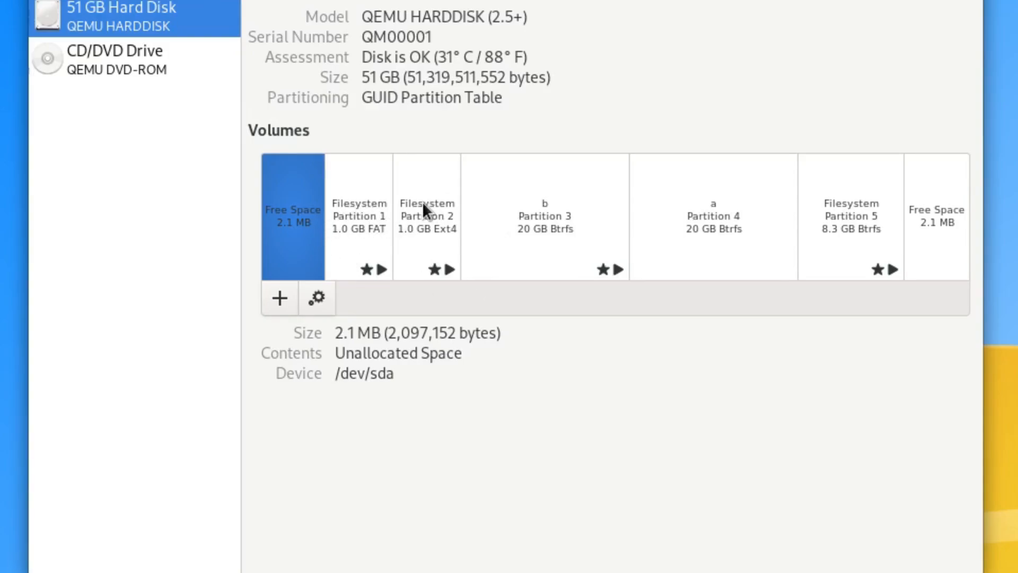
{"action": "mouse_move", "coordinate": [544, 223]}
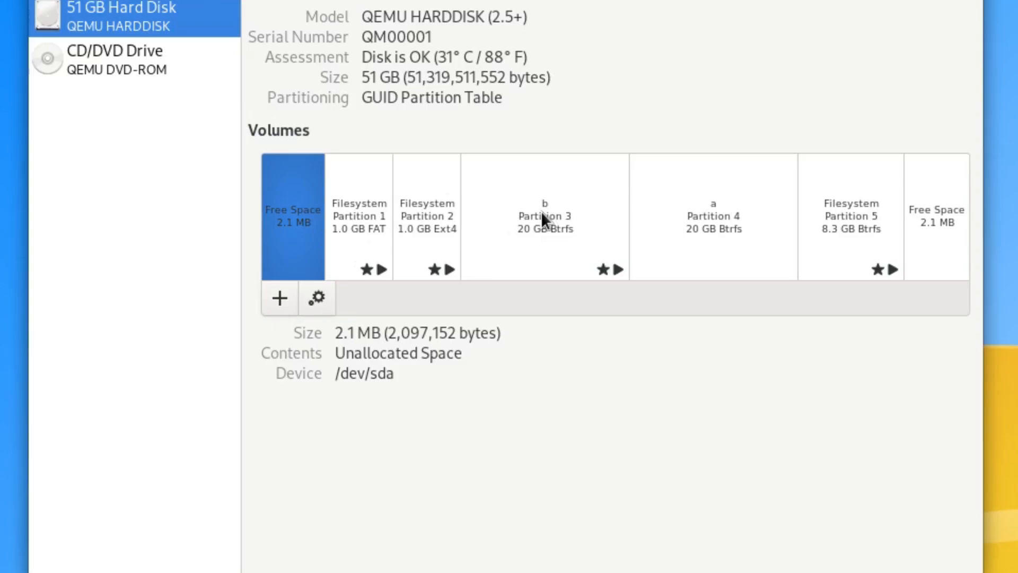
{"action": "mouse_move", "coordinate": [708, 220]}
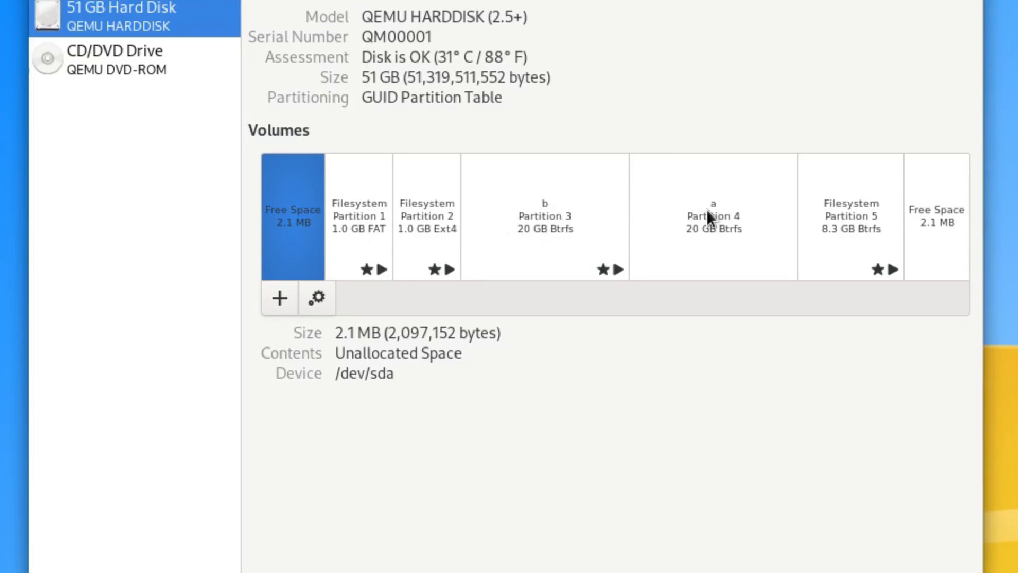
{"action": "mouse_move", "coordinate": [41, 294]}
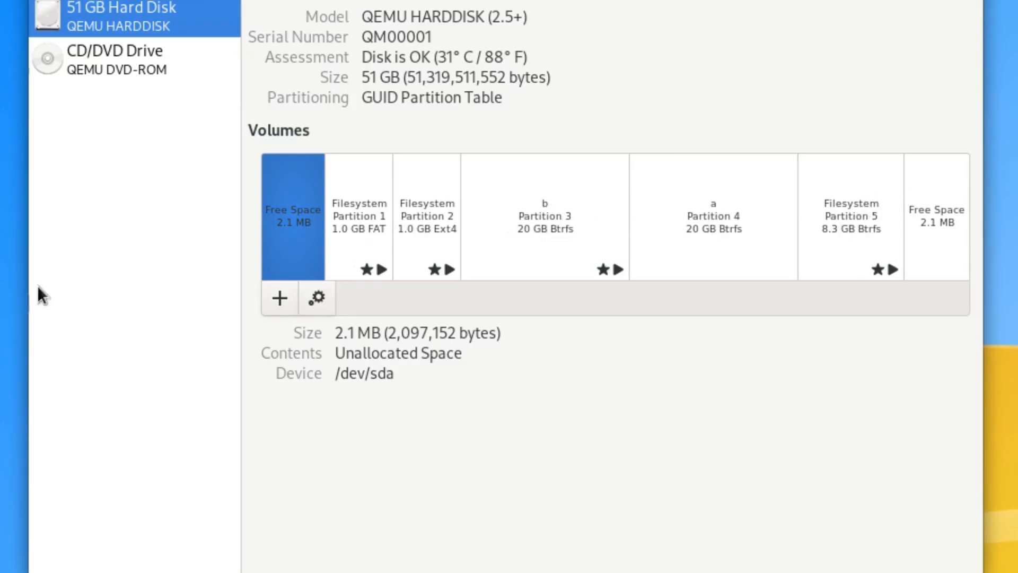
{"action": "mouse_move", "coordinate": [698, 408]}
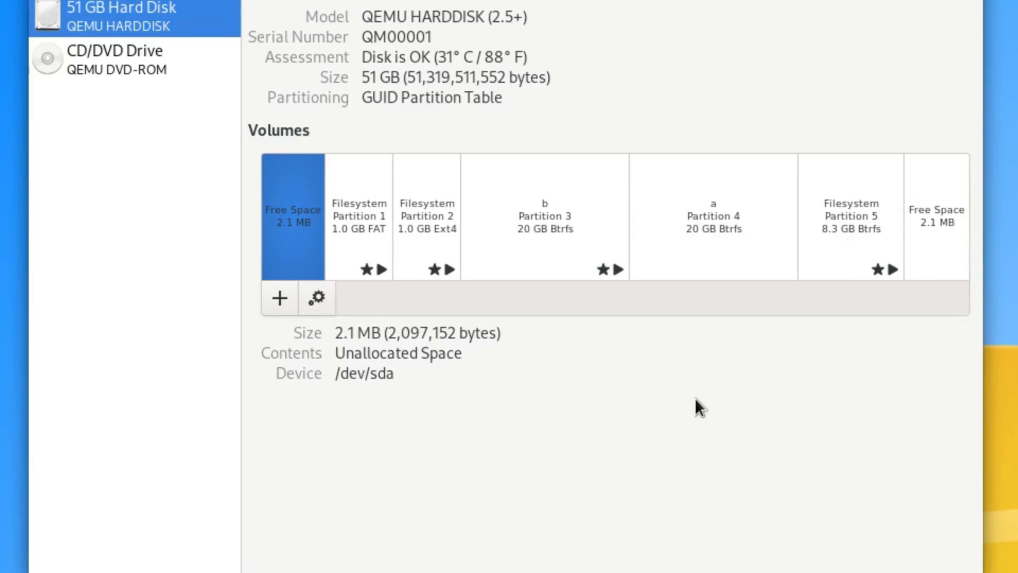
{"action": "mouse_move", "coordinate": [680, 404]}
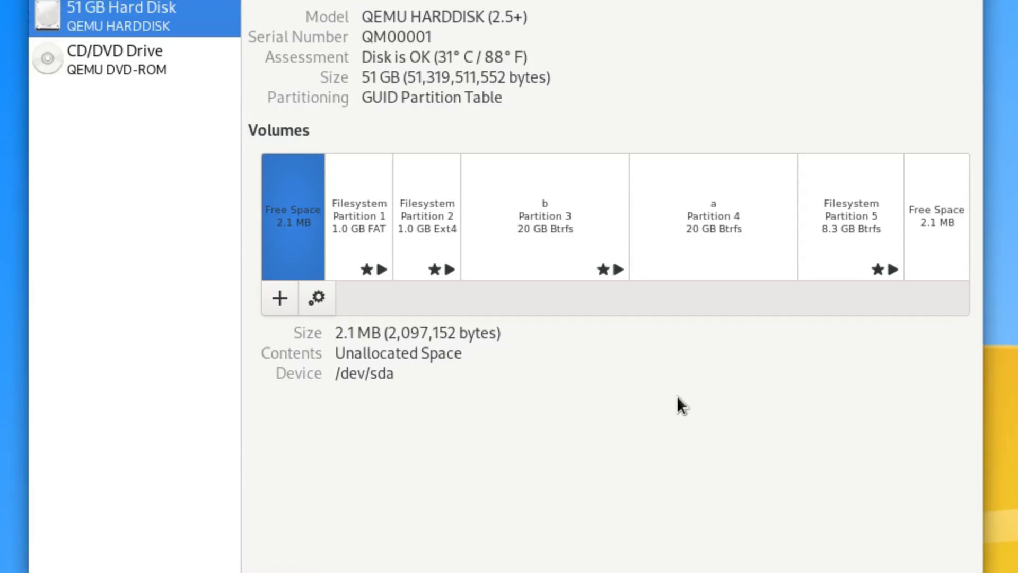
{"action": "mouse_move", "coordinate": [680, 403]}
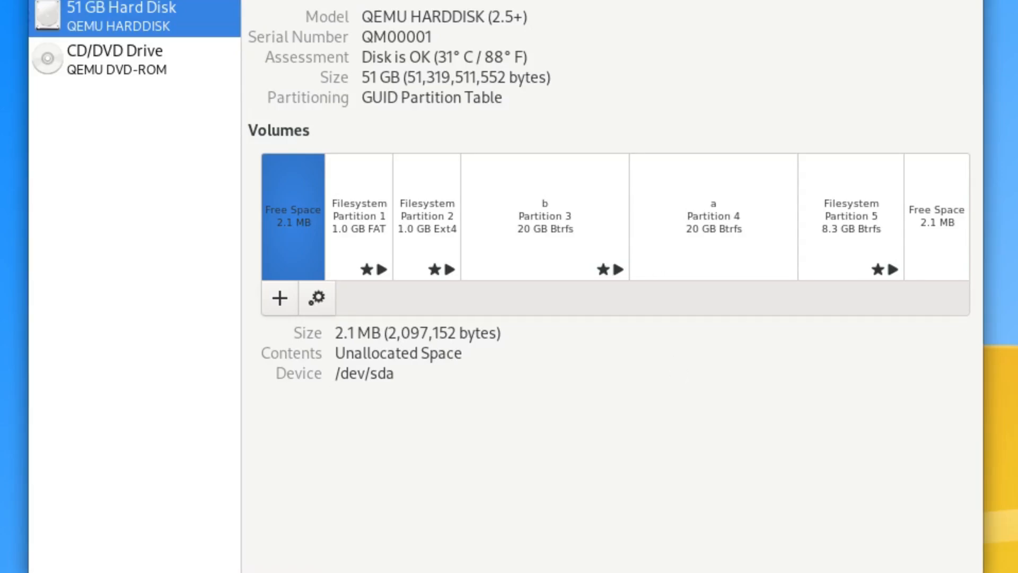
{"action": "mouse_move", "coordinate": [543, 244]}
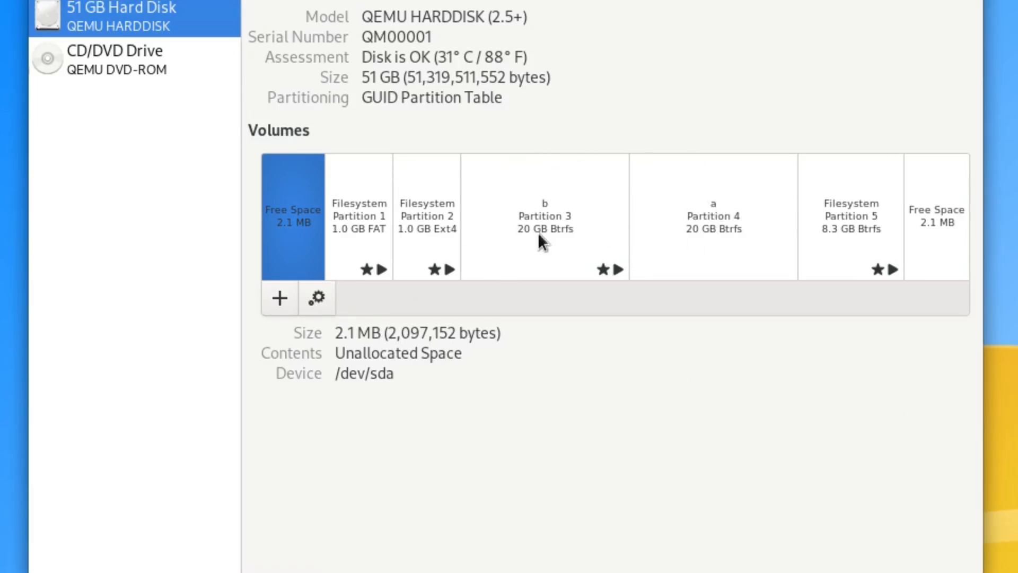
{"action": "mouse_move", "coordinate": [540, 170]}
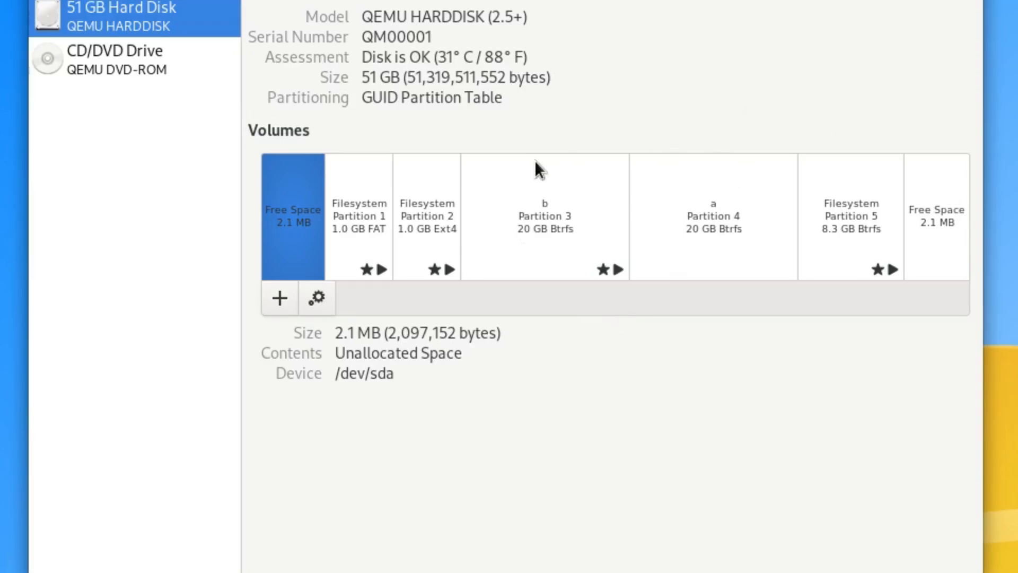
{"action": "mouse_move", "coordinate": [714, 174]}
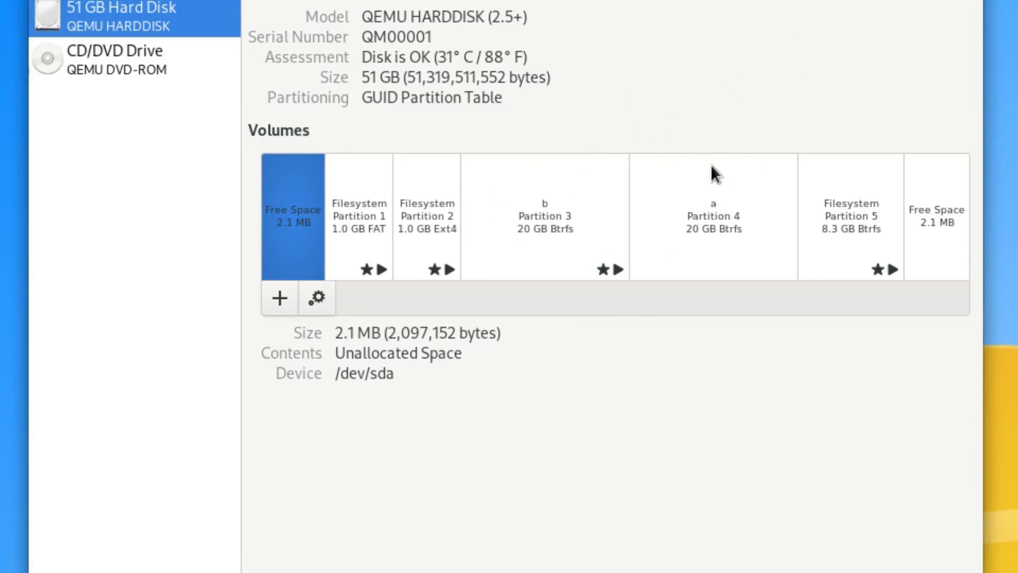
{"action": "mouse_move", "coordinate": [703, 217]}
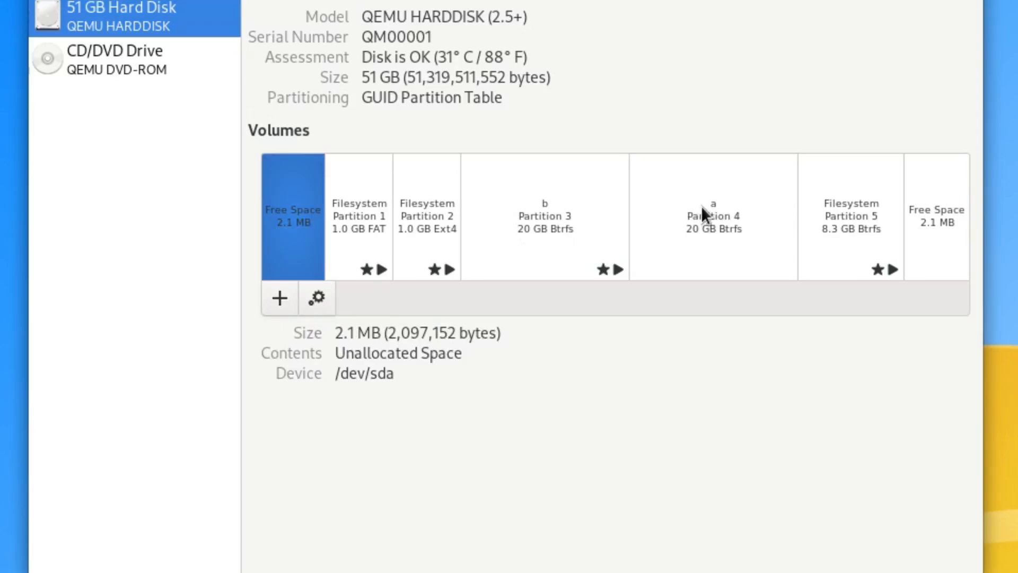
- Inspect Partitions 4, 3, 2 and 1, ending on the 1.0 GB Ext4 /boot partition
{"action": "left_click", "coordinate": [712, 216]}
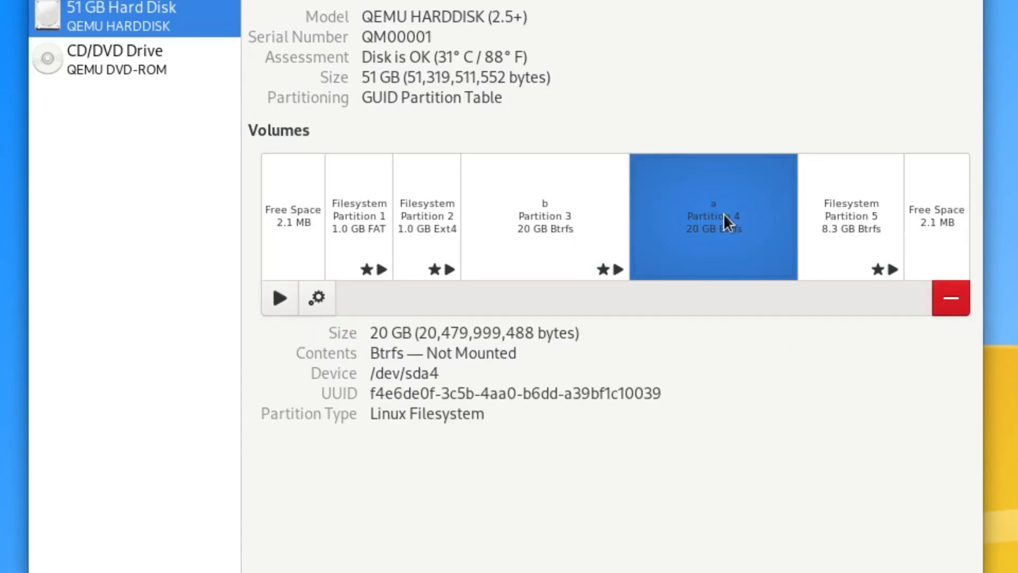
{"action": "left_click", "coordinate": [544, 216]}
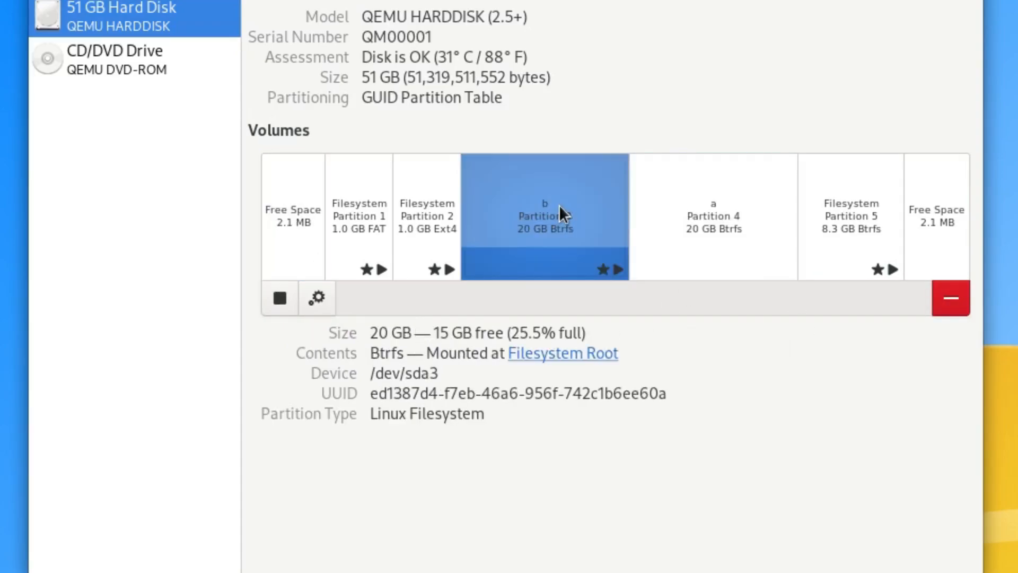
{"action": "mouse_move", "coordinate": [562, 390]}
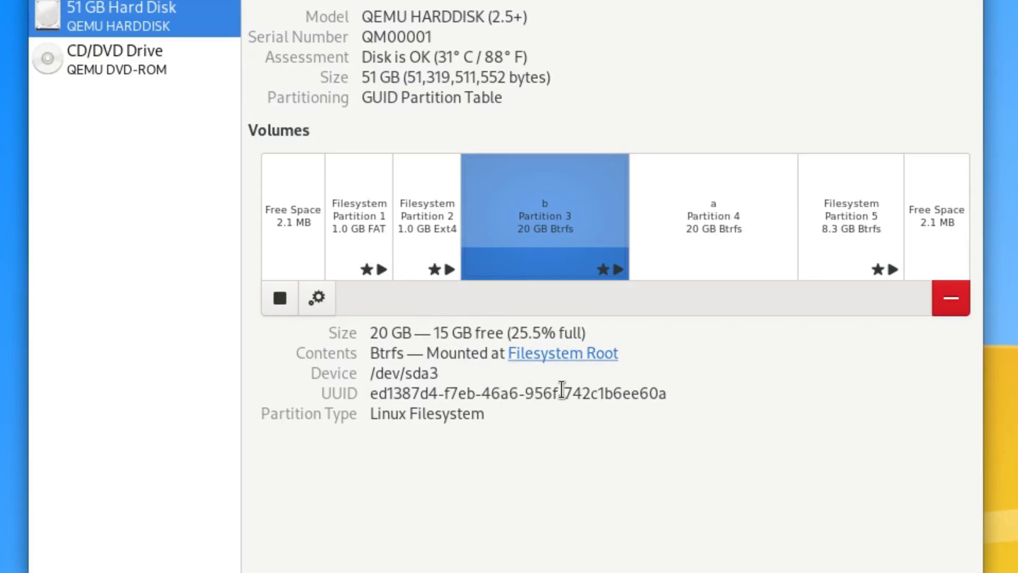
{"action": "mouse_move", "coordinate": [711, 226]}
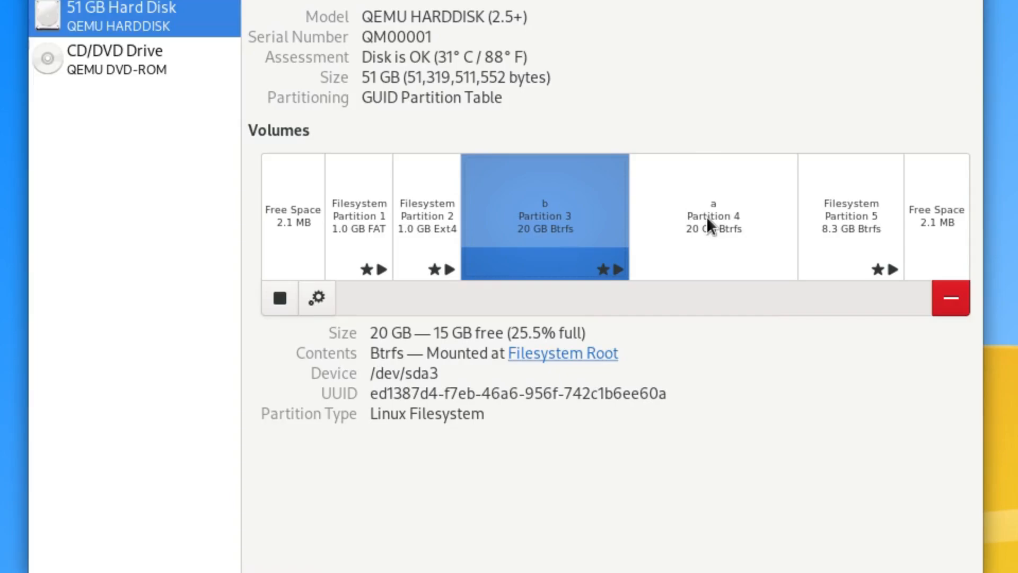
{"action": "mouse_move", "coordinate": [712, 233]}
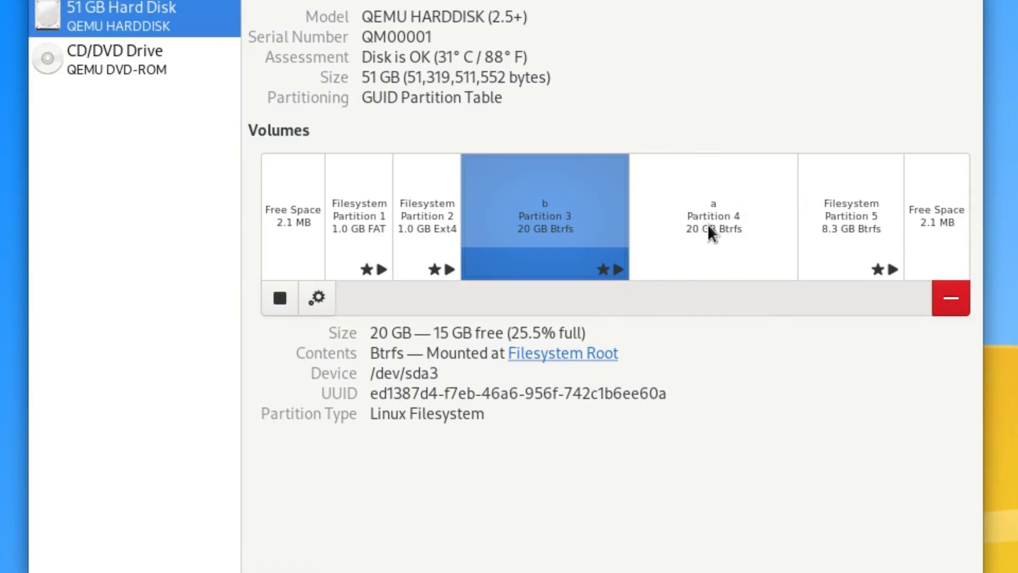
{"action": "mouse_move", "coordinate": [537, 227]}
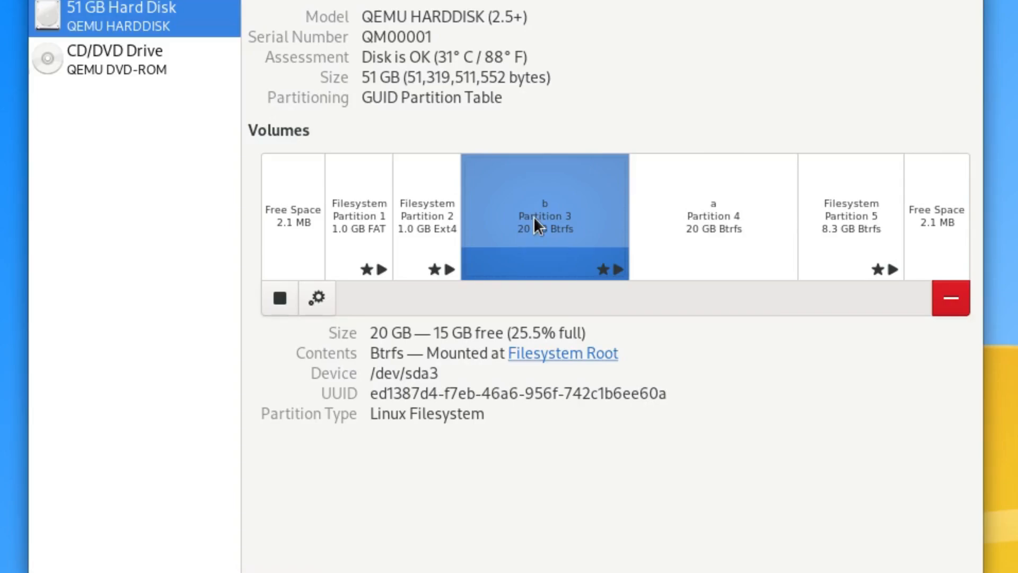
{"action": "mouse_move", "coordinate": [422, 206]}
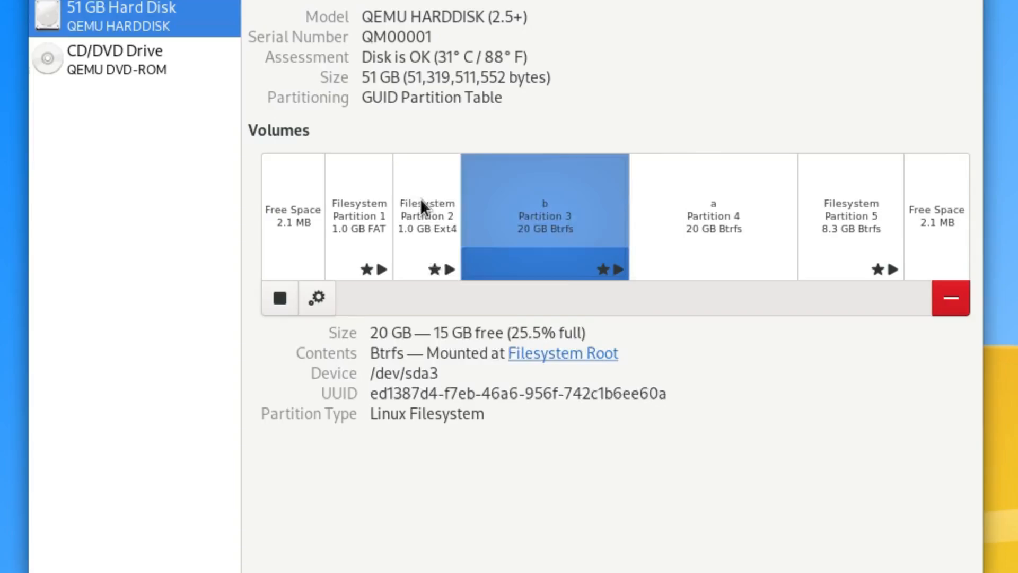
{"action": "left_click", "coordinate": [427, 216]}
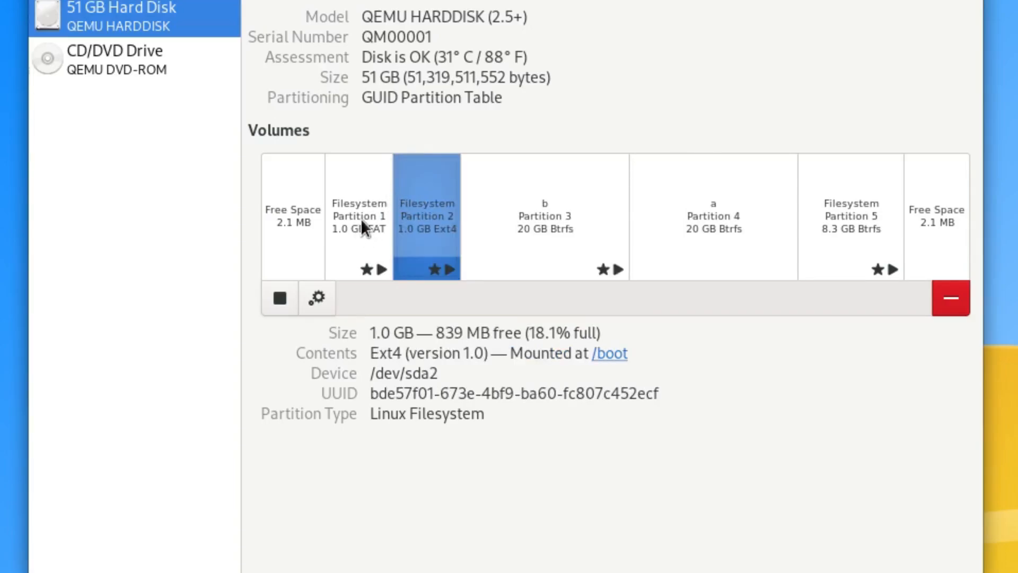
{"action": "left_click", "coordinate": [359, 217]}
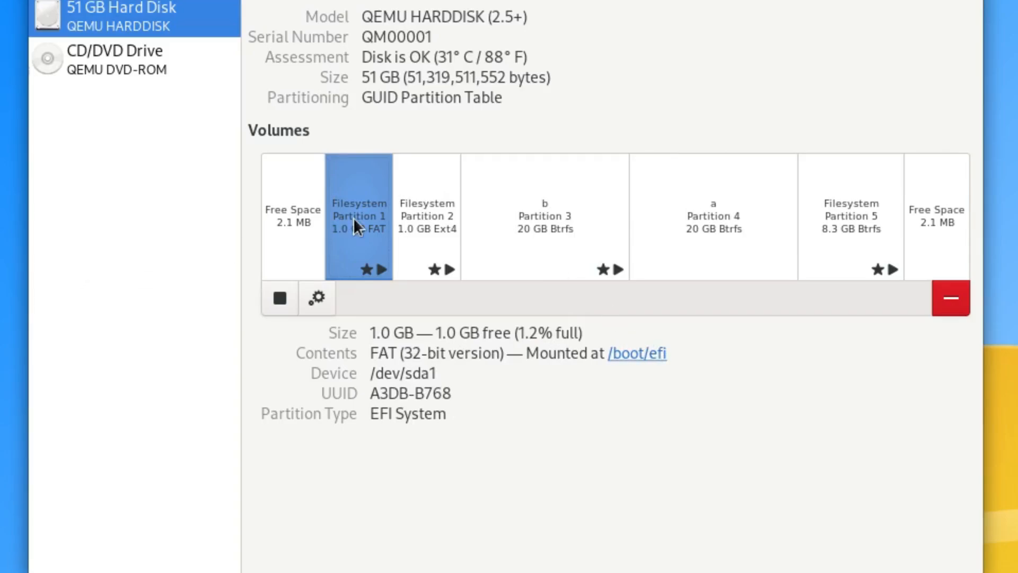
{"action": "left_click", "coordinate": [426, 216]}
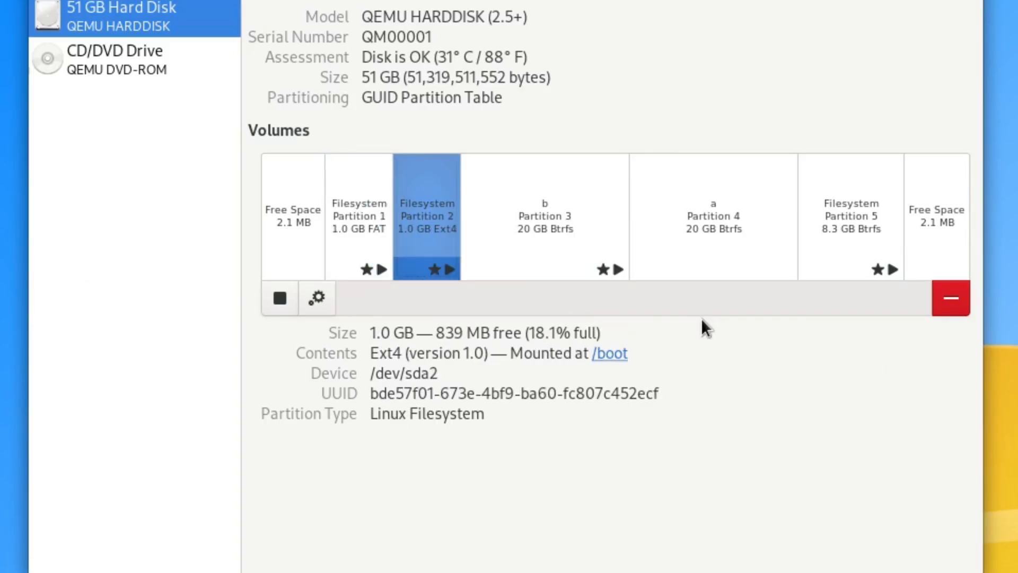
{"action": "mouse_move", "coordinate": [737, 191]}
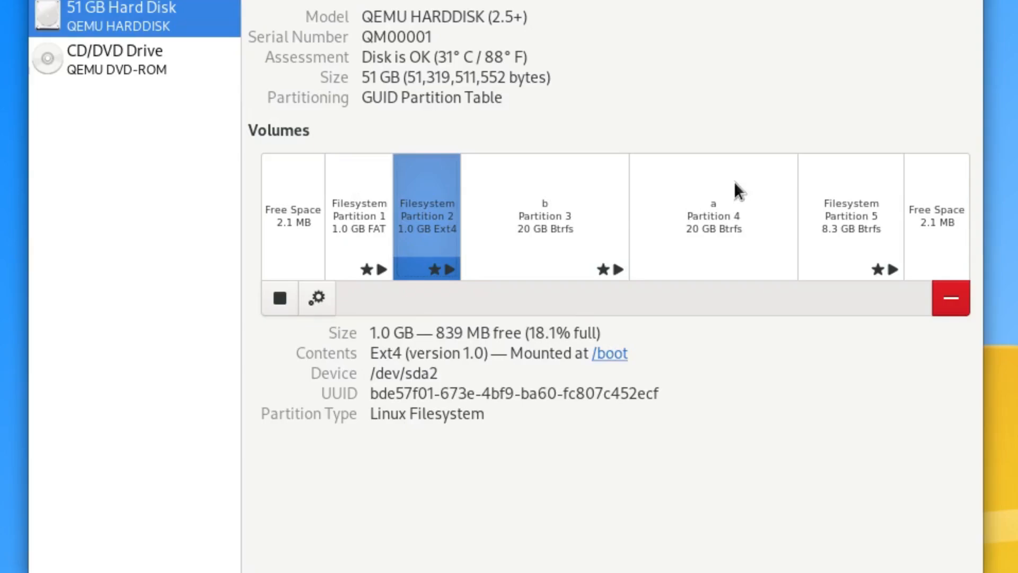
{"action": "mouse_move", "coordinate": [705, 207]}
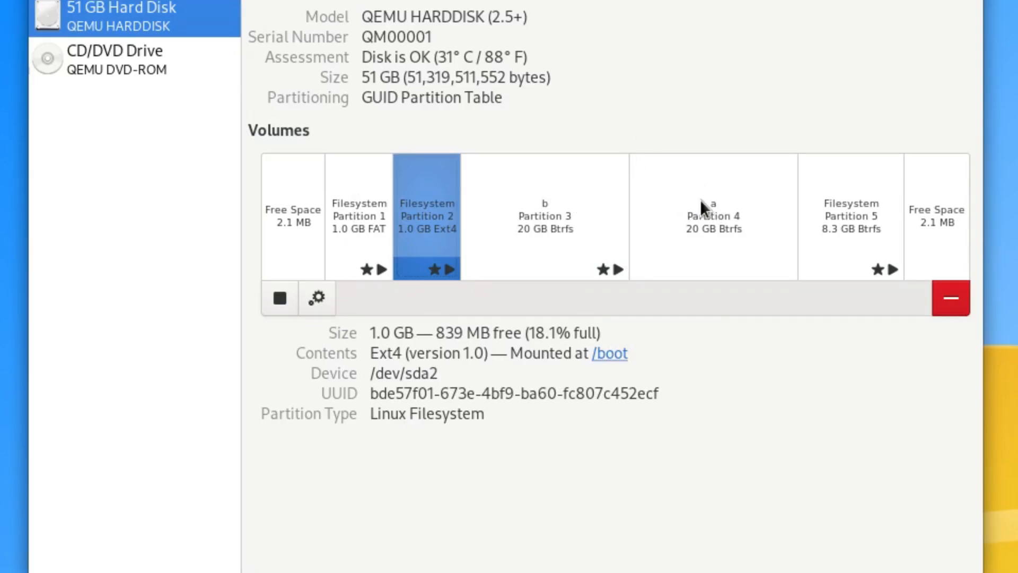
{"action": "mouse_move", "coordinate": [857, 207]}
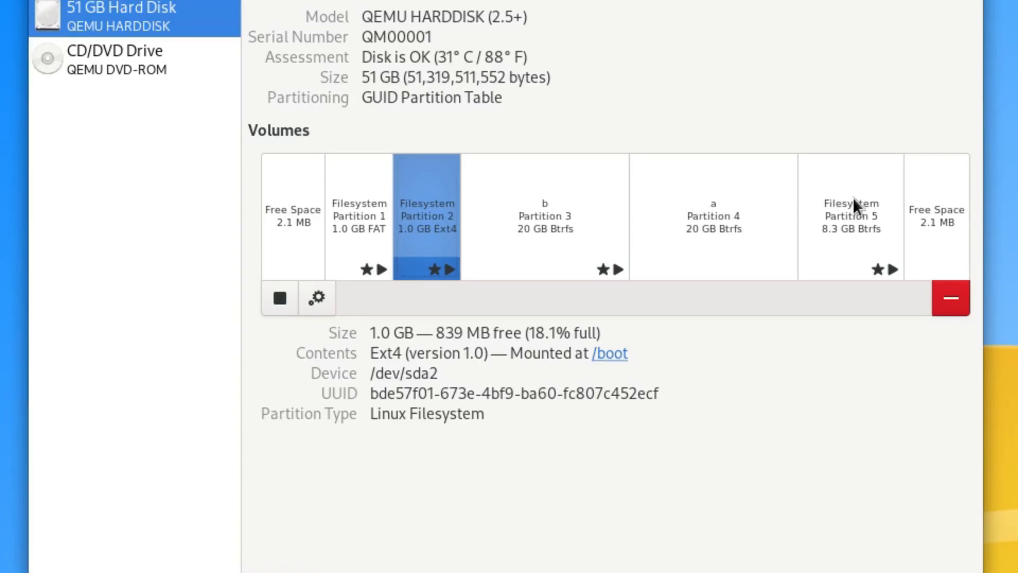
- Close the GNOME Disks window, leaving the empty desktop
{"action": "left_click", "coordinate": [850, 217]}
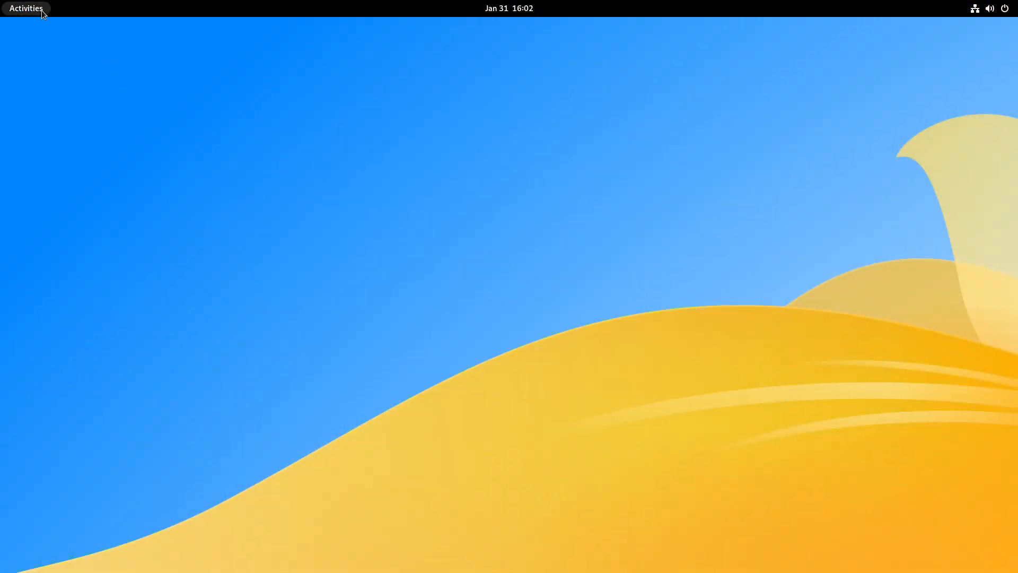
- Launch Vanilla OS Control Center from the app overview and switch to Sub System
{"action": "left_click", "coordinate": [26, 8]}
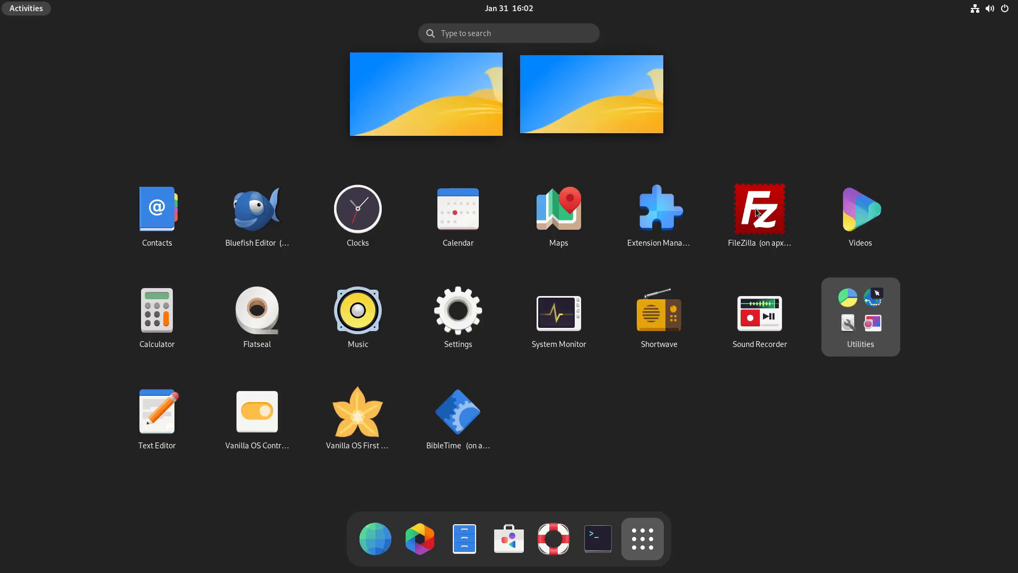
{"action": "left_click", "coordinate": [255, 411]}
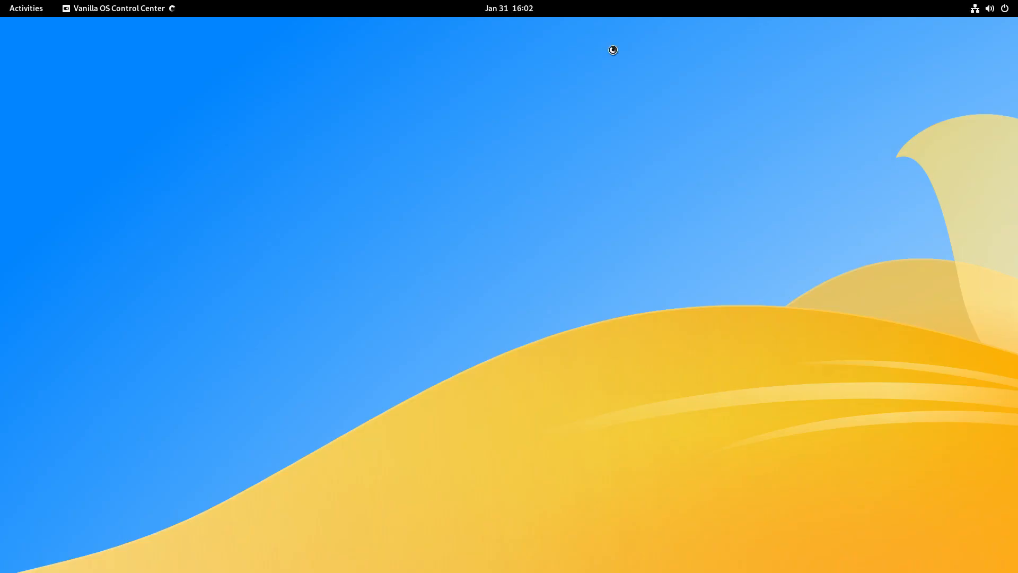
{"action": "left_click", "coordinate": [118, 8]}
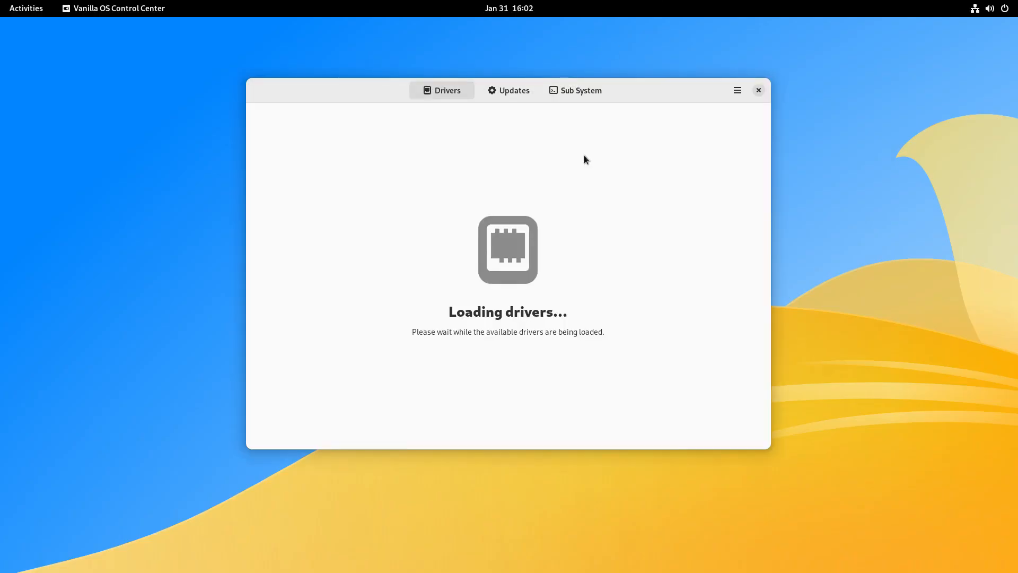
{"action": "left_click", "coordinate": [574, 90]}
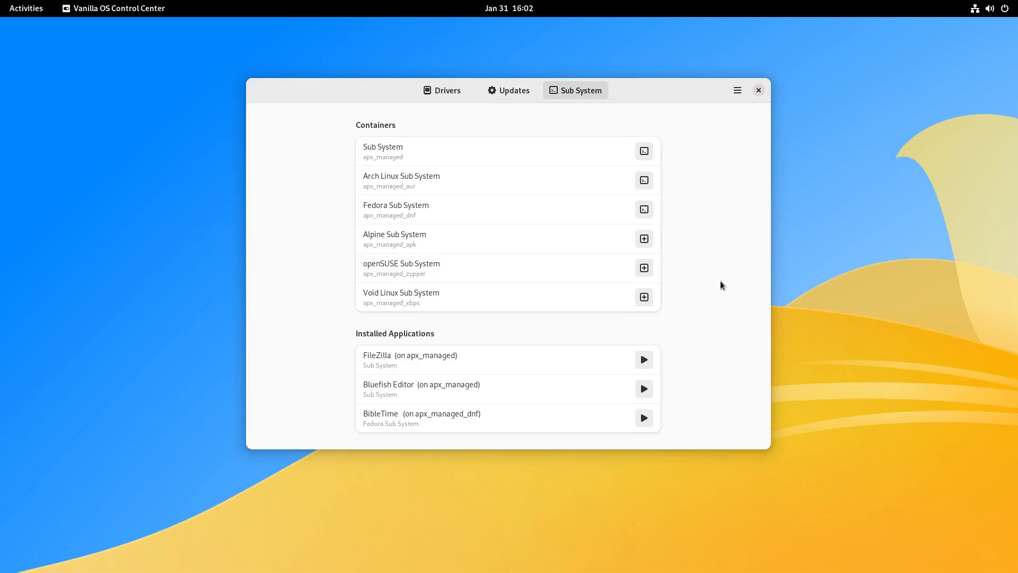
{"action": "mouse_move", "coordinate": [466, 264]}
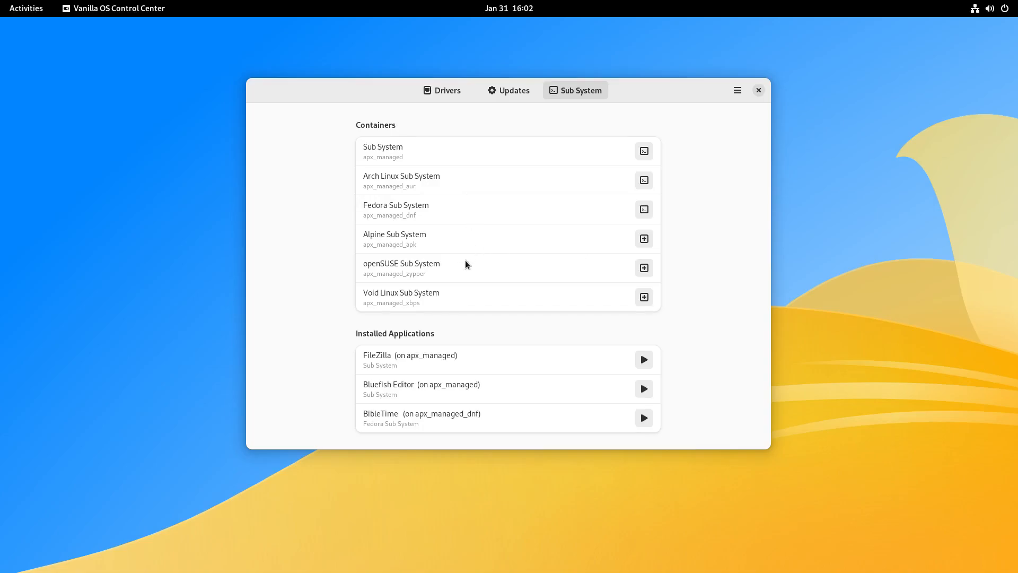
{"action": "mouse_move", "coordinate": [545, 303]}
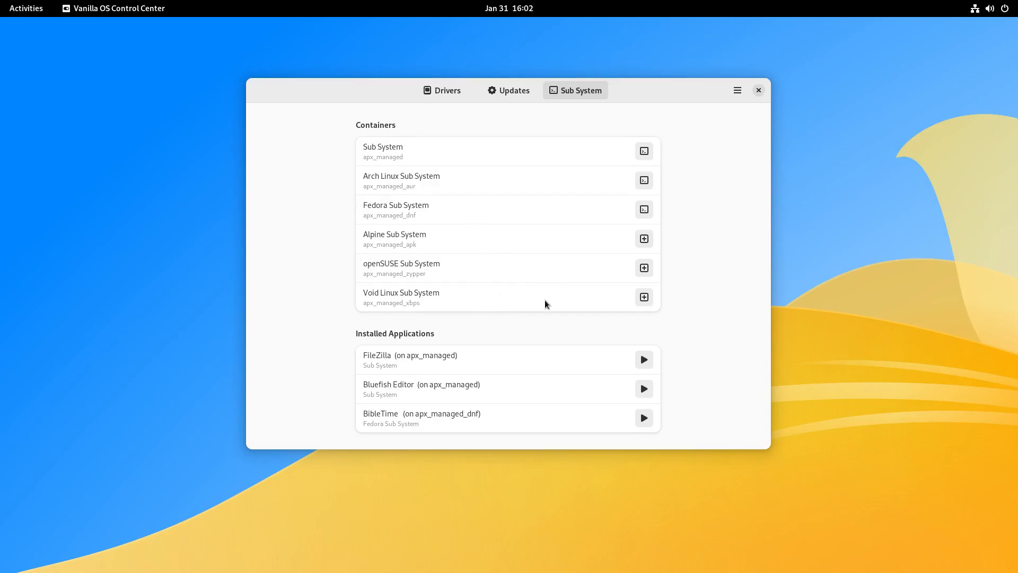
{"action": "mouse_move", "coordinate": [555, 298]}
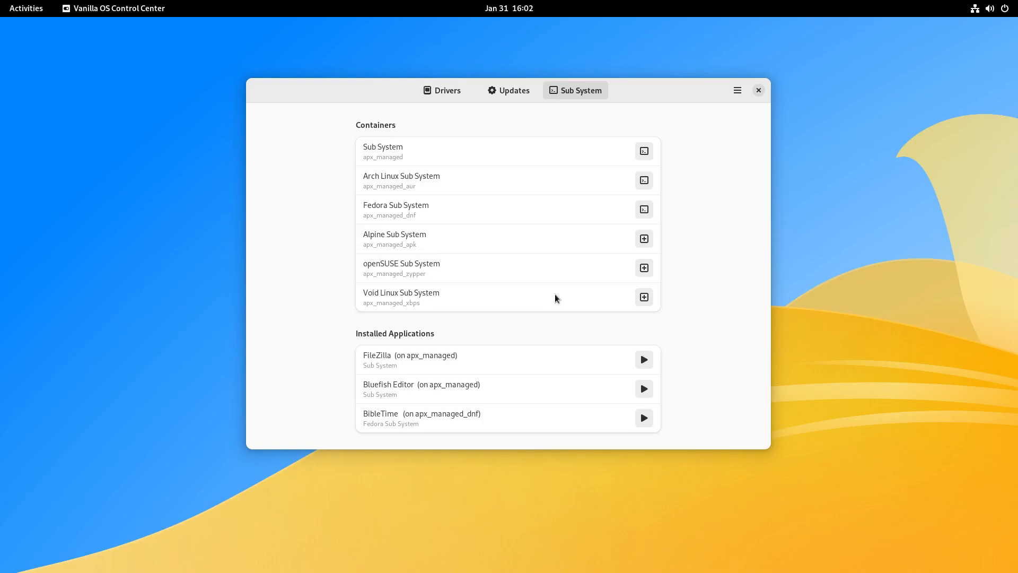
{"action": "mouse_move", "coordinate": [389, 161]}
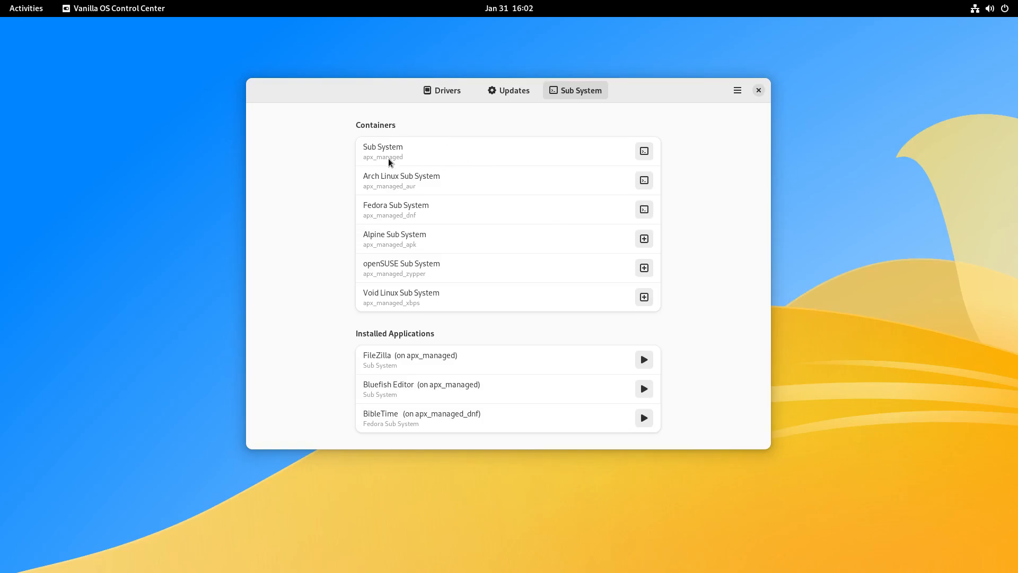
{"action": "mouse_move", "coordinate": [426, 191]}
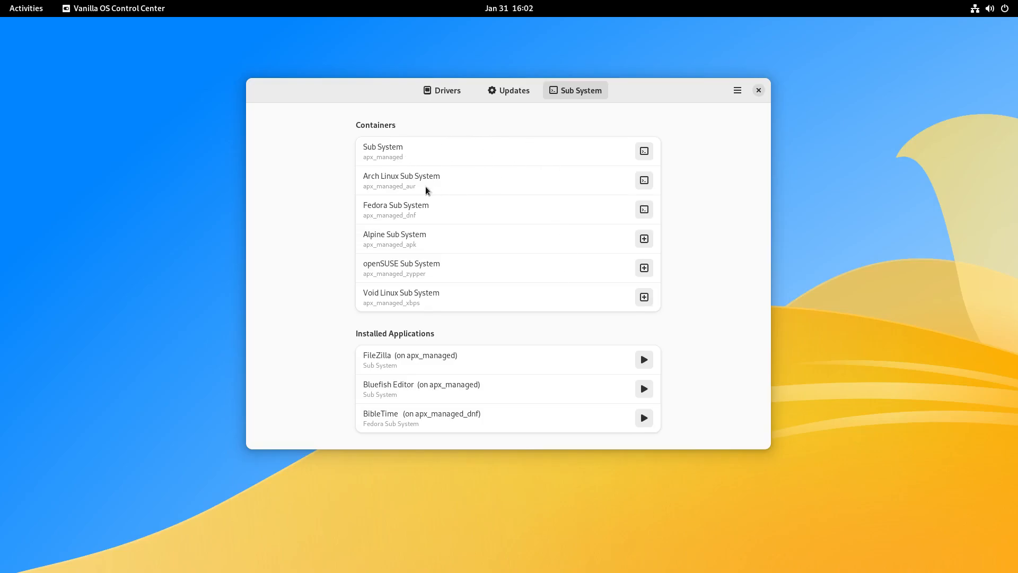
{"action": "mouse_move", "coordinate": [449, 180]}
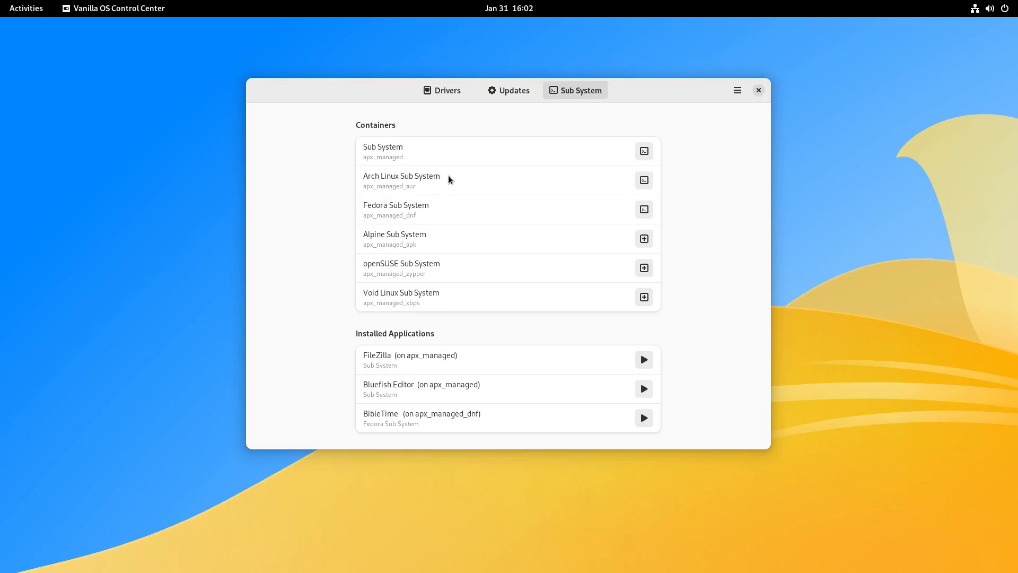
{"action": "mouse_move", "coordinate": [476, 179]}
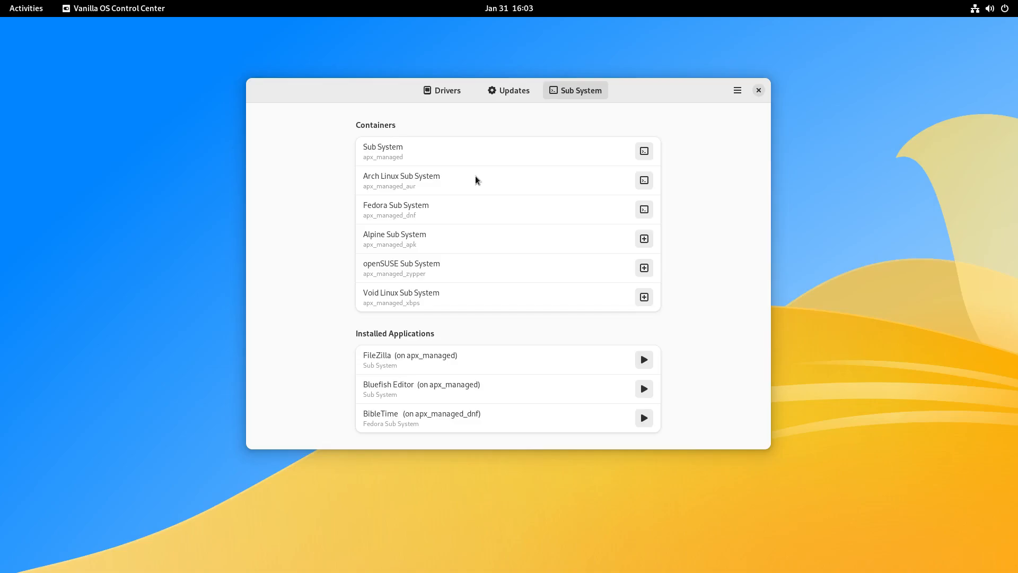
{"action": "mouse_move", "coordinate": [488, 222]}
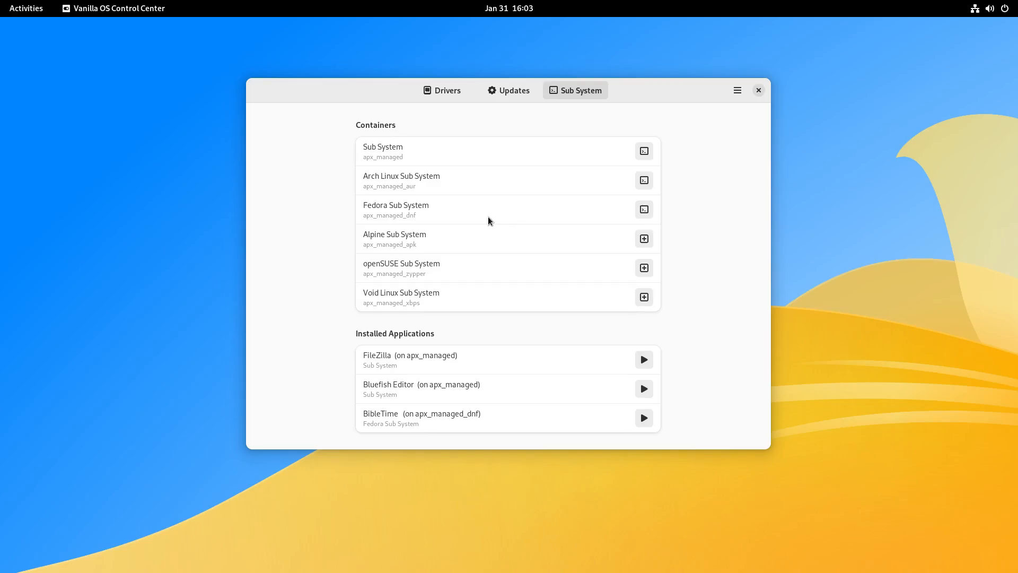
{"action": "mouse_move", "coordinate": [489, 249]}
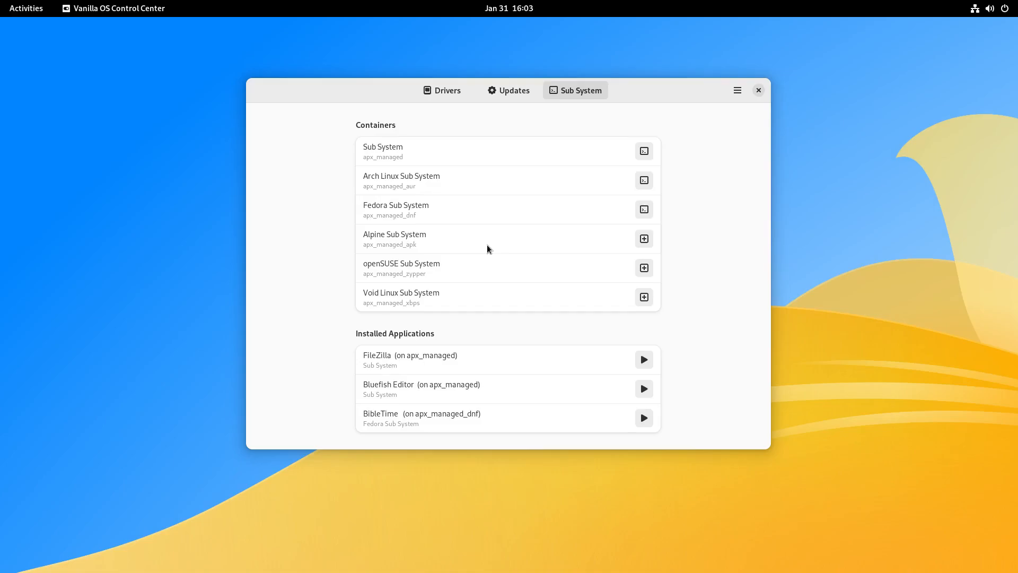
{"action": "mouse_move", "coordinate": [506, 275]}
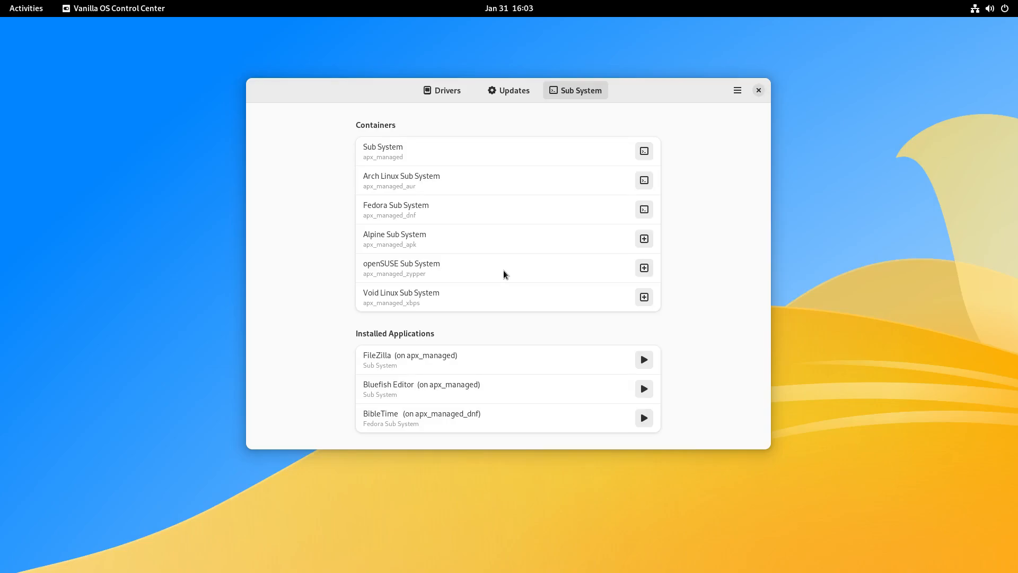
{"action": "mouse_move", "coordinate": [452, 321]}
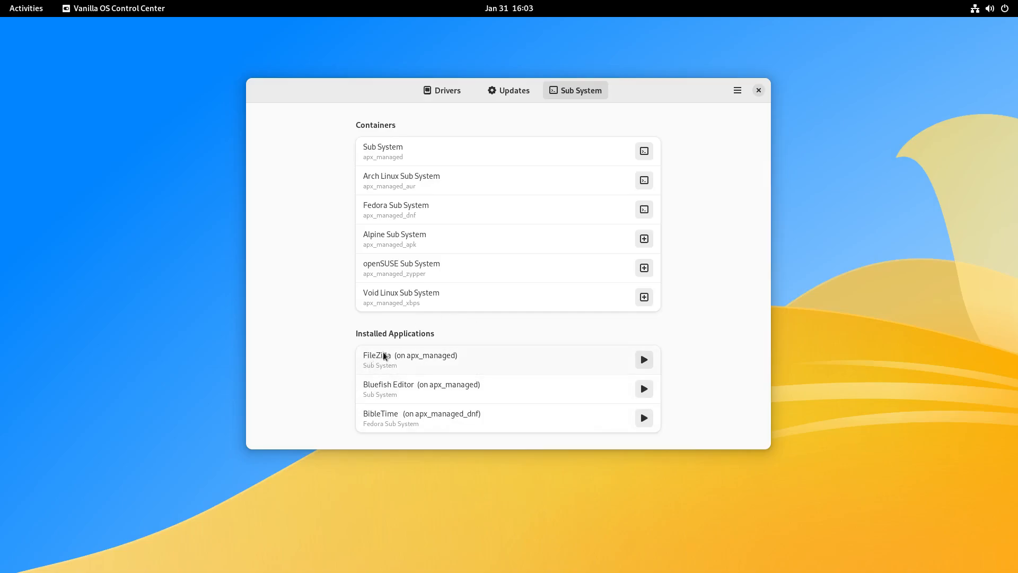
{"action": "mouse_move", "coordinate": [416, 361]}
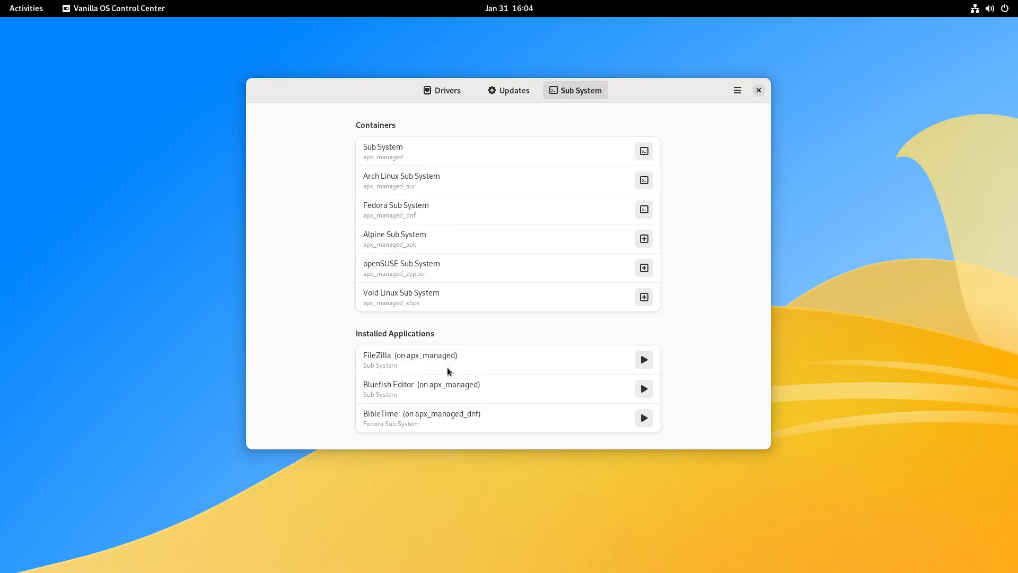
{"action": "mouse_move", "coordinate": [525, 396]}
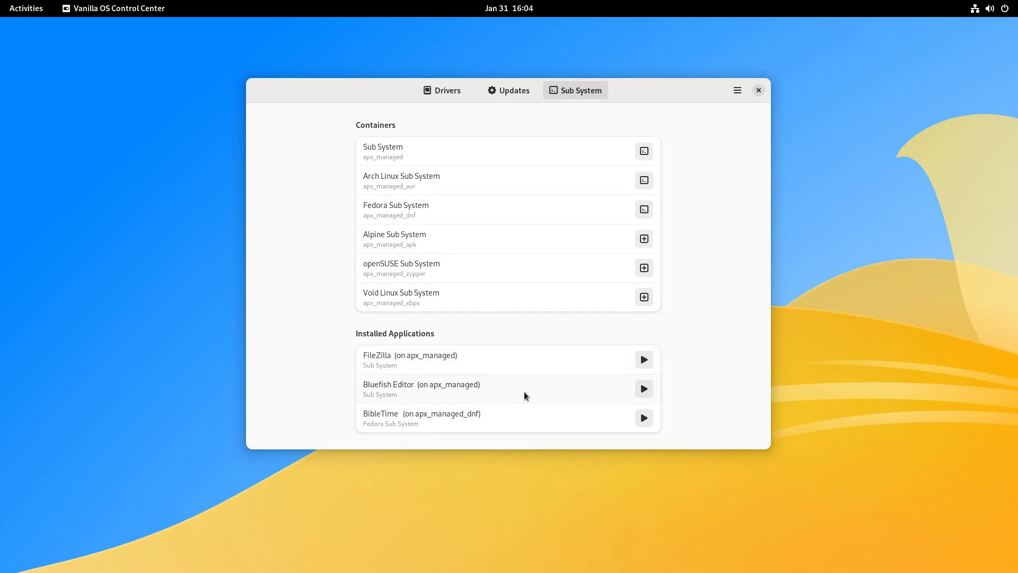
{"action": "mouse_move", "coordinate": [376, 418]}
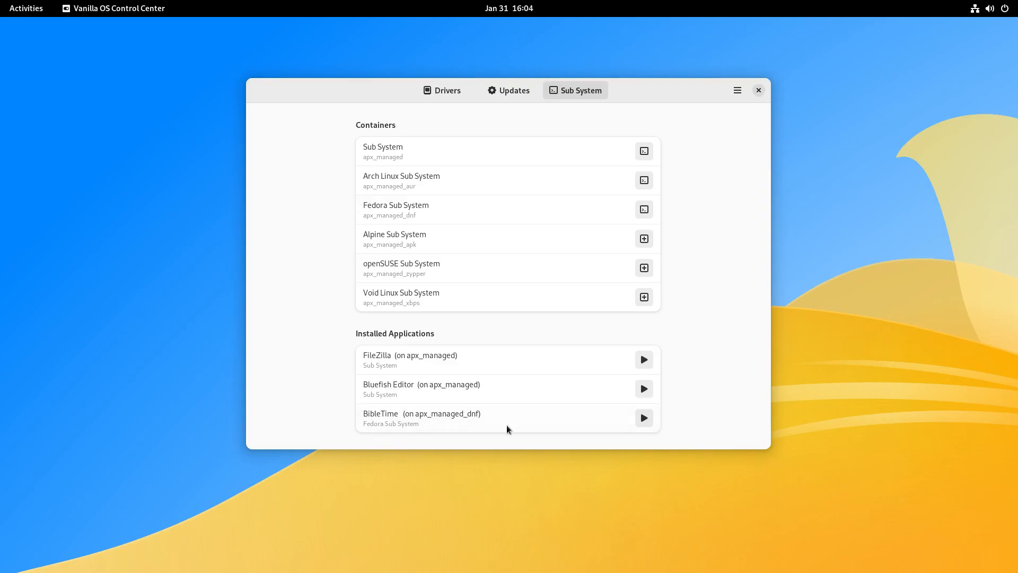
{"action": "left_click", "coordinate": [644, 417]}
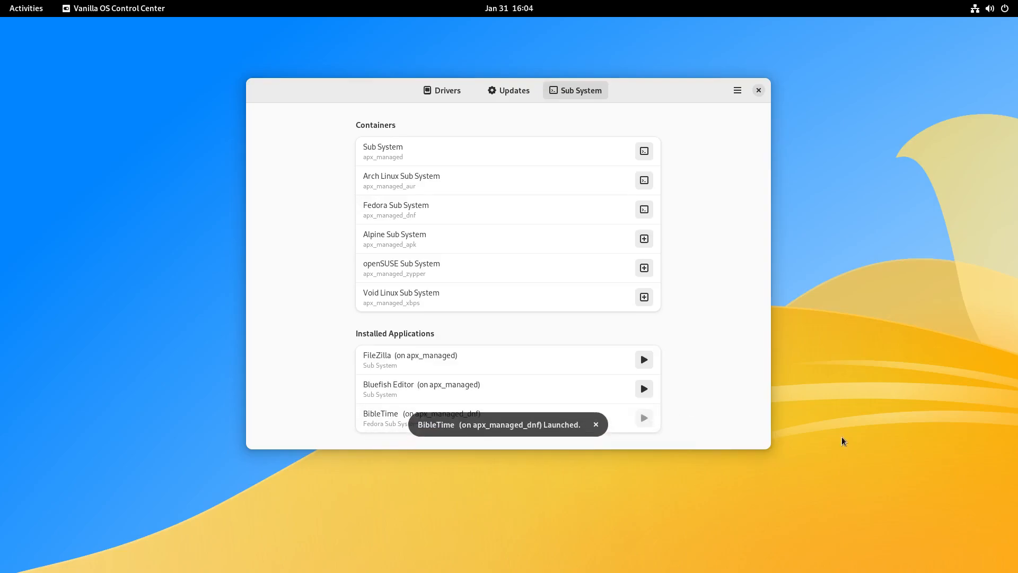
{"action": "left_click", "coordinate": [643, 417]}
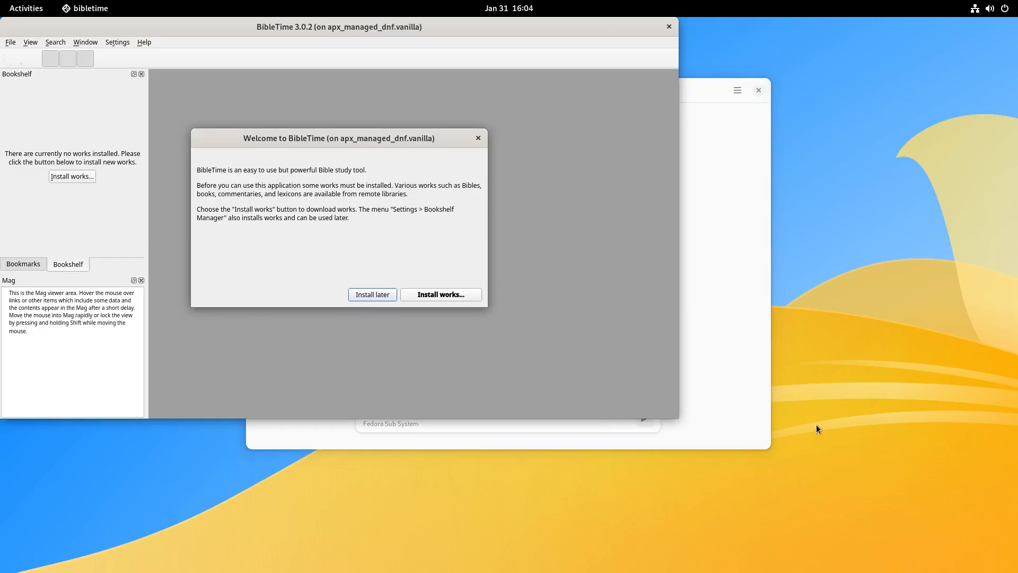
{"action": "left_click", "coordinate": [373, 294]}
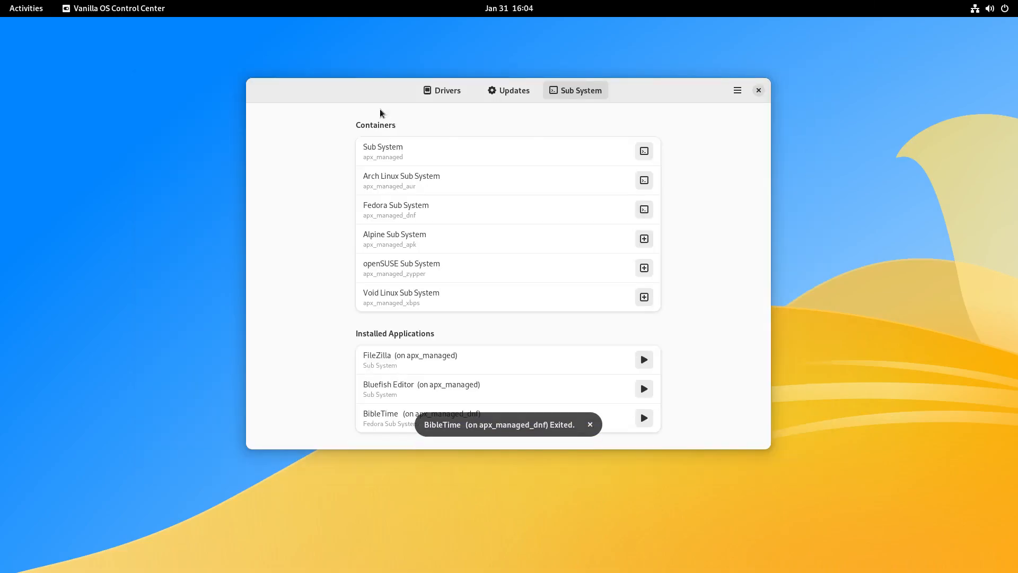
{"action": "left_click", "coordinate": [26, 8]}
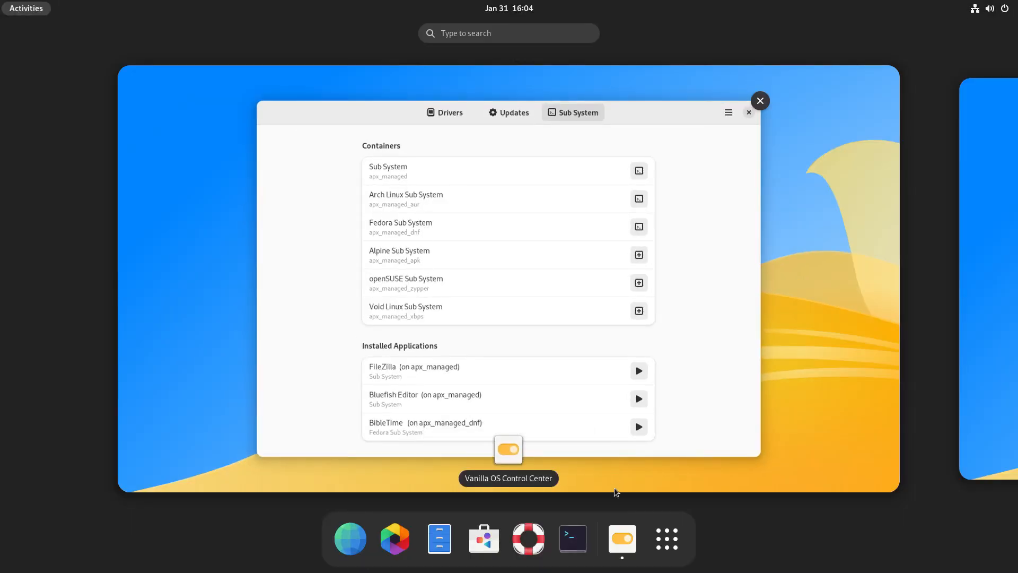
{"action": "left_click", "coordinate": [666, 538]}
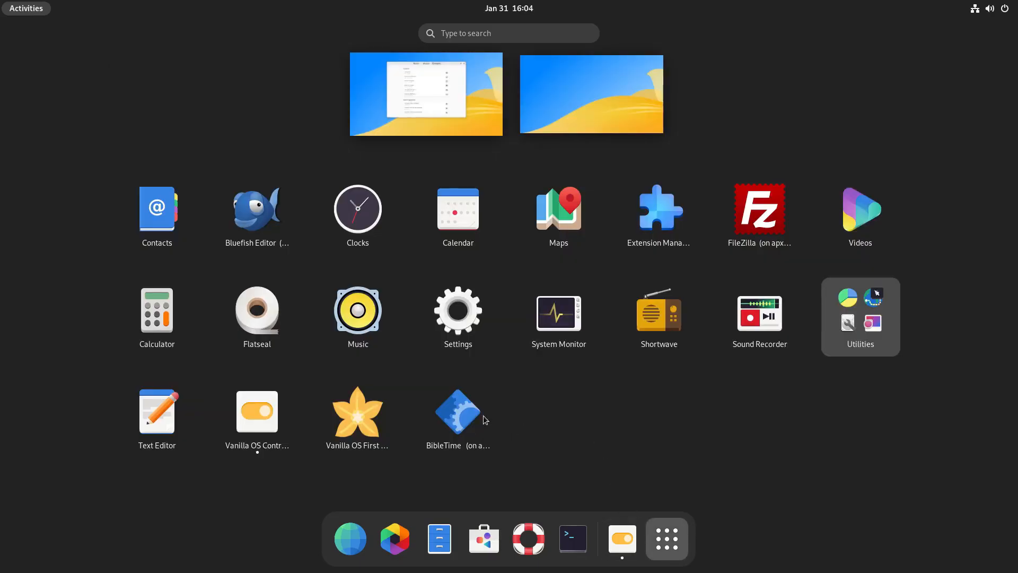
{"action": "mouse_move", "coordinate": [458, 411]}
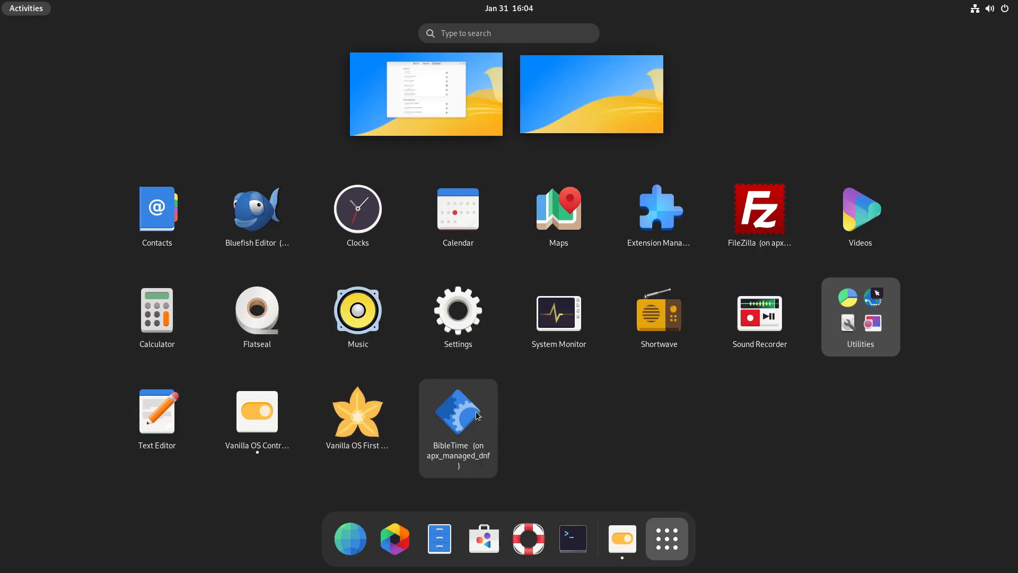
{"action": "mouse_move", "coordinate": [758, 208]}
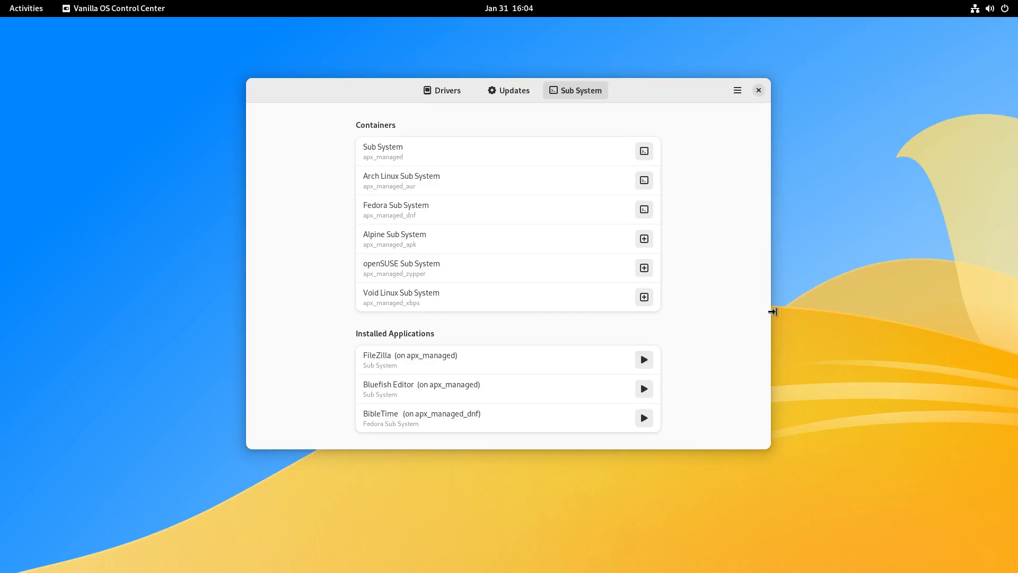
- Use a container's terminal button on the Sub System page to open Console
{"action": "left_click", "coordinate": [643, 359]}
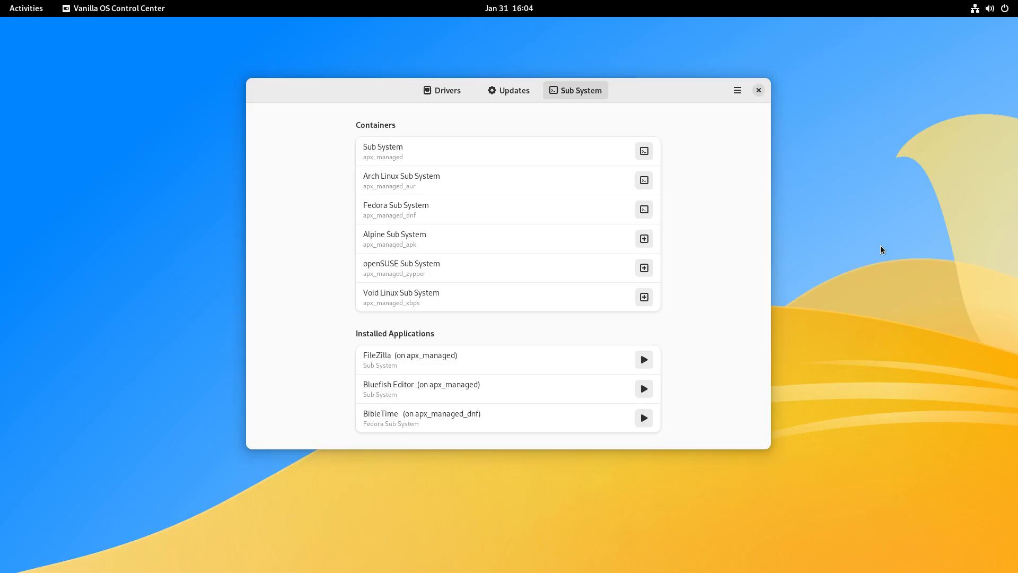
{"action": "mouse_move", "coordinate": [813, 198]}
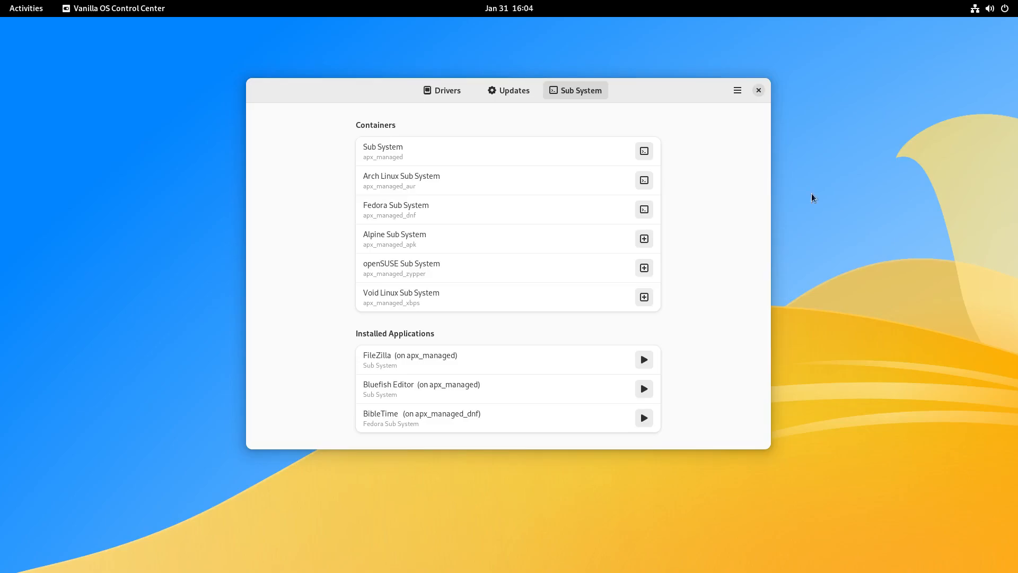
{"action": "mouse_move", "coordinate": [768, 171]}
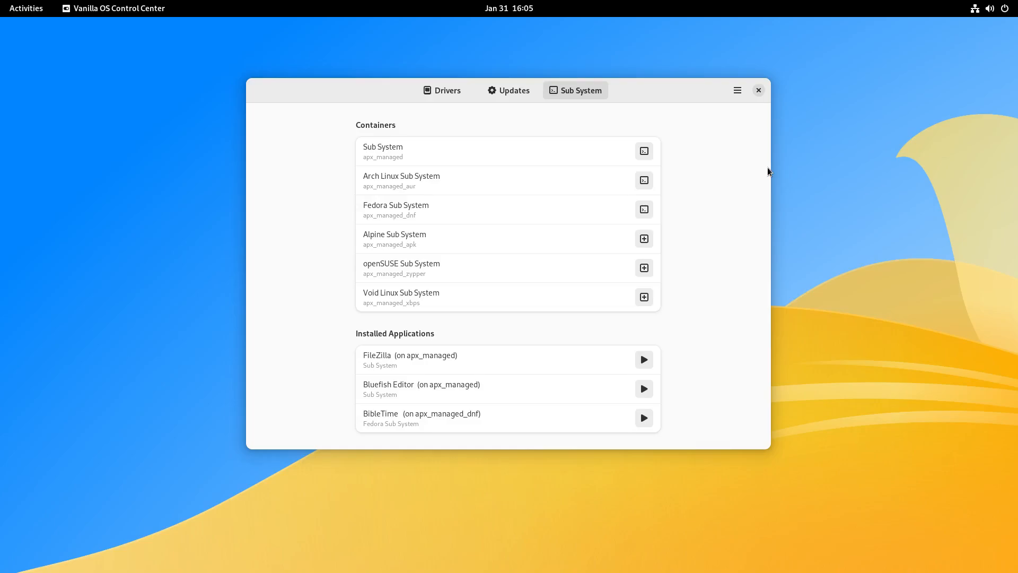
{"action": "mouse_move", "coordinate": [73, 67]}
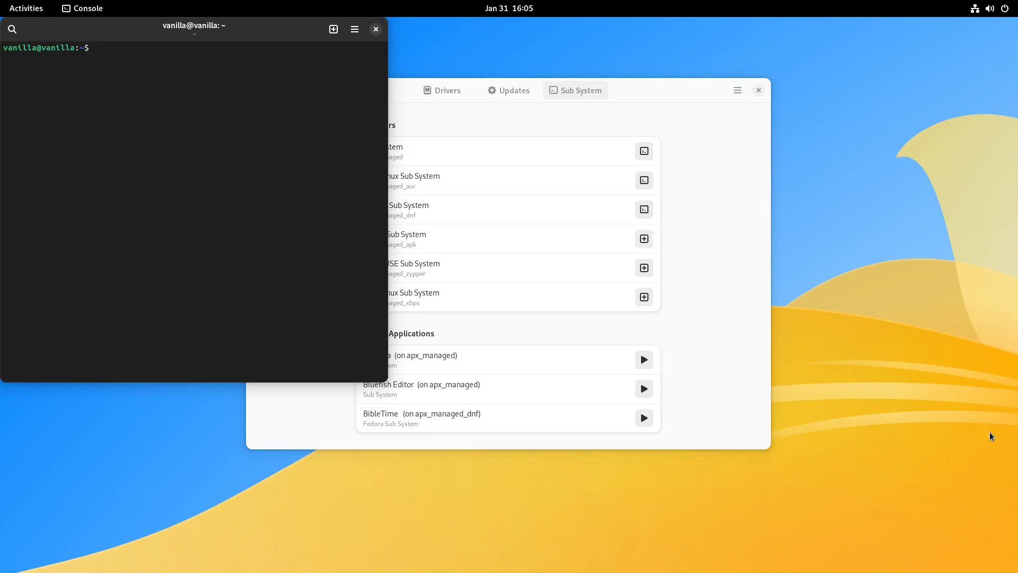
- Run 'apx install audacity' and answer 'n' to abort the 113-package install
{"action": "type", "text": "apx"}
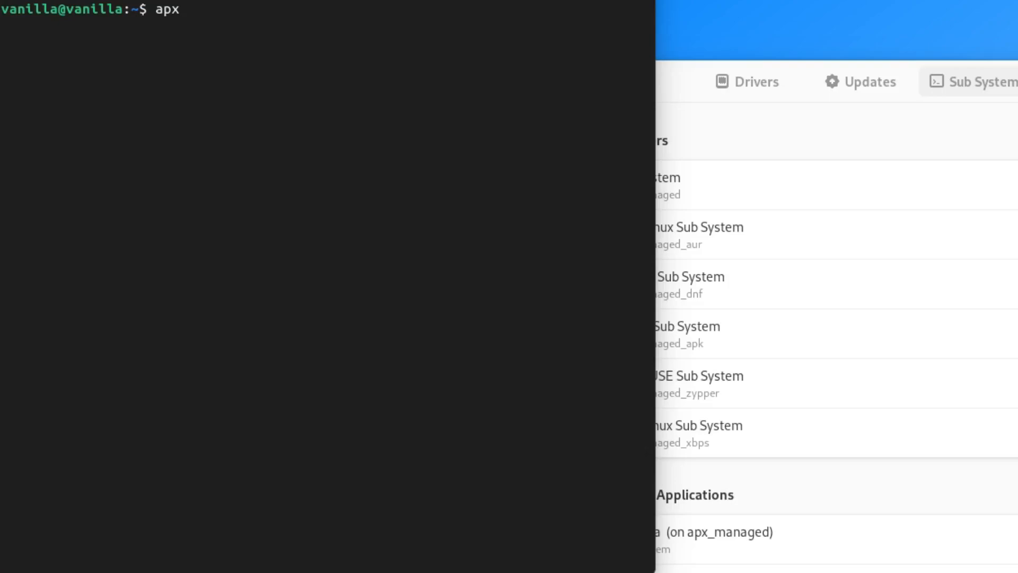
{"action": "type", "text": "instl"}
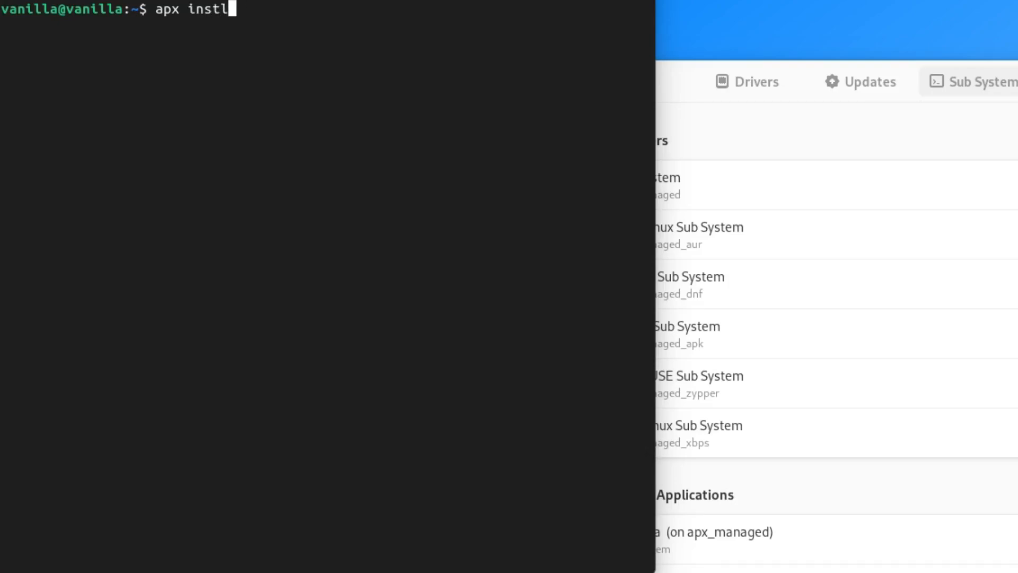
{"action": "type", "text": "a"}
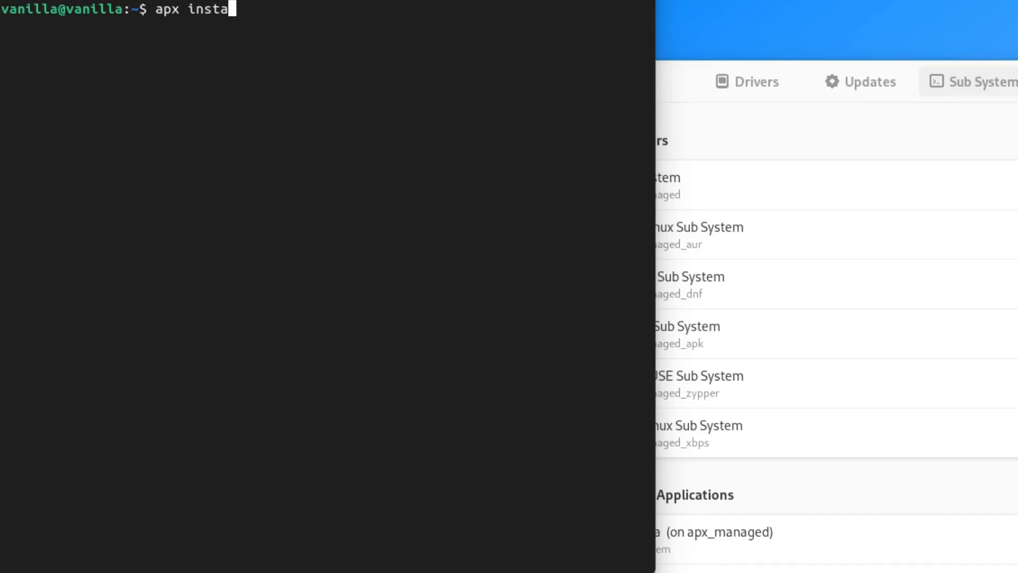
{"action": "type", "text": "ll aud"}
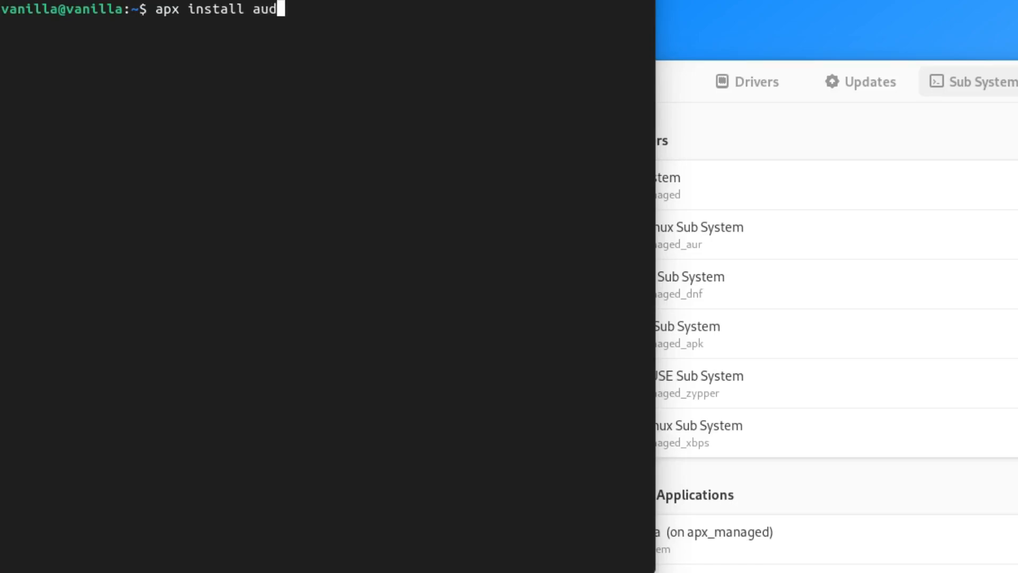
{"action": "key", "text": "Return"}
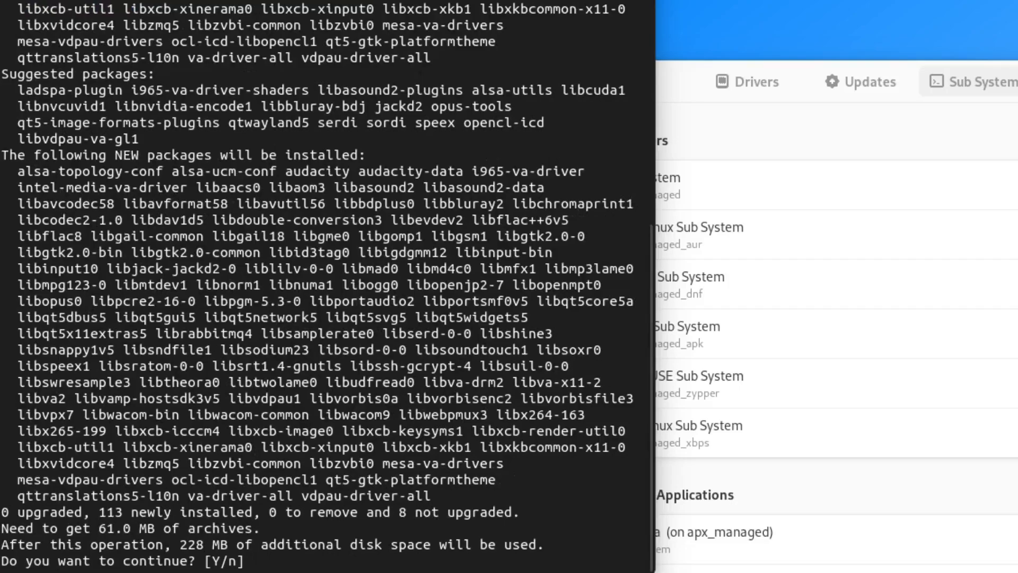
{"action": "mouse_move", "coordinate": [255, 560]}
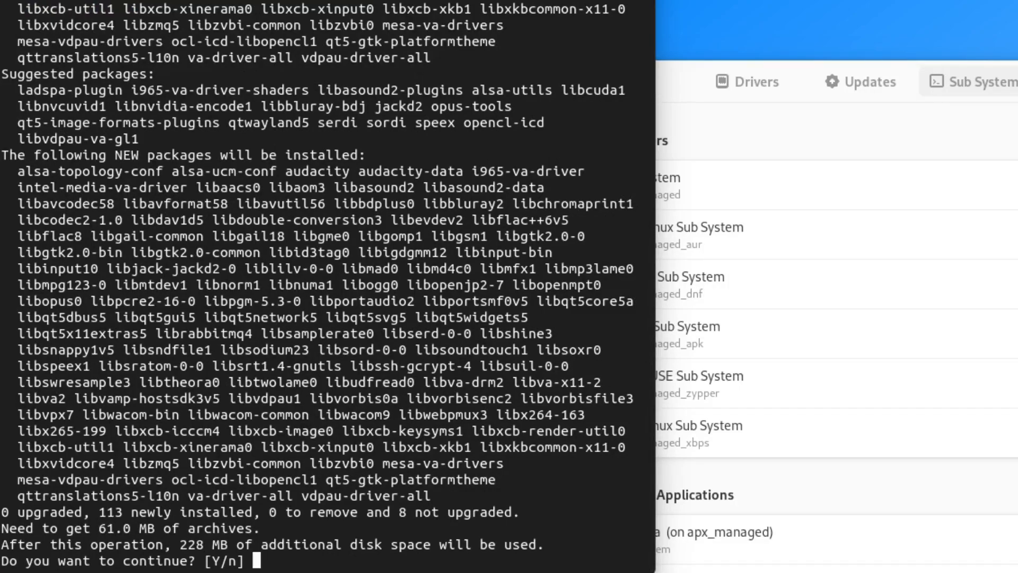
{"action": "type", "text": "n"}
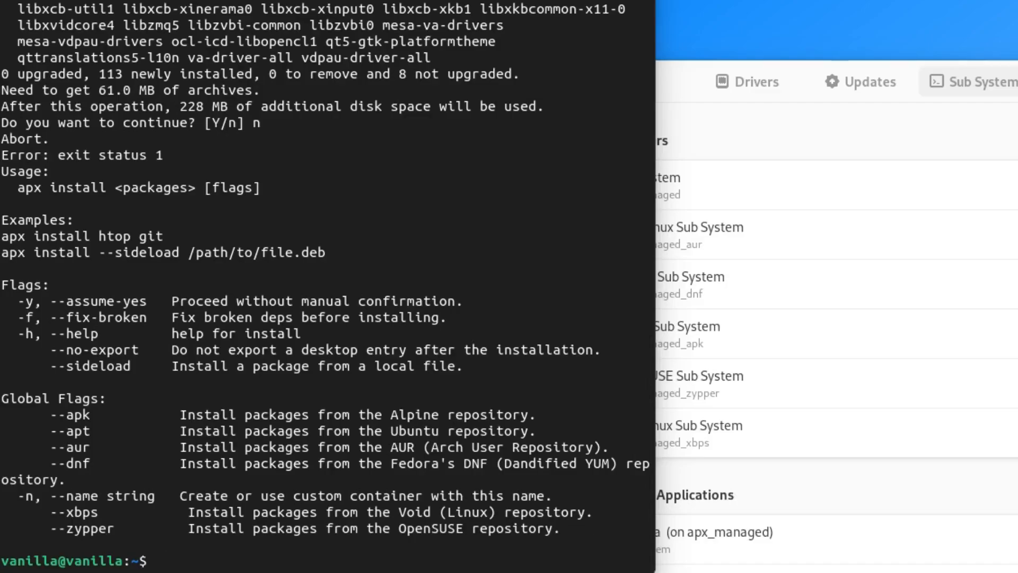
- Run 'apx --dnf install vlc' in the Fedora container
{"action": "type", "text": "a"}
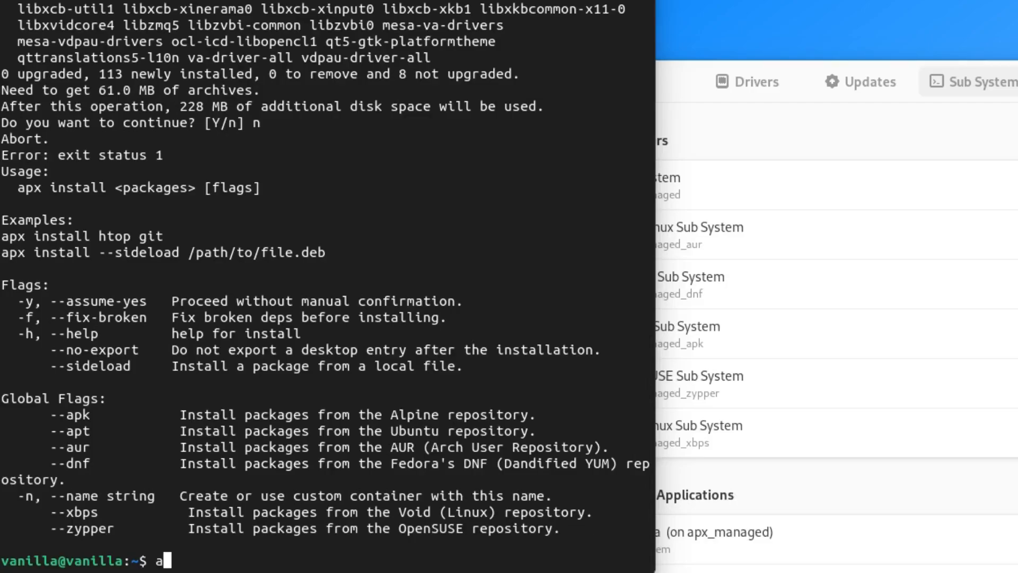
{"action": "type", "text": "px --"}
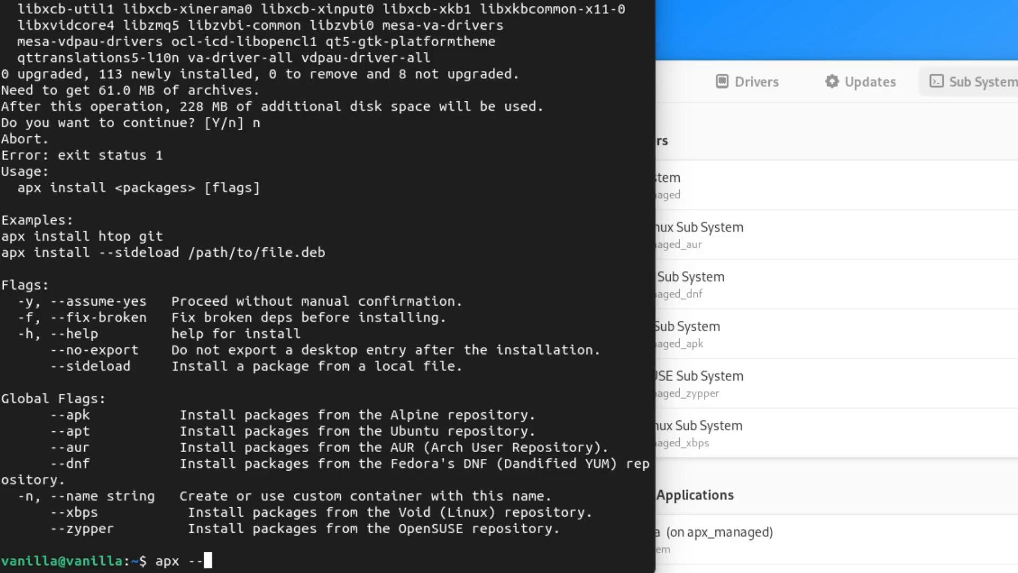
{"action": "type", "text": "dnf"}
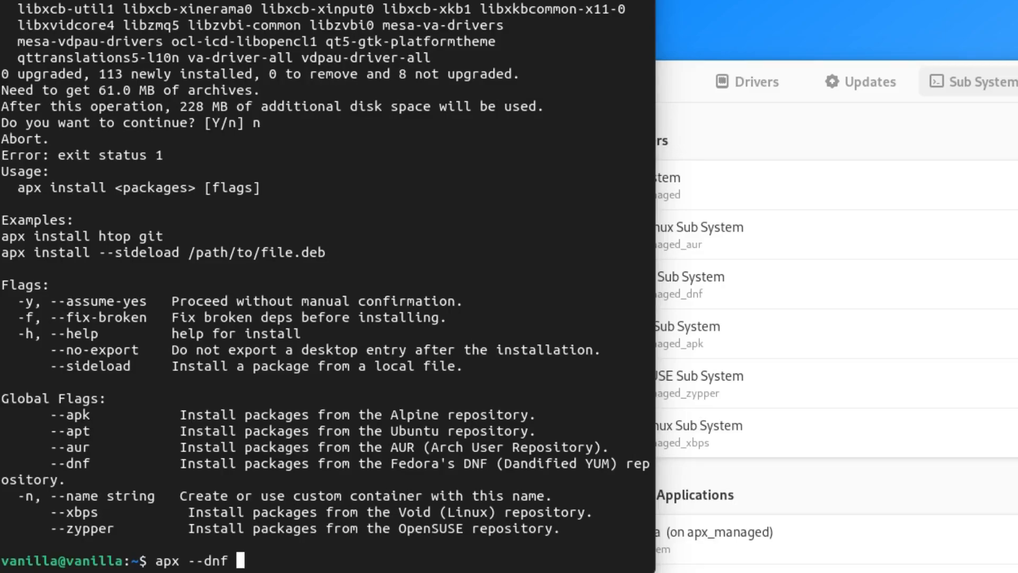
{"action": "type", "text": "install v"}
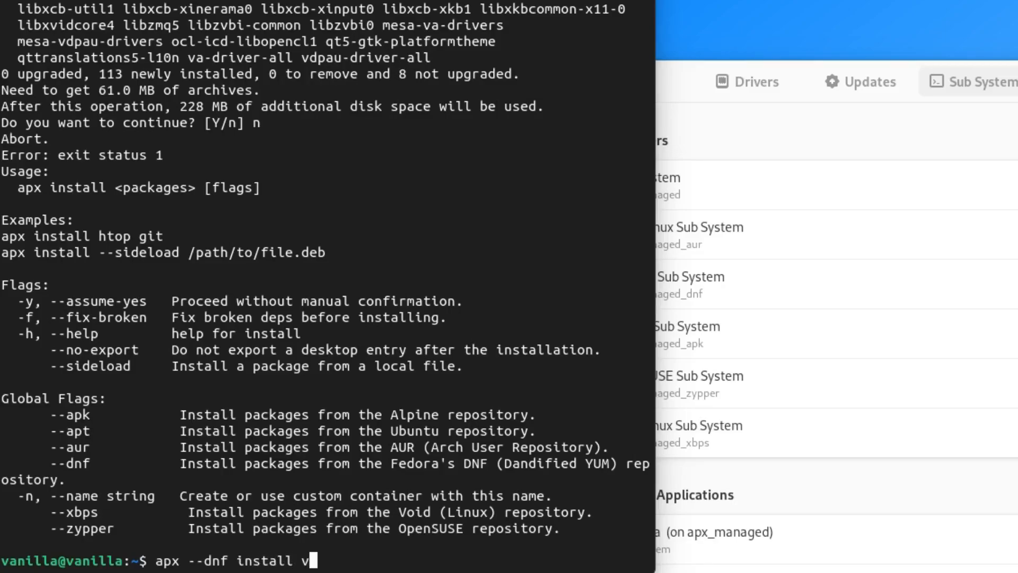
{"action": "type", "text": "lc"}
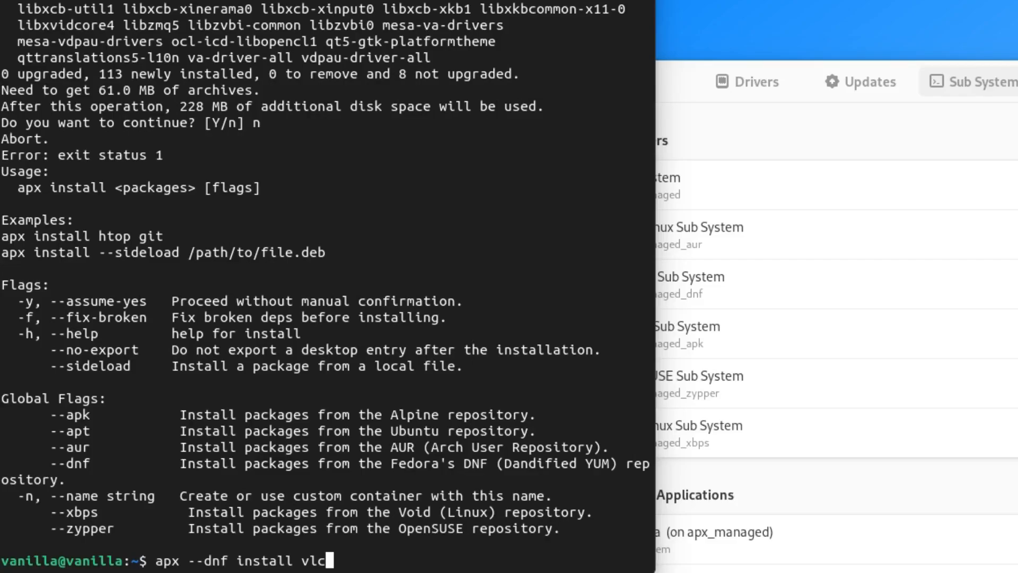
{"action": "key", "text": "Return"}
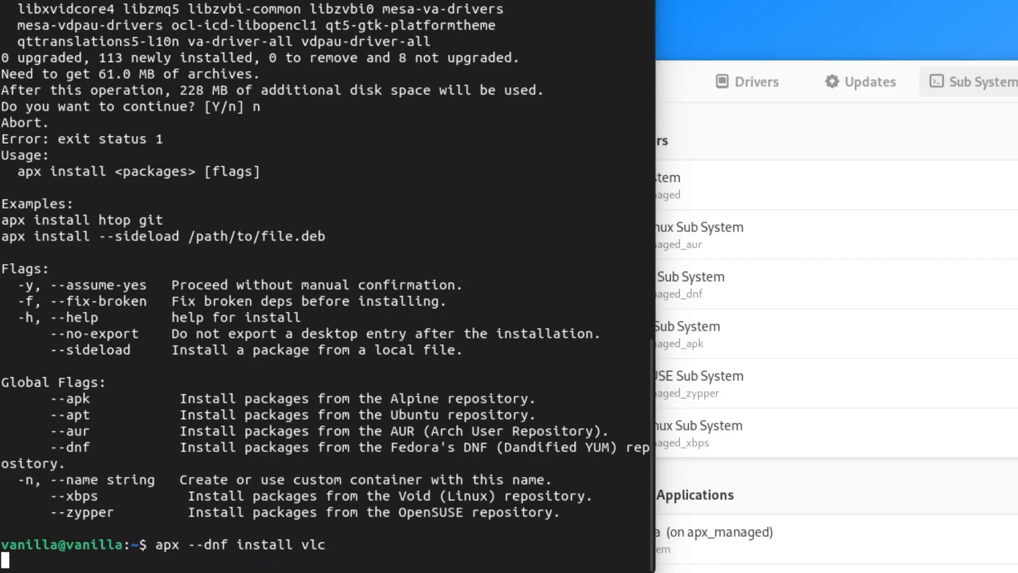
- Run 'apx --dnf install audacity', decline the 119-package install, then edit it to '--apk'
{"action": "key", "text": "Return"}
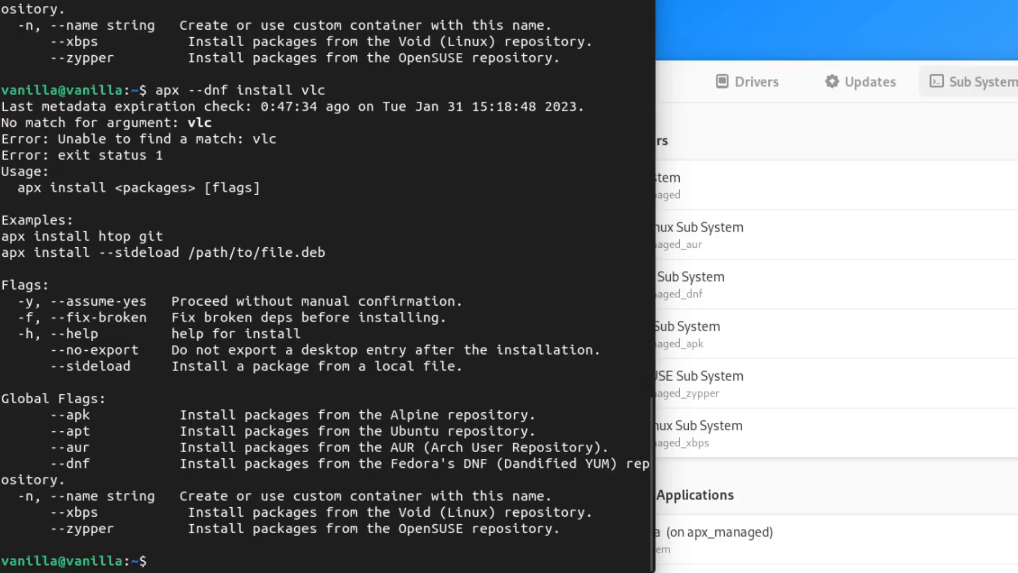
{"action": "type", "text": "apx --dnf install vlc"}
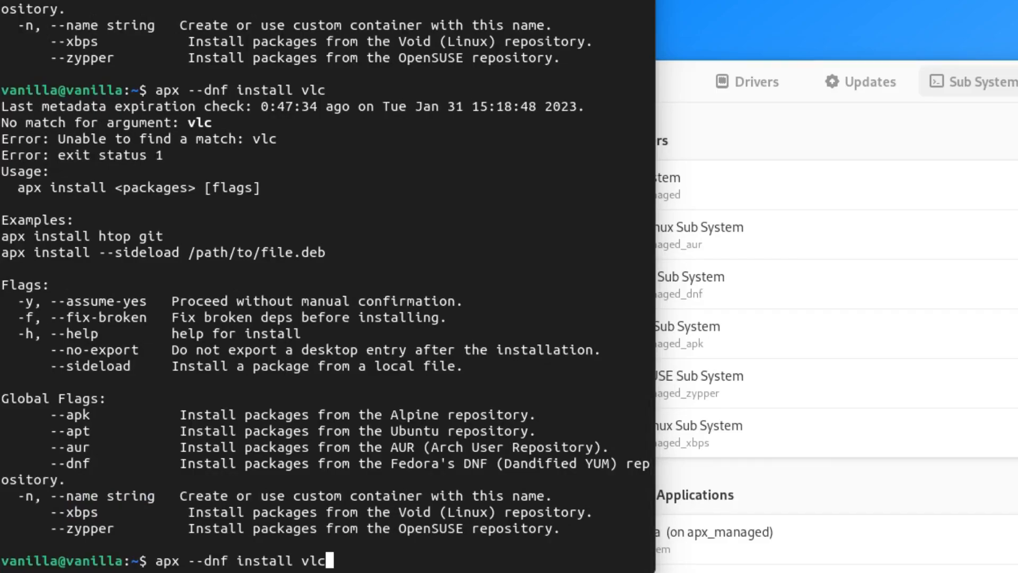
{"action": "type", "text": "audi"}
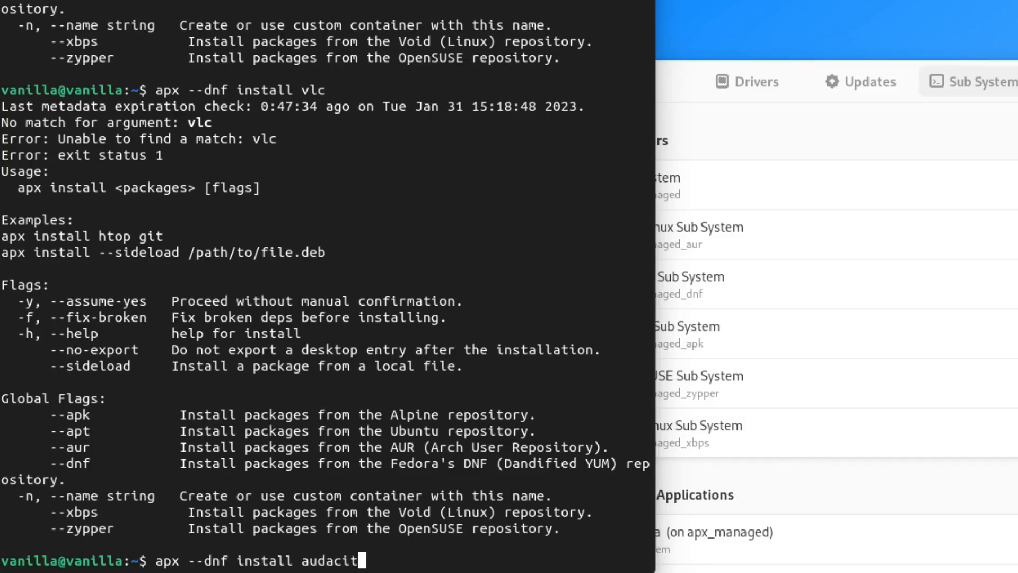
{"action": "type", "text": "e"}
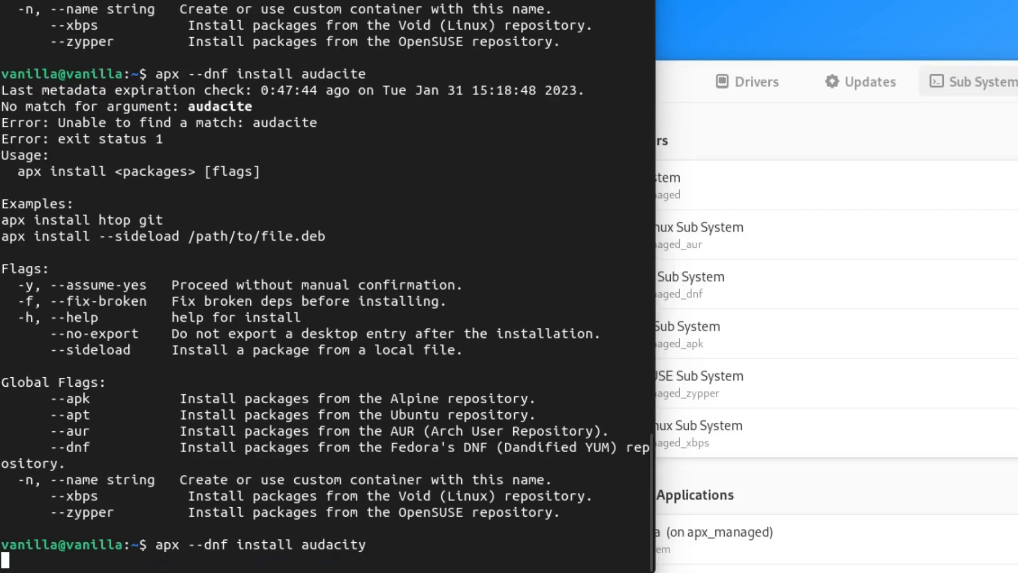
{"action": "key", "text": "Return"}
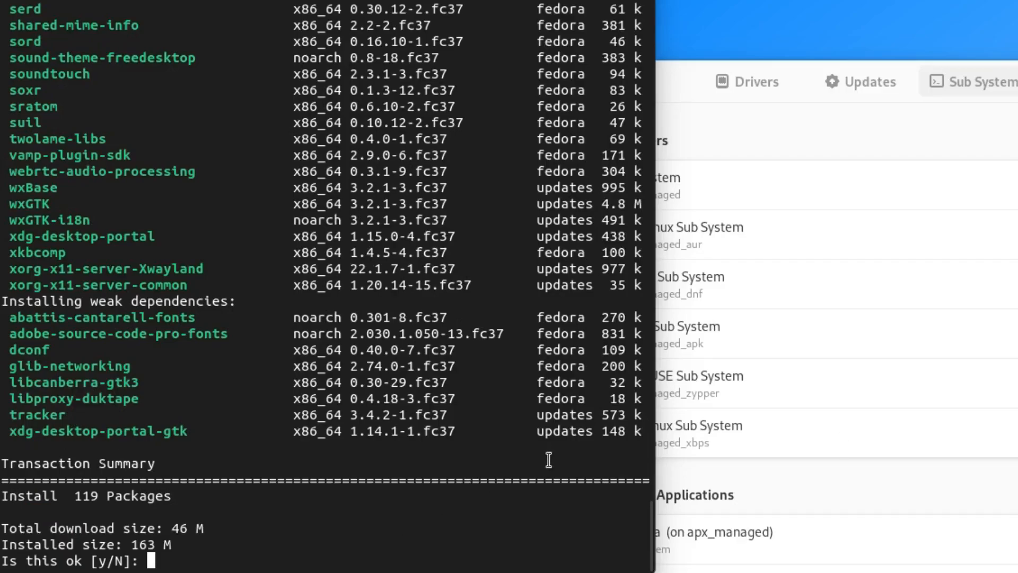
{"action": "mouse_move", "coordinate": [249, 529]}
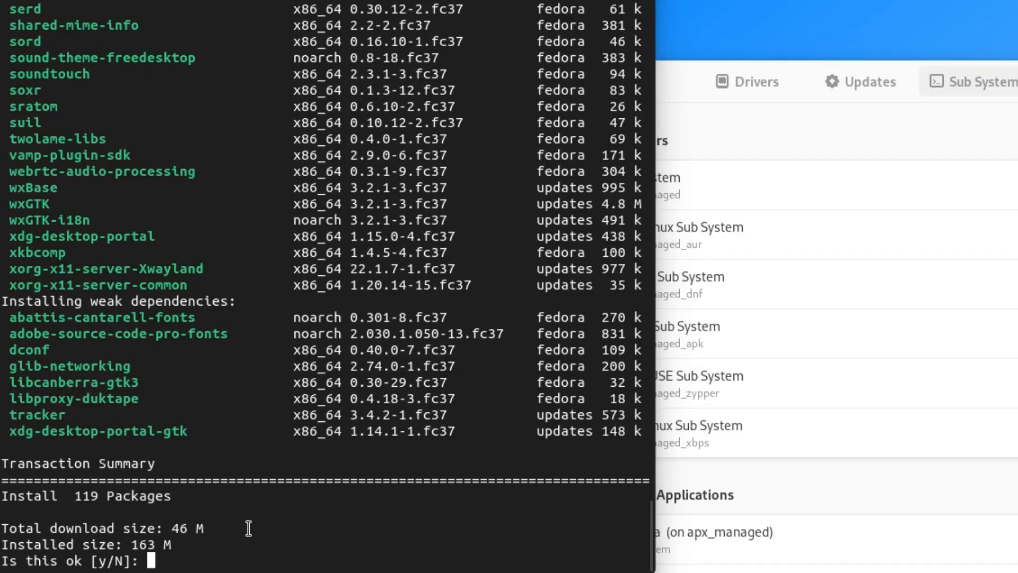
{"action": "scroll", "scroll_direction": "up", "scroll_amount": 3}
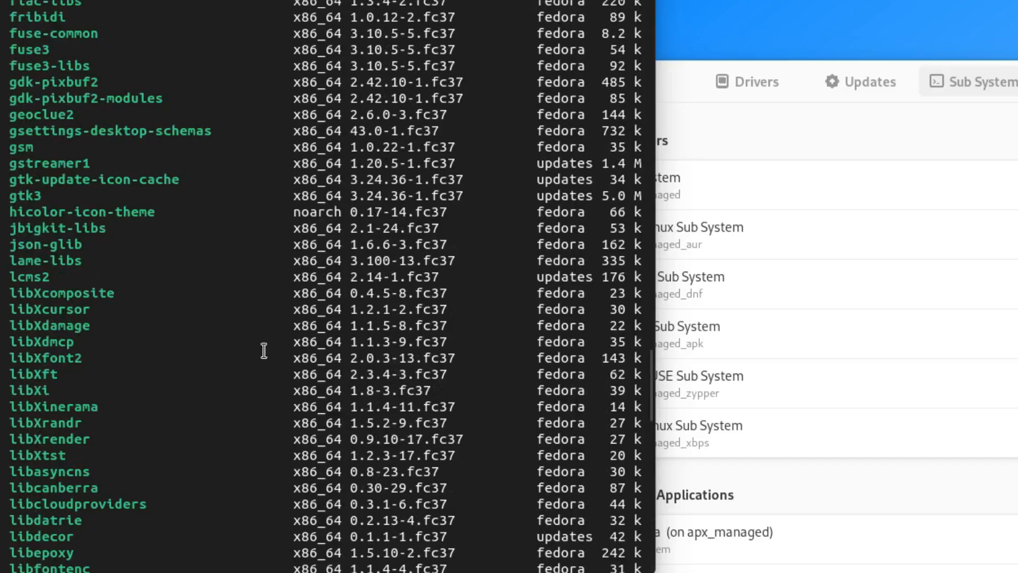
{"action": "scroll", "scroll_direction": "down", "scroll_amount": 3}
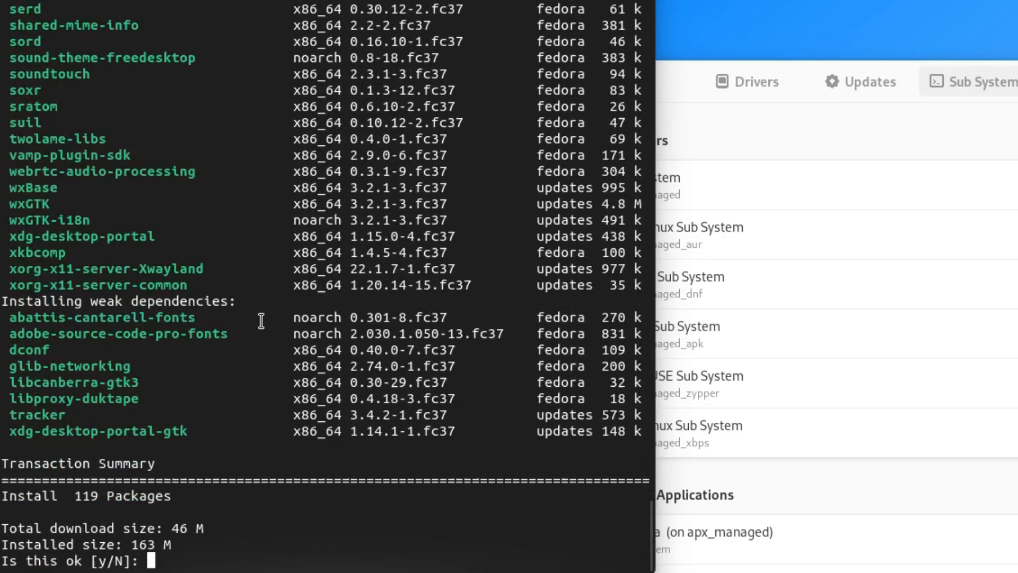
{"action": "mouse_move", "coordinate": [323, 416]}
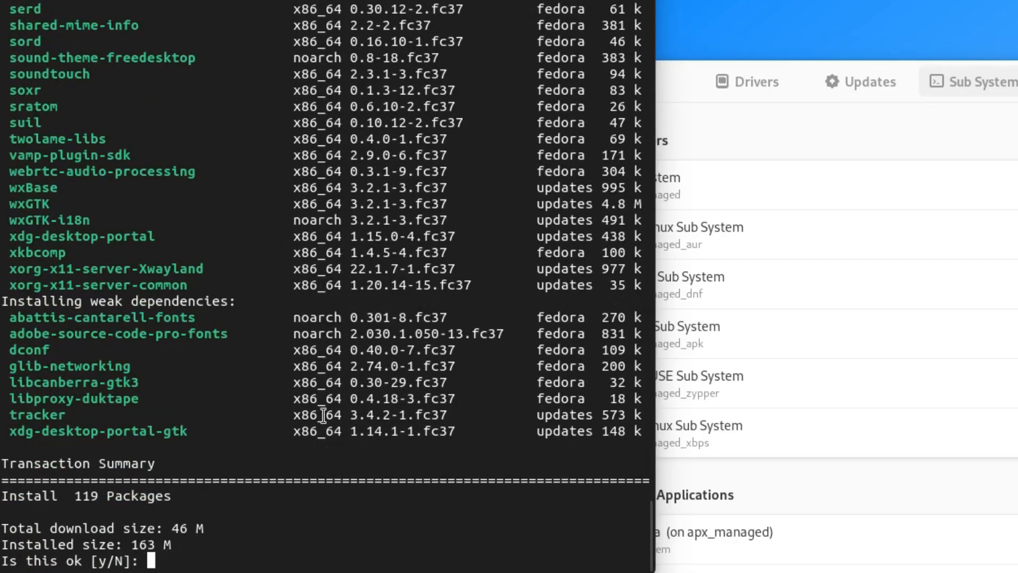
{"action": "type", "text": "n"}
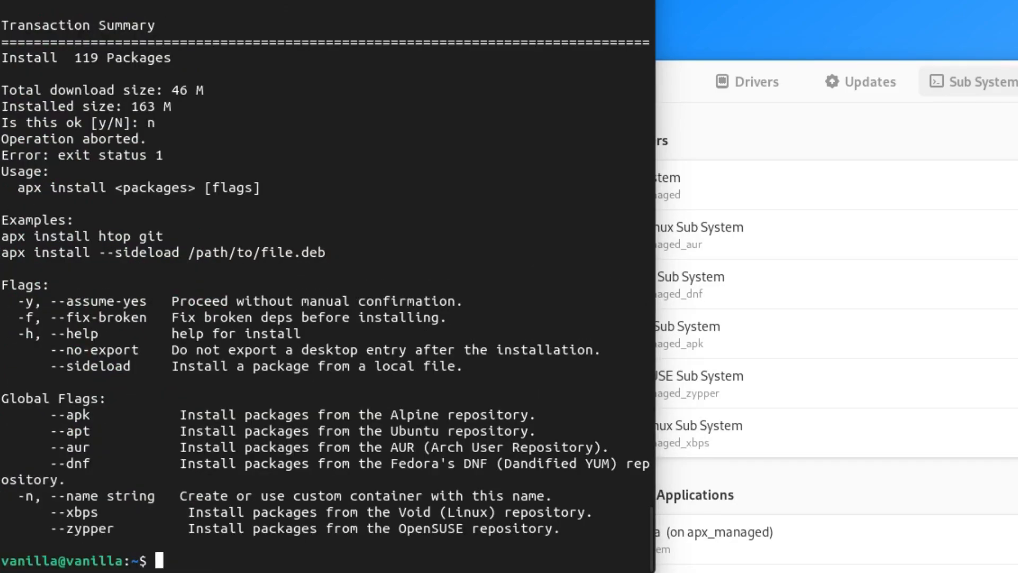
{"action": "type", "text": "apx --dnf install audacity"}
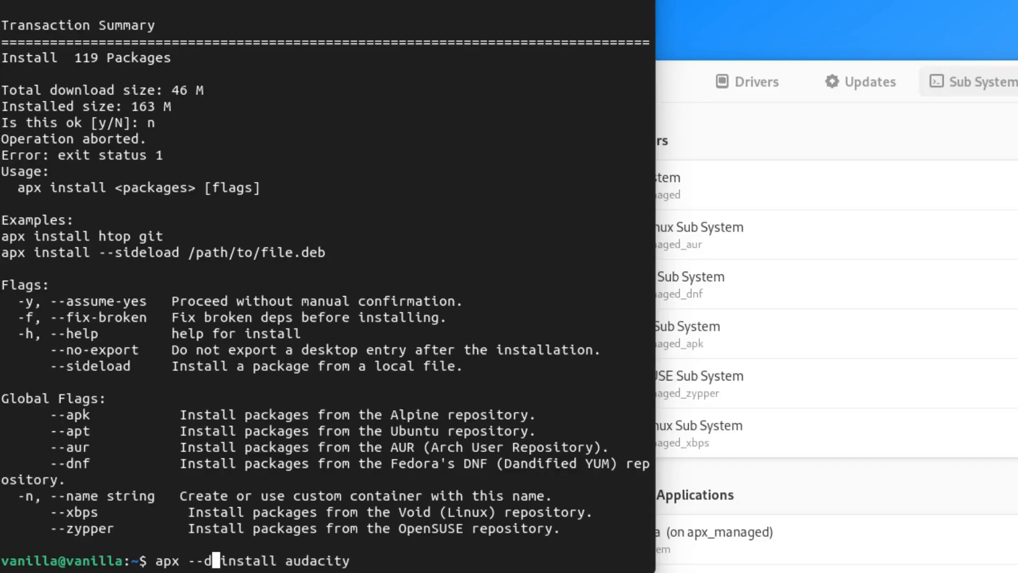
{"action": "type", "text": "pk"}
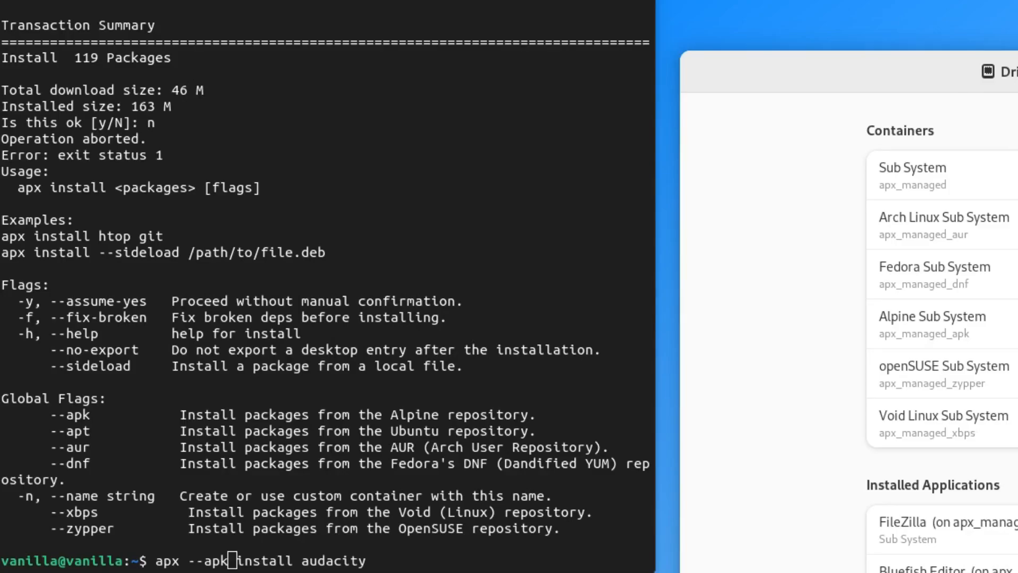
{"action": "mouse_move", "coordinate": [249, 431]}
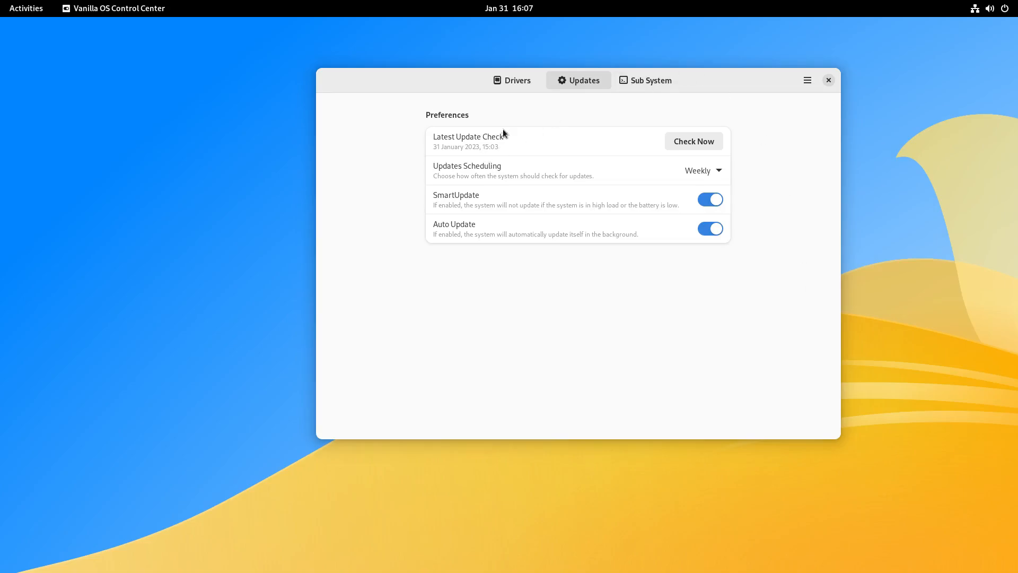
{"action": "mouse_move", "coordinate": [439, 213]}
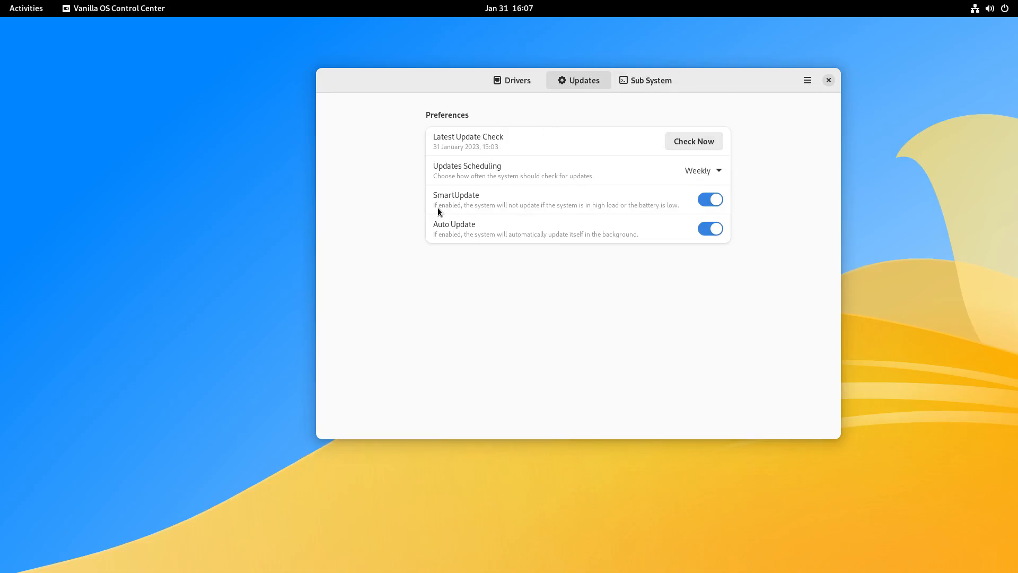
{"action": "mouse_move", "coordinate": [519, 203]}
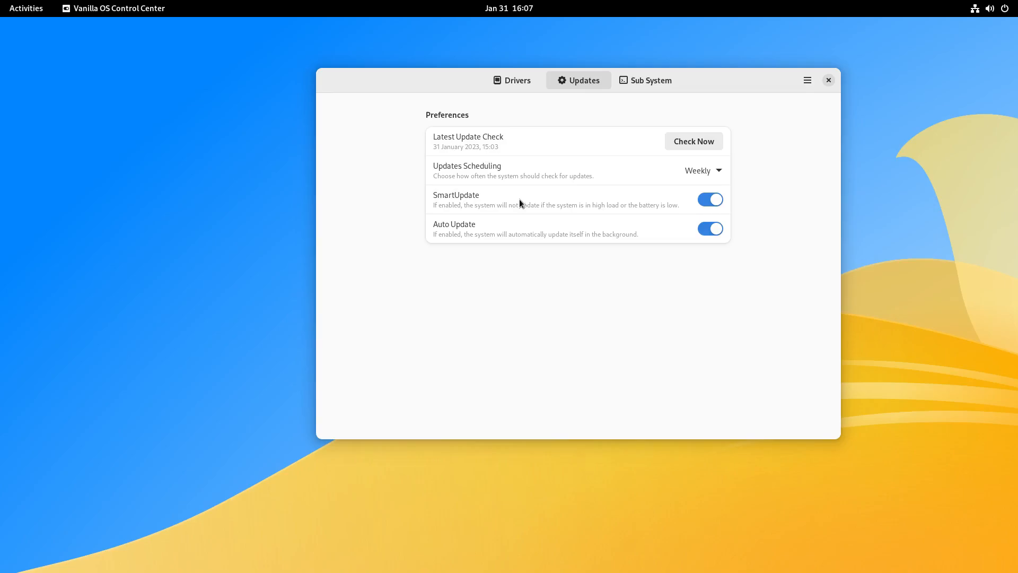
{"action": "mouse_move", "coordinate": [609, 208]}
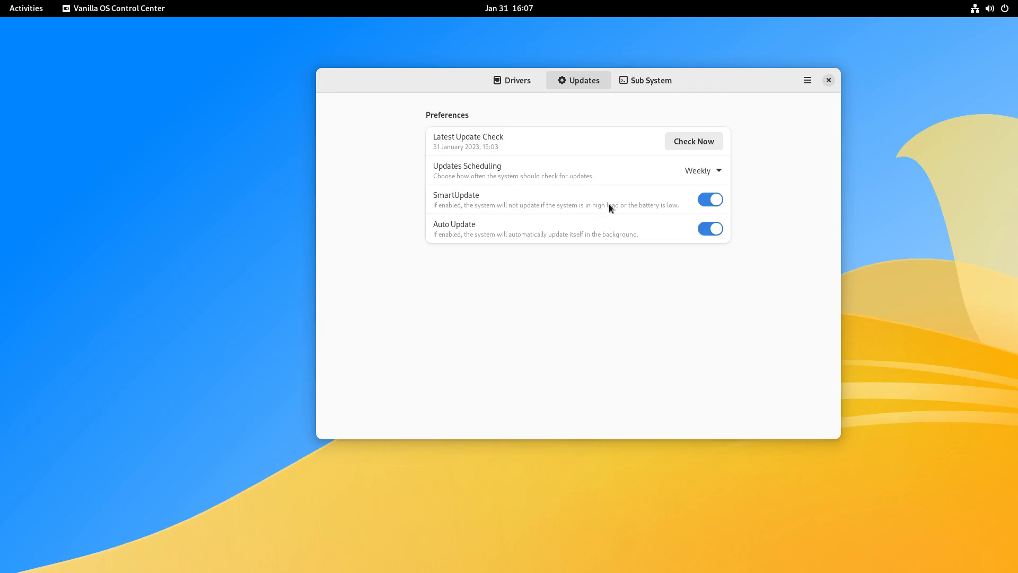
{"action": "mouse_move", "coordinate": [628, 202]}
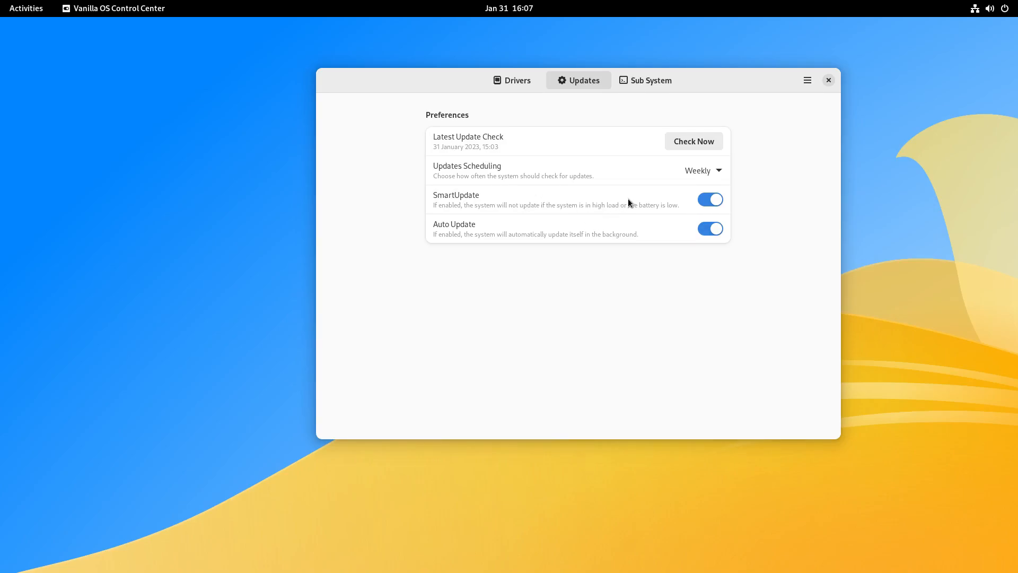
{"action": "mouse_move", "coordinate": [666, 244]}
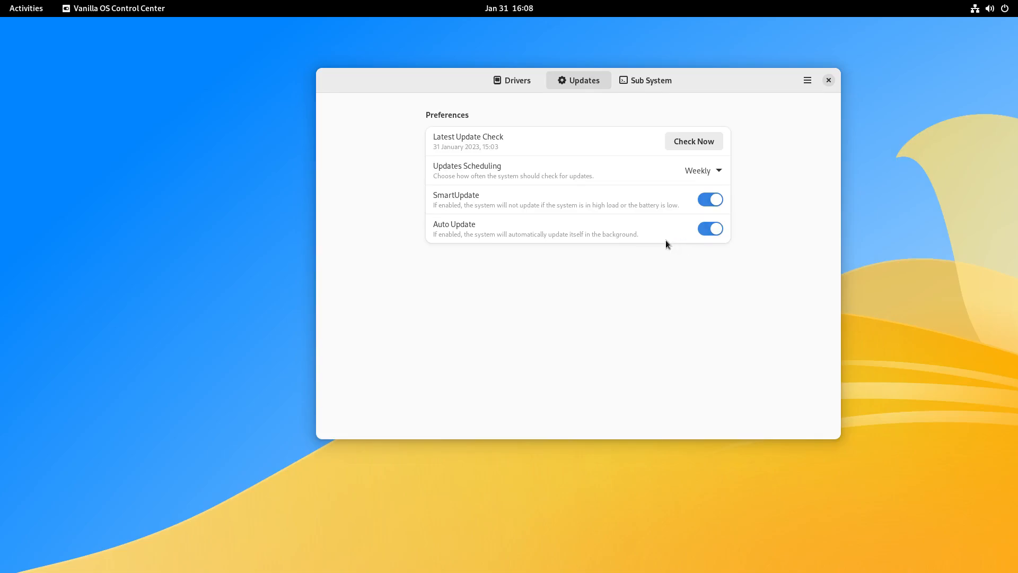
{"action": "mouse_move", "coordinate": [672, 239]}
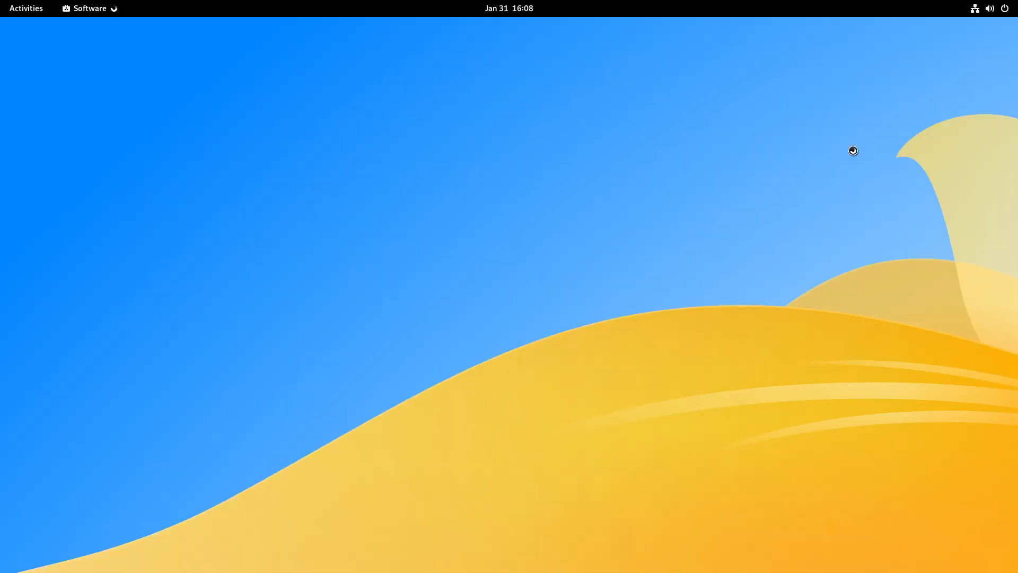
- Scroll GNOME Software's Explore page and open AntiMicroX under New & Updated
{"action": "left_click", "coordinate": [84, 7]}
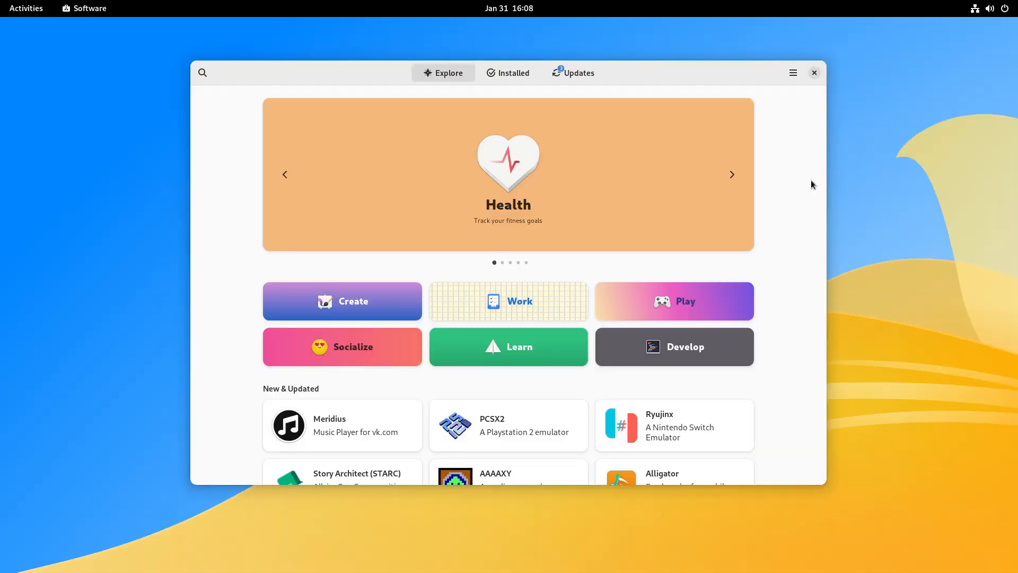
{"action": "mouse_move", "coordinate": [573, 72]}
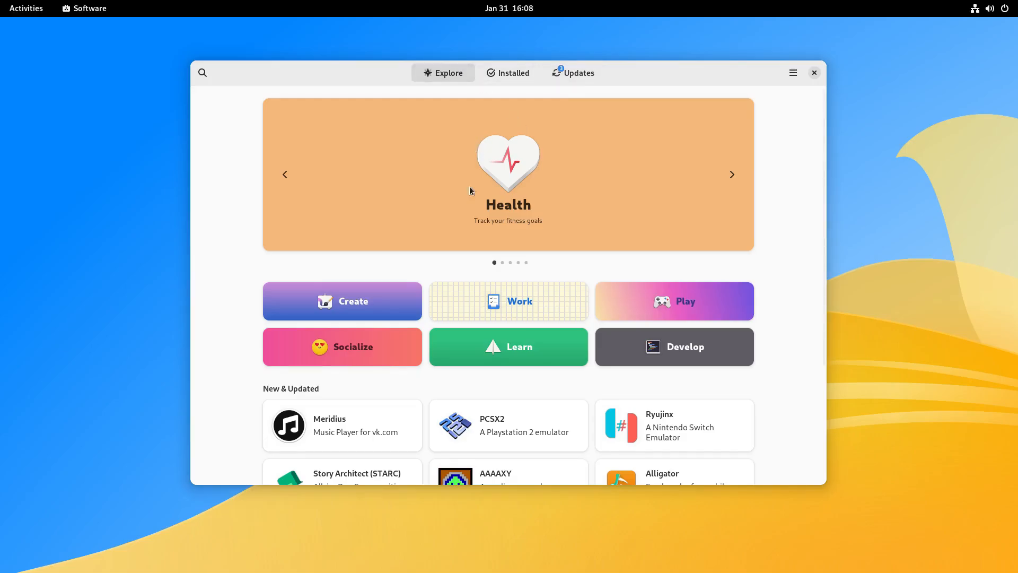
{"action": "scroll", "scroll_direction": "down", "scroll_amount": 3}
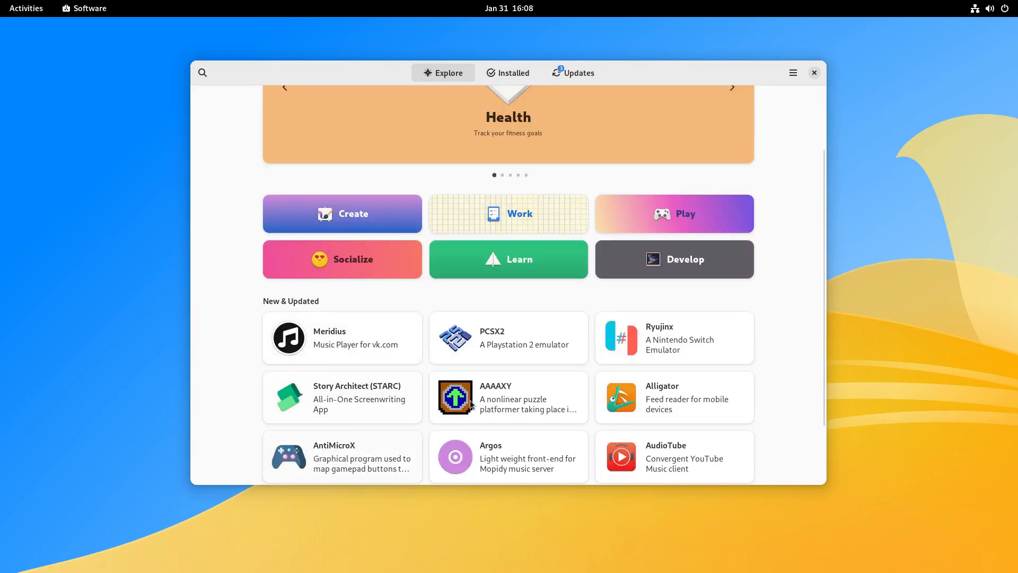
{"action": "left_click", "coordinate": [509, 397]}
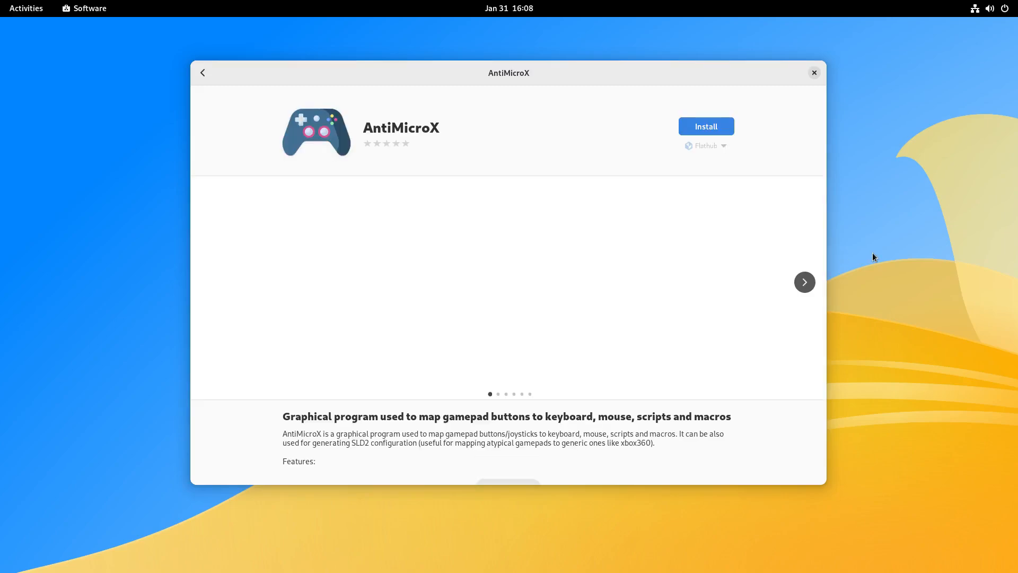
{"action": "left_click", "coordinate": [705, 145]}
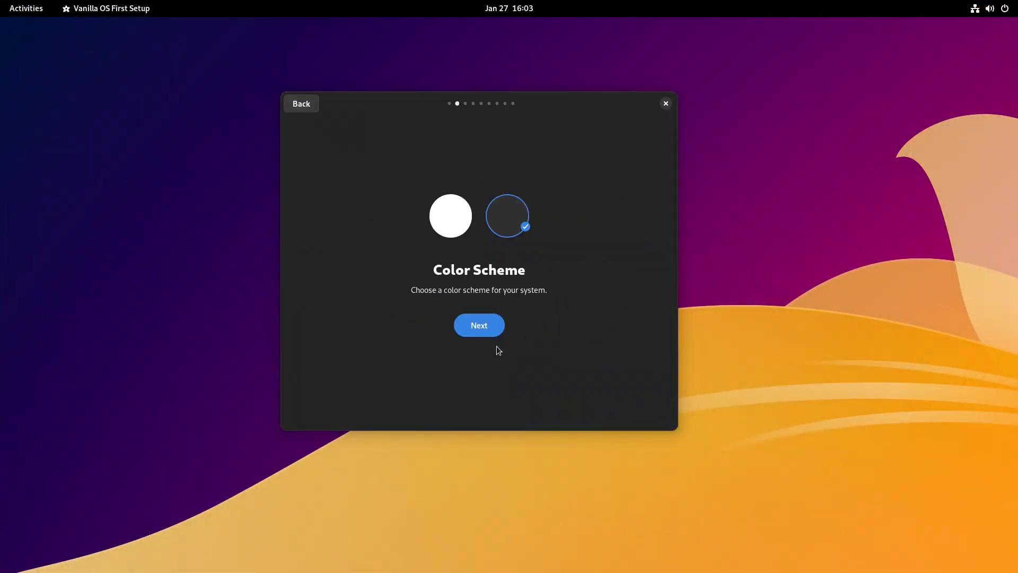
- Preview light then dark scheme, and continue past Package Manager with Flatpak and AppImage
{"action": "left_click", "coordinate": [450, 215]}
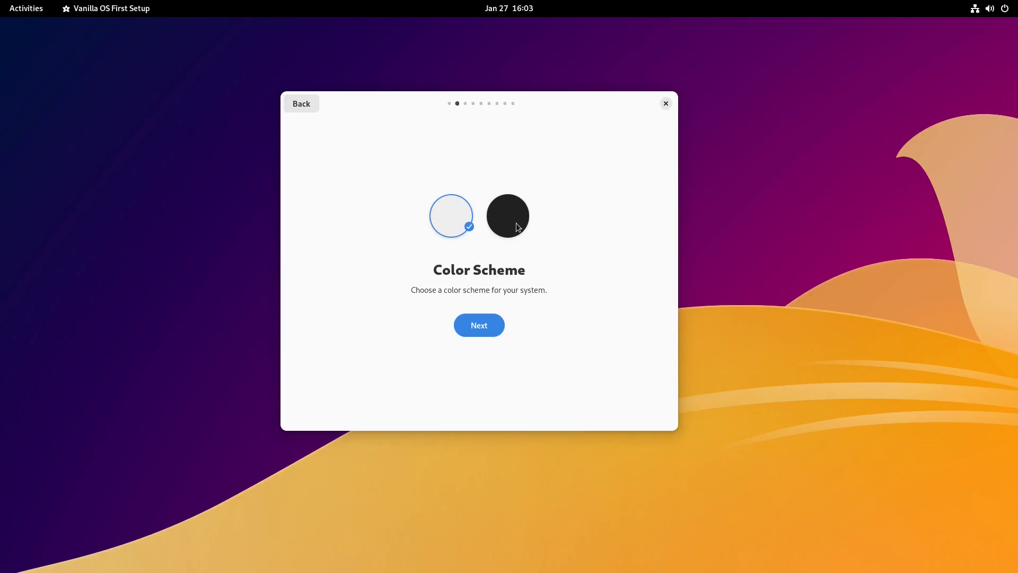
{"action": "left_click", "coordinate": [507, 216]}
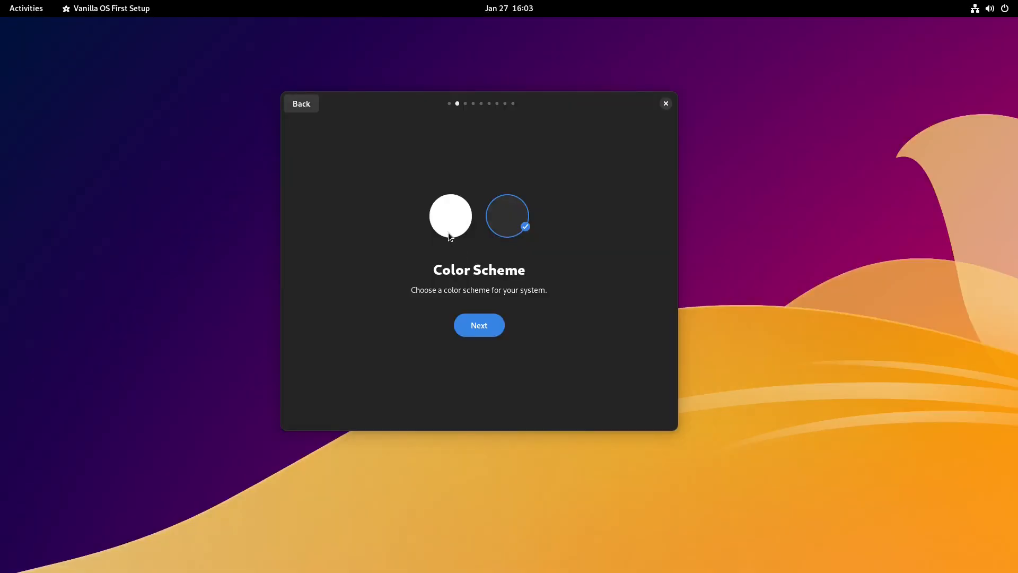
{"action": "left_click", "coordinate": [478, 324]}
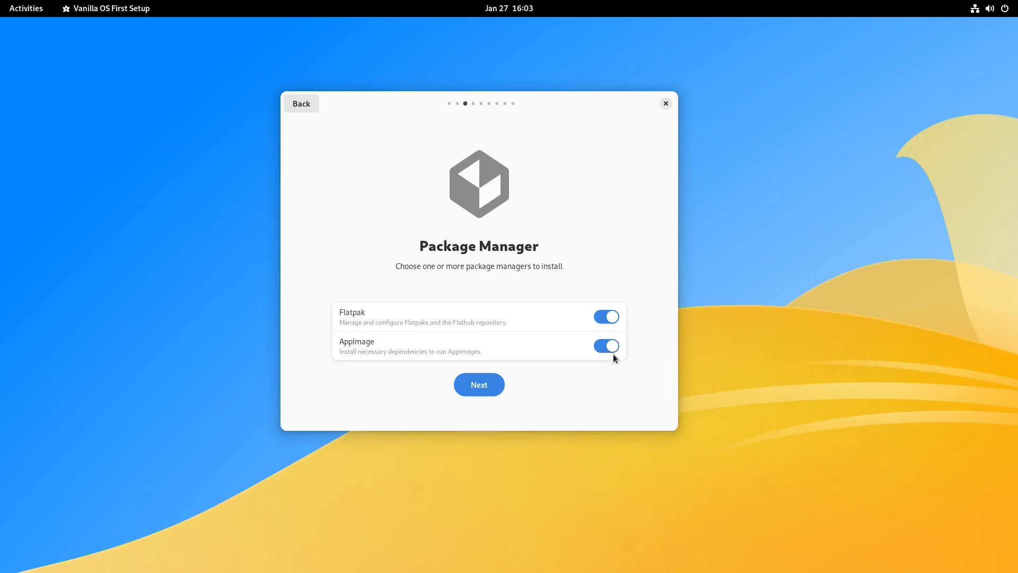
{"action": "mouse_move", "coordinate": [495, 330]}
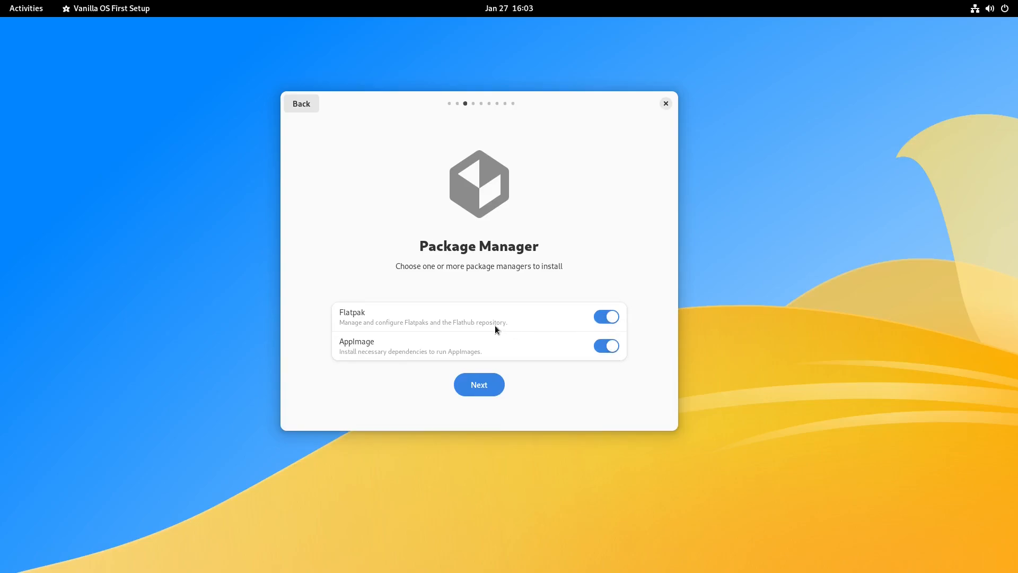
{"action": "left_click", "coordinate": [478, 384]}
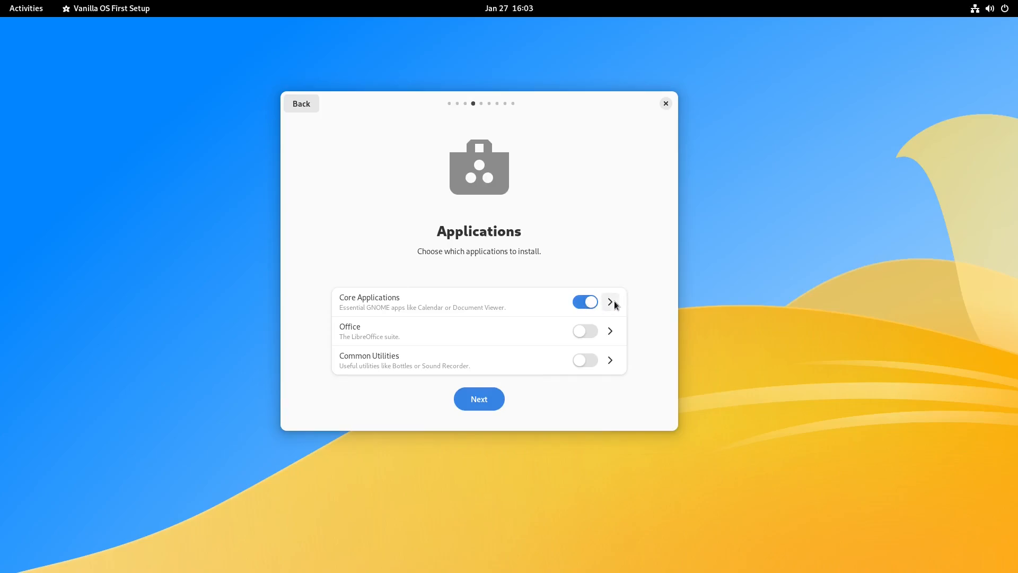
{"action": "left_click", "coordinate": [609, 301]}
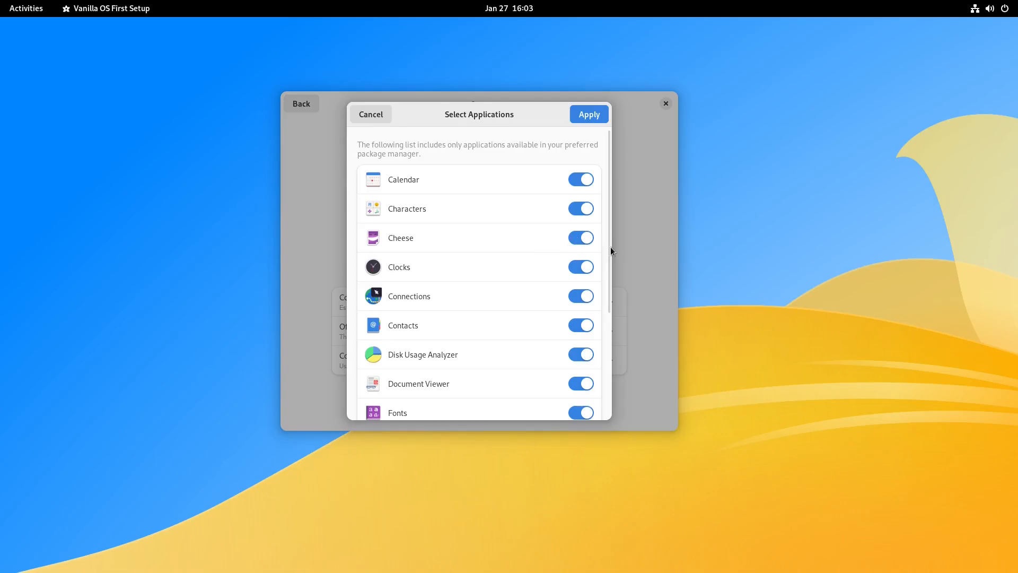
{"action": "scroll", "scroll_direction": "down", "scroll_amount": 3}
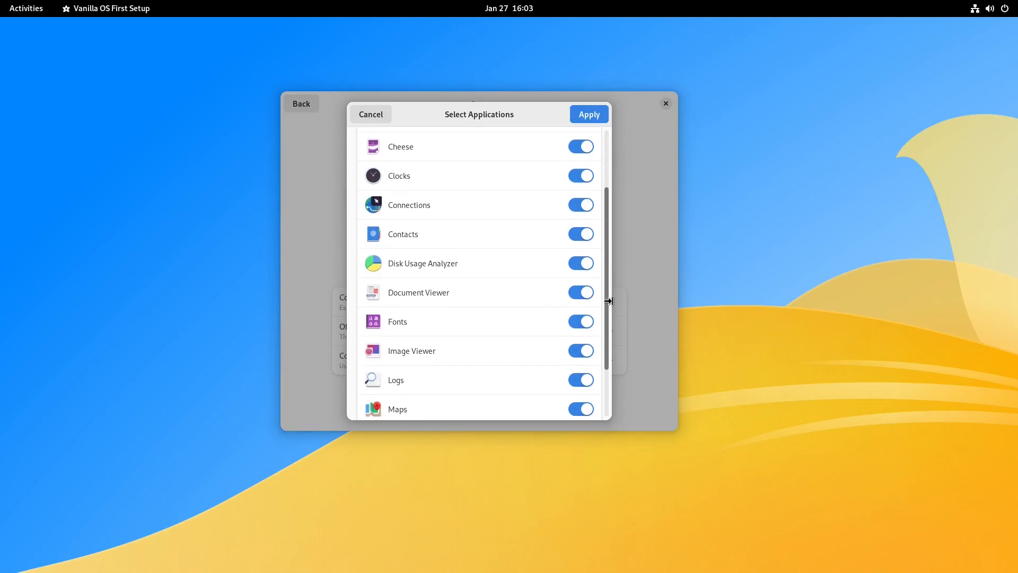
{"action": "scroll", "scroll_direction": "down", "scroll_amount": 3}
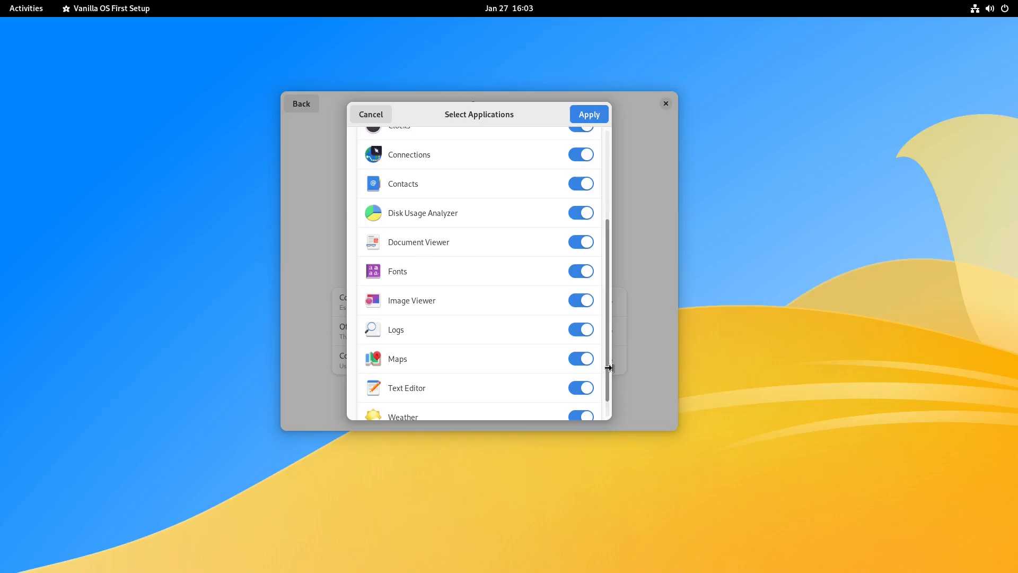
{"action": "scroll", "scroll_direction": "down", "scroll_amount": 3}
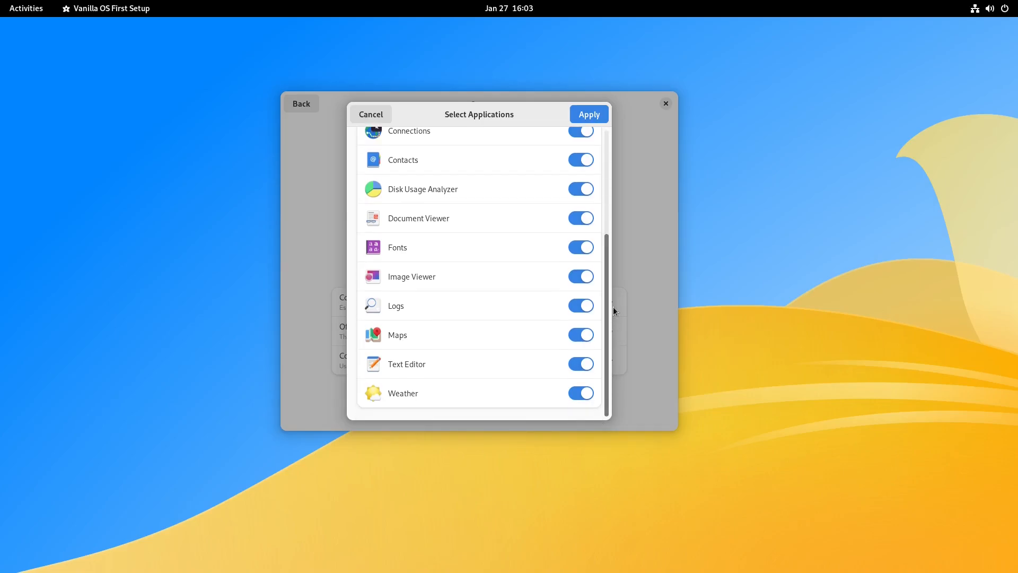
{"action": "left_click", "coordinate": [587, 114]}
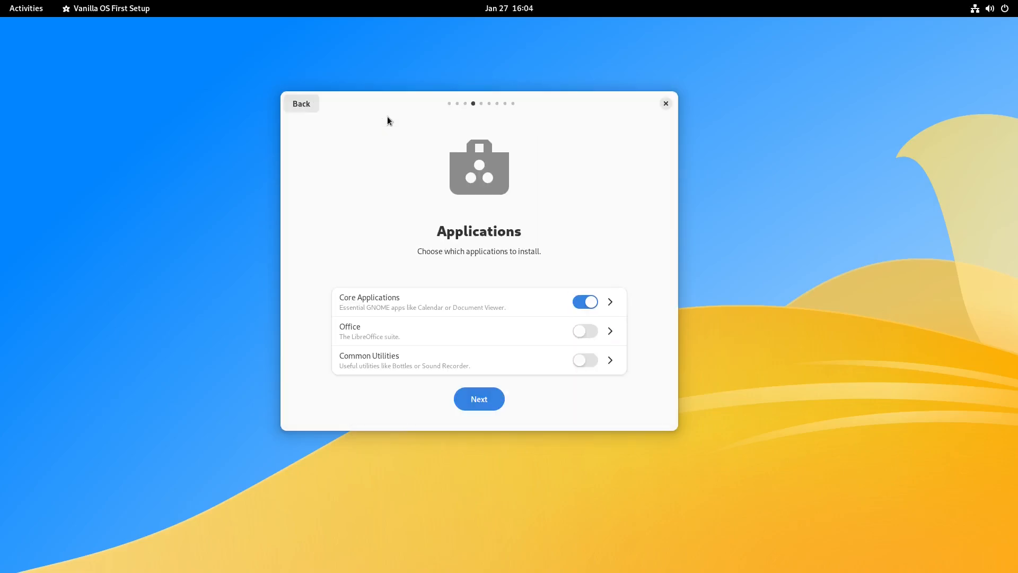
{"action": "mouse_move", "coordinate": [620, 330]}
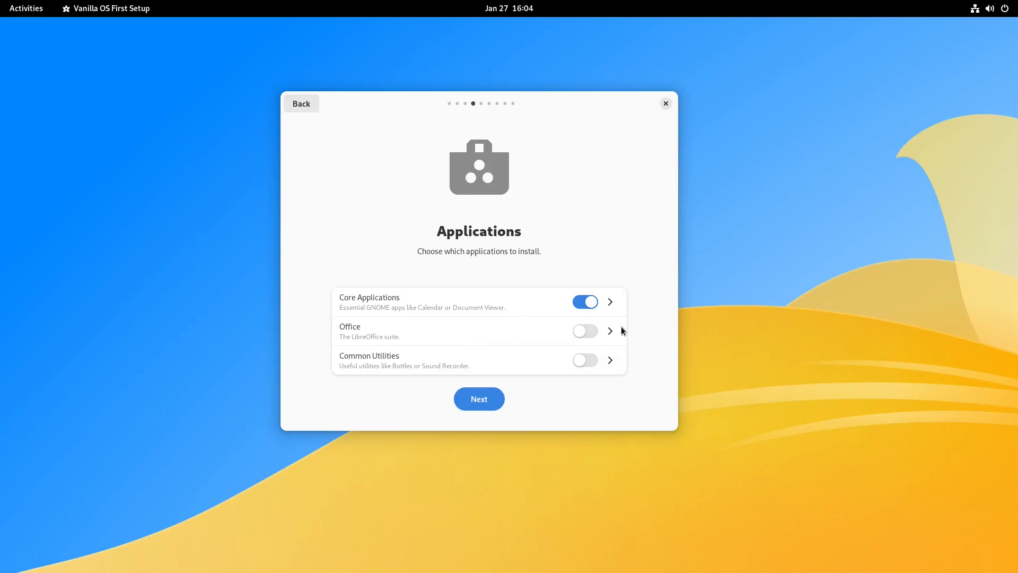
{"action": "left_click", "coordinate": [609, 330]}
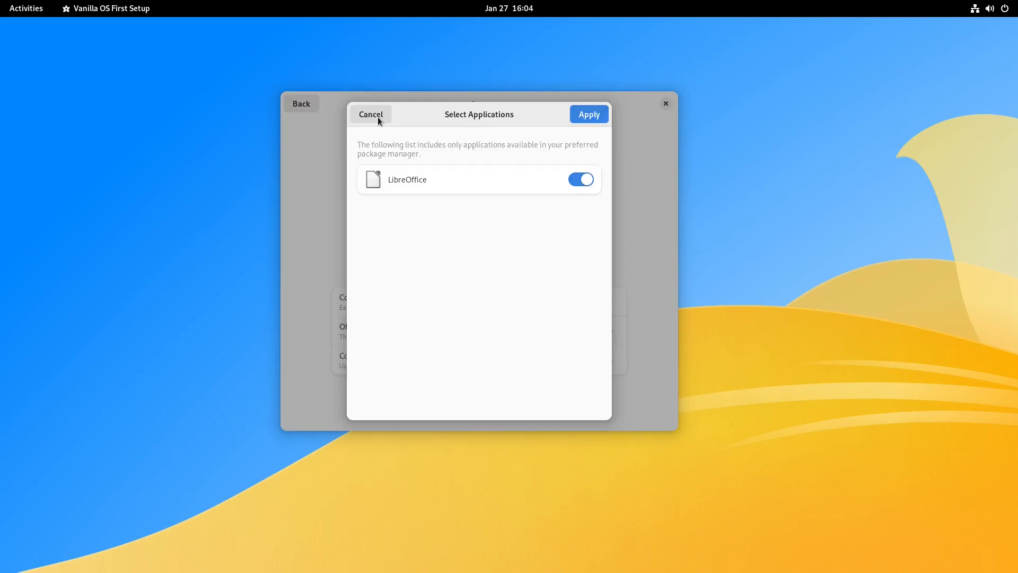
{"action": "left_click", "coordinate": [370, 115]}
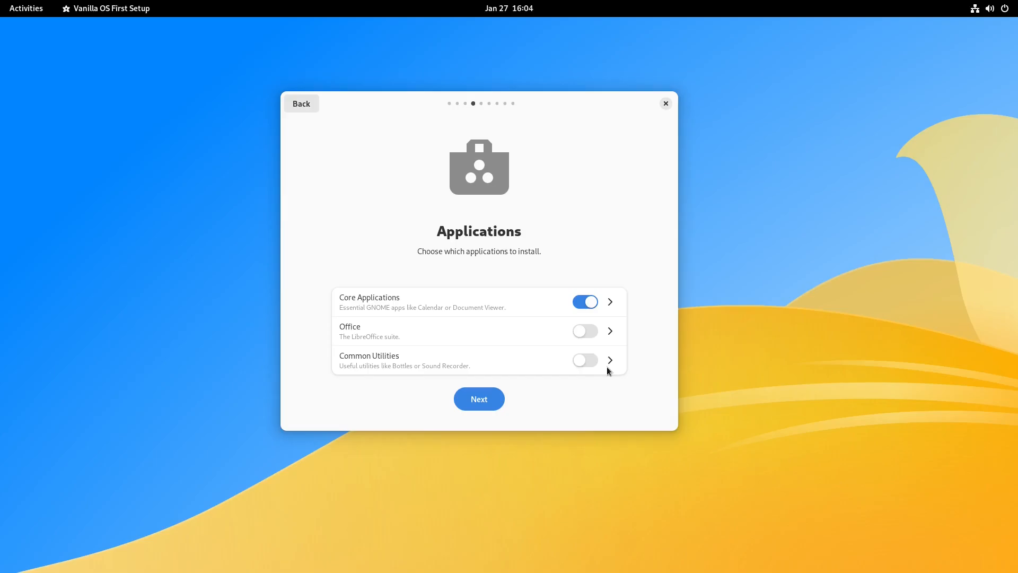
{"action": "left_click", "coordinate": [665, 103]}
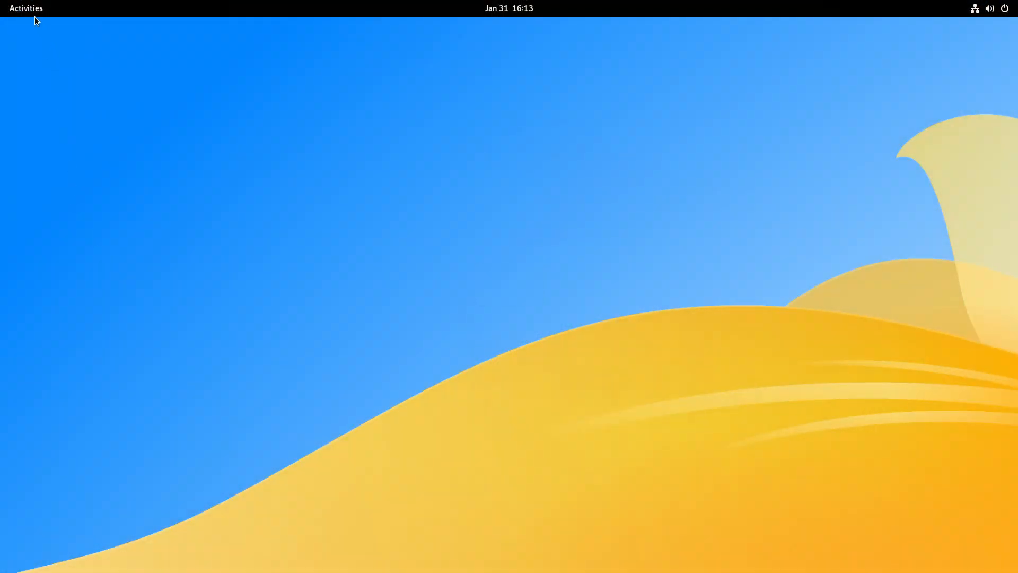
{"action": "mouse_move", "coordinate": [388, 278]}
{"action": "type", "text": "htop"}
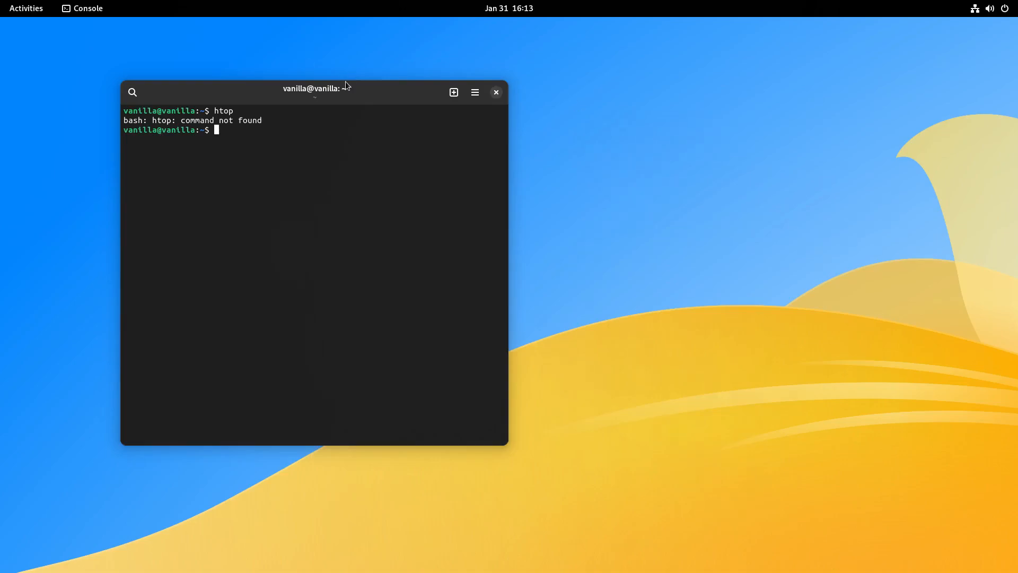
- Open System Monitor on its Resources tab showing CPU, memory and network graphs
{"action": "left_click", "coordinate": [26, 8]}
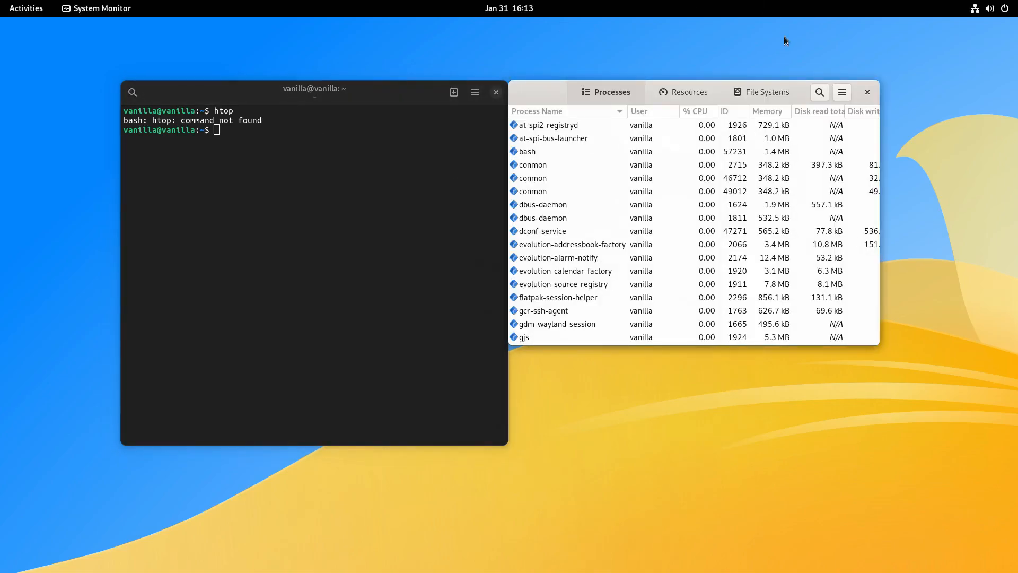
{"action": "left_click", "coordinate": [689, 92]}
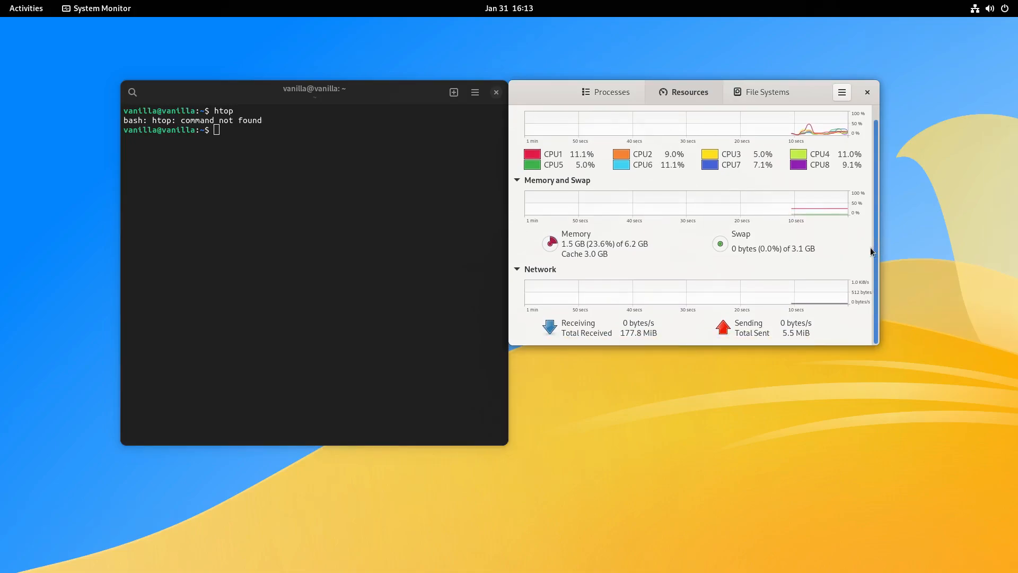
{"action": "scroll", "scroll_direction": "up", "scroll_amount": 3}
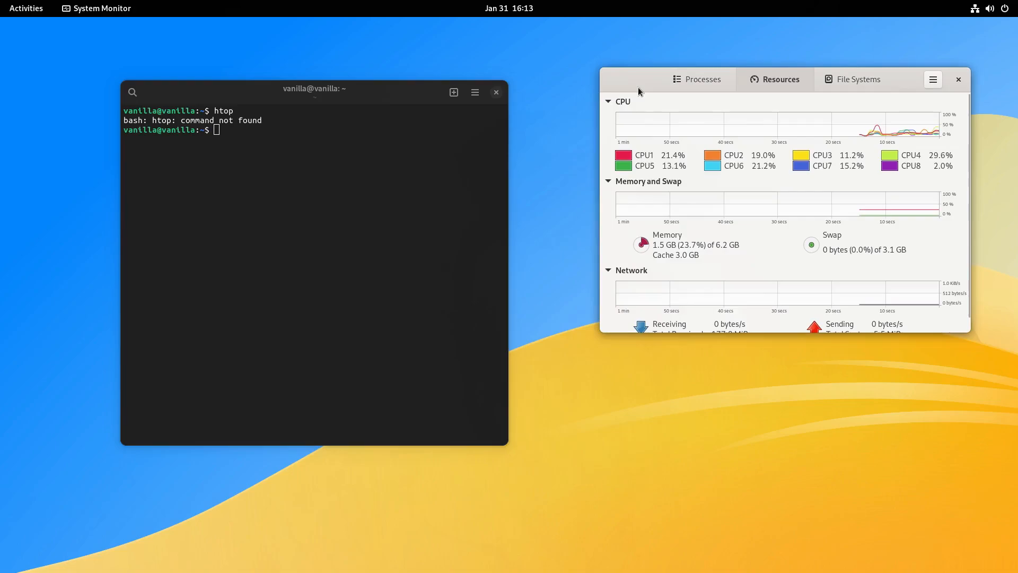
{"action": "mouse_move", "coordinate": [33, 65]}
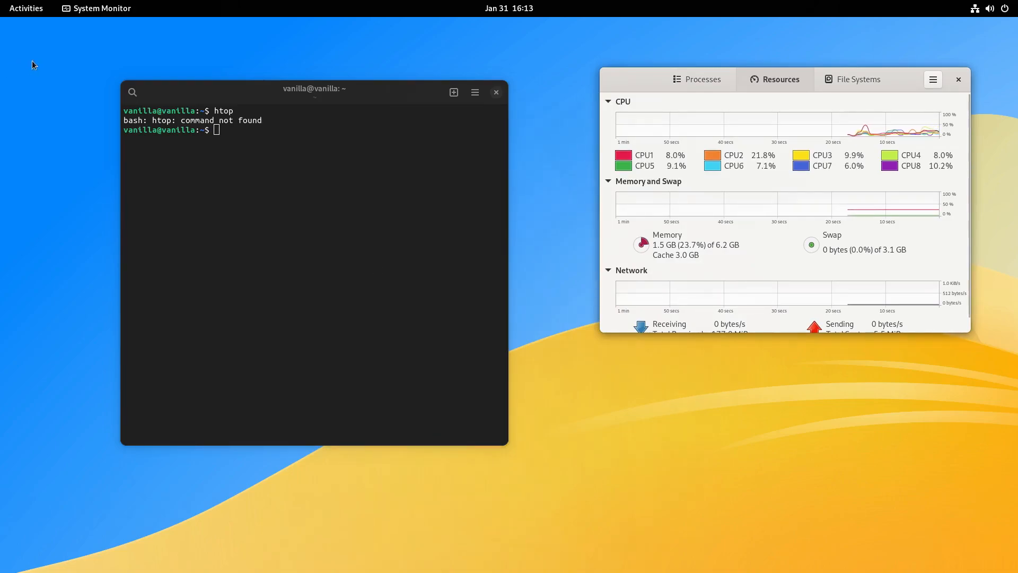
- Run uname -r in Console to print kernel version 5.19.0-29-generic
{"action": "type", "text": "u"}
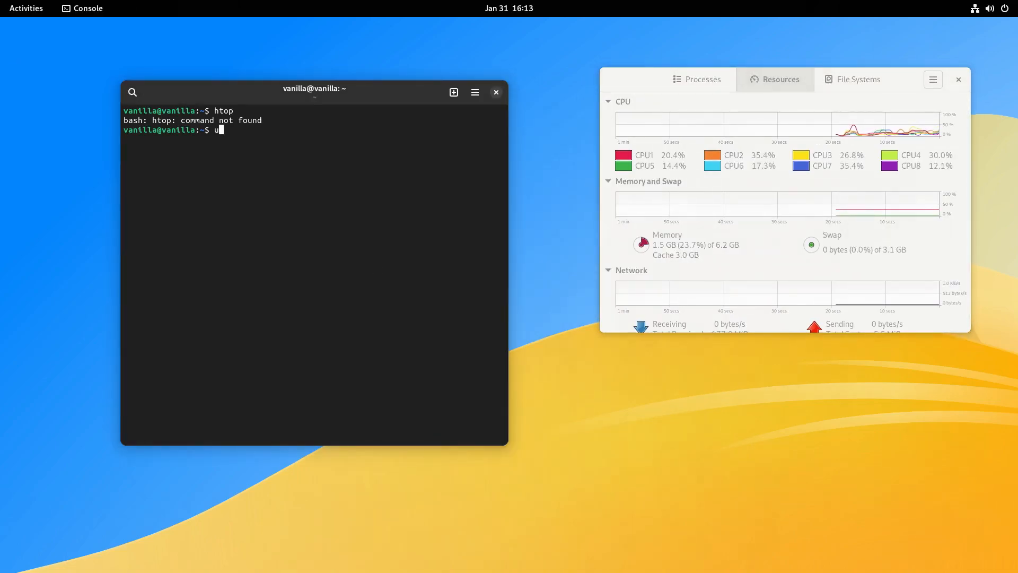
{"action": "type", "text": "name -r"}
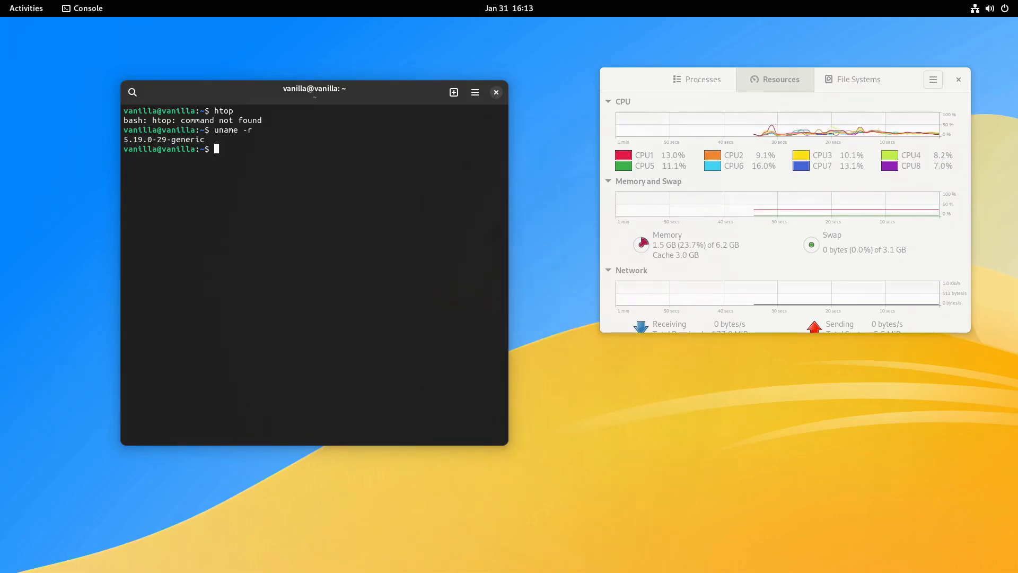
{"action": "type", "text": "ex"}
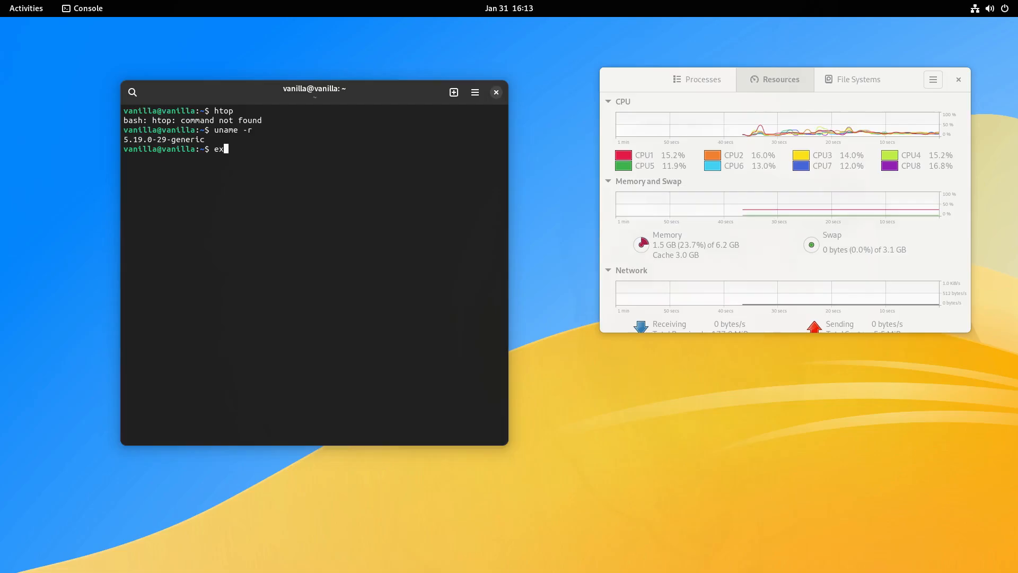